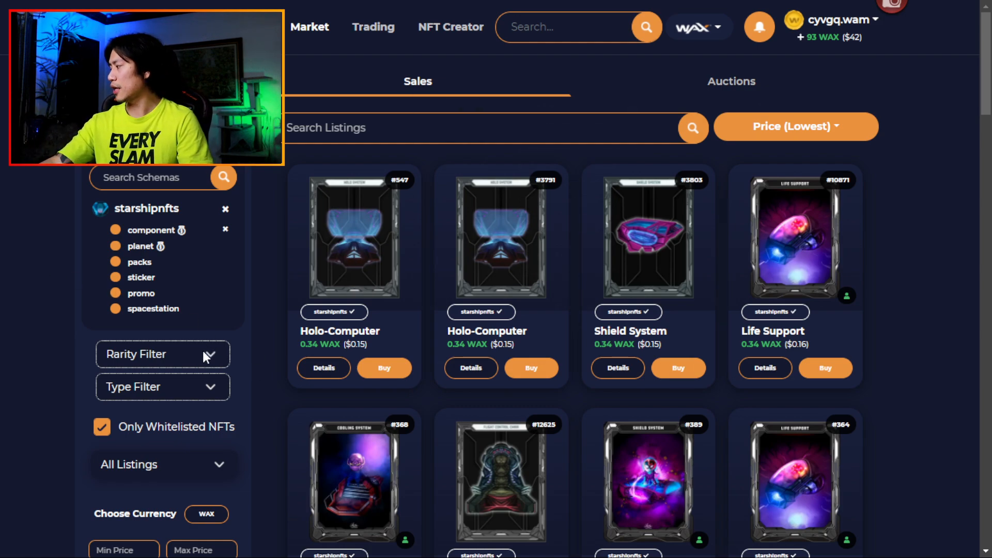
- Filter the Starship sale listings by rarity, trying Common before settling on Uncommon
{"action": "left_click", "coordinate": [163, 355]}
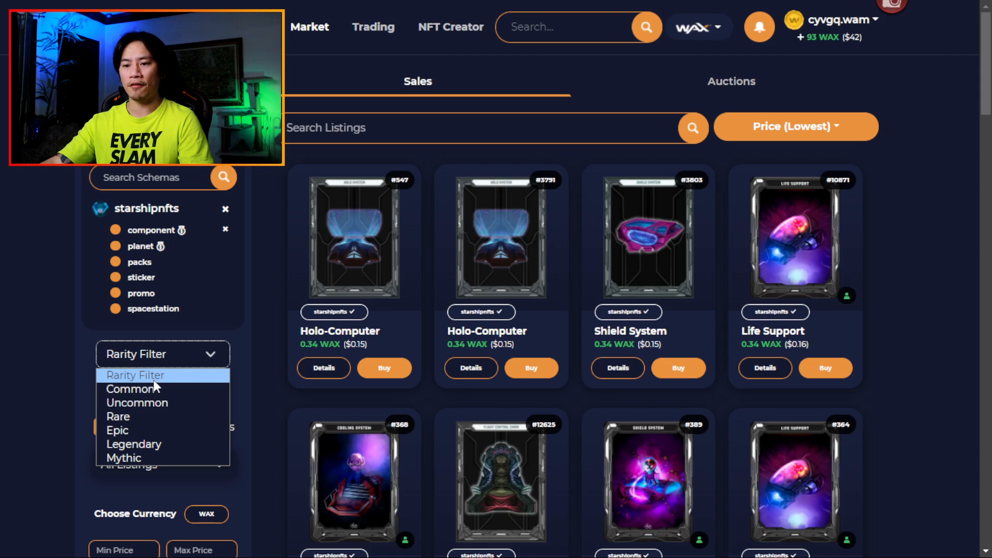
{"action": "left_click", "coordinate": [132, 388]}
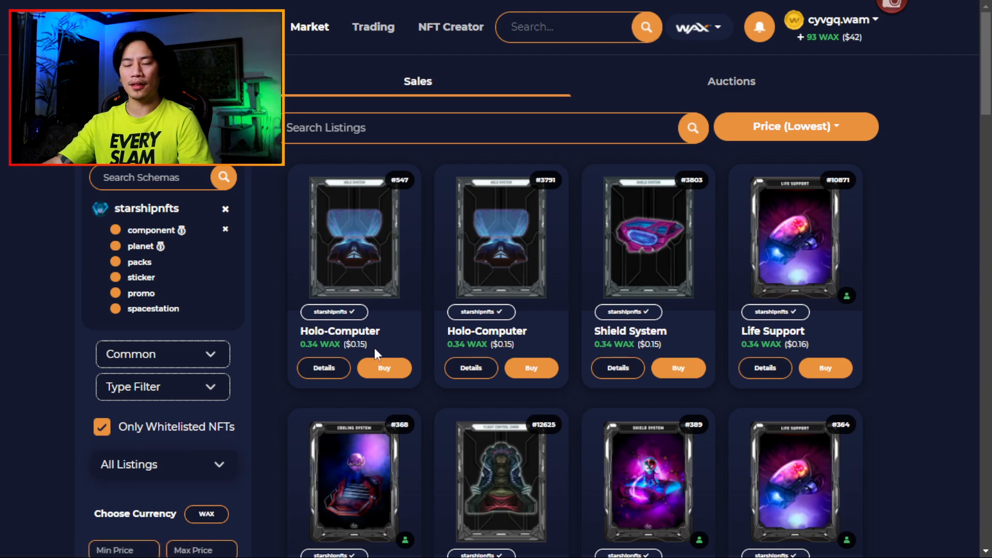
{"action": "mouse_move", "coordinate": [358, 359]}
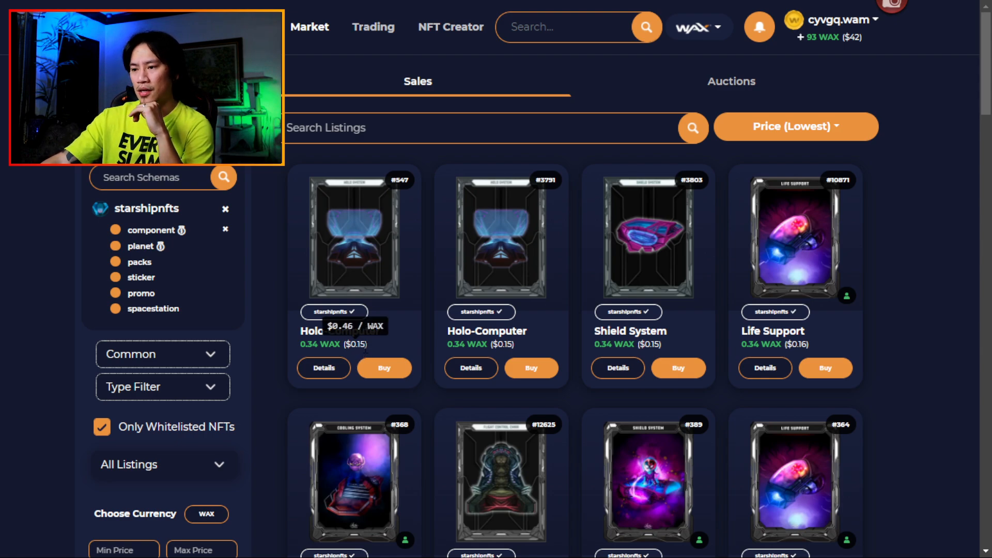
{"action": "mouse_move", "coordinate": [246, 380]}
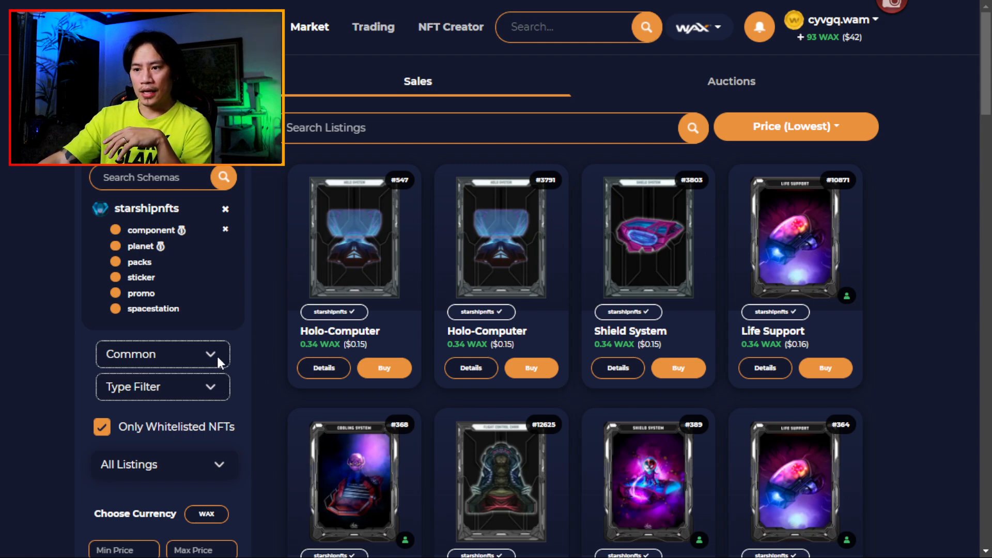
{"action": "left_click", "coordinate": [163, 354]}
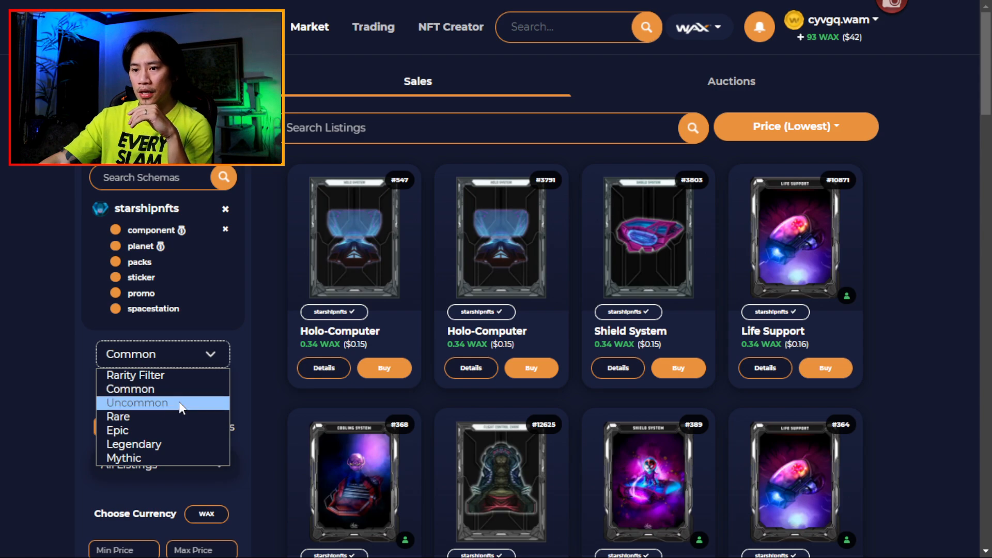
{"action": "left_click", "coordinate": [136, 403]}
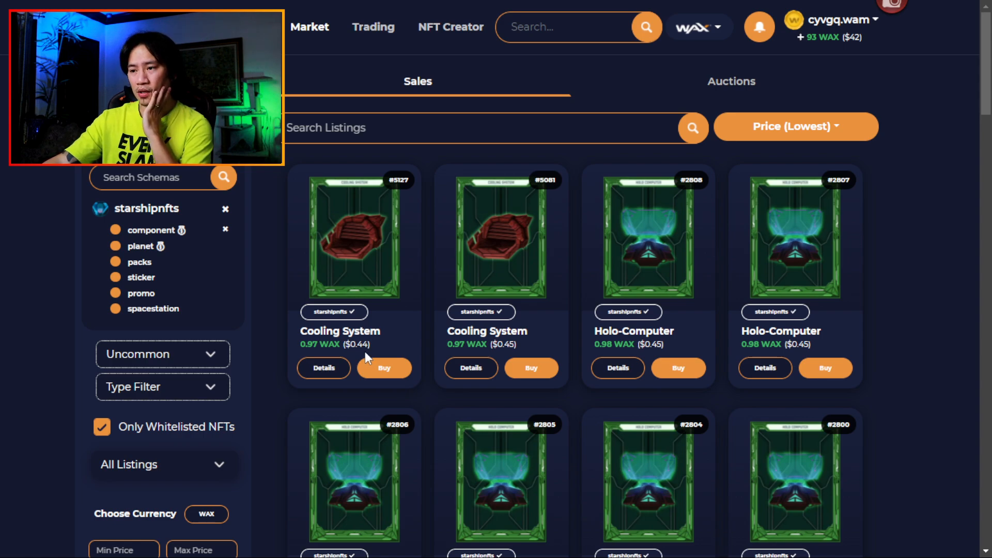
{"action": "left_click", "coordinate": [163, 354]}
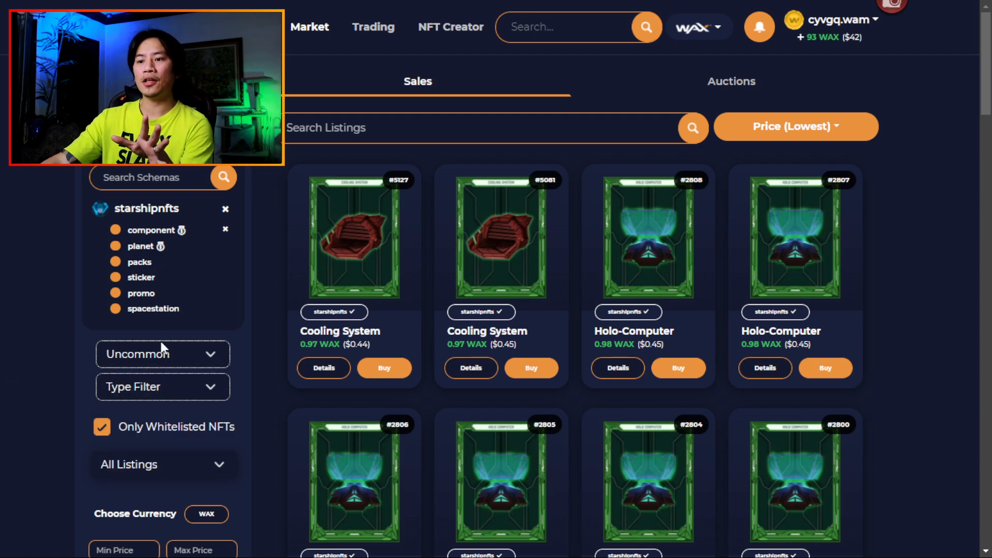
{"action": "left_click", "coordinate": [163, 387]}
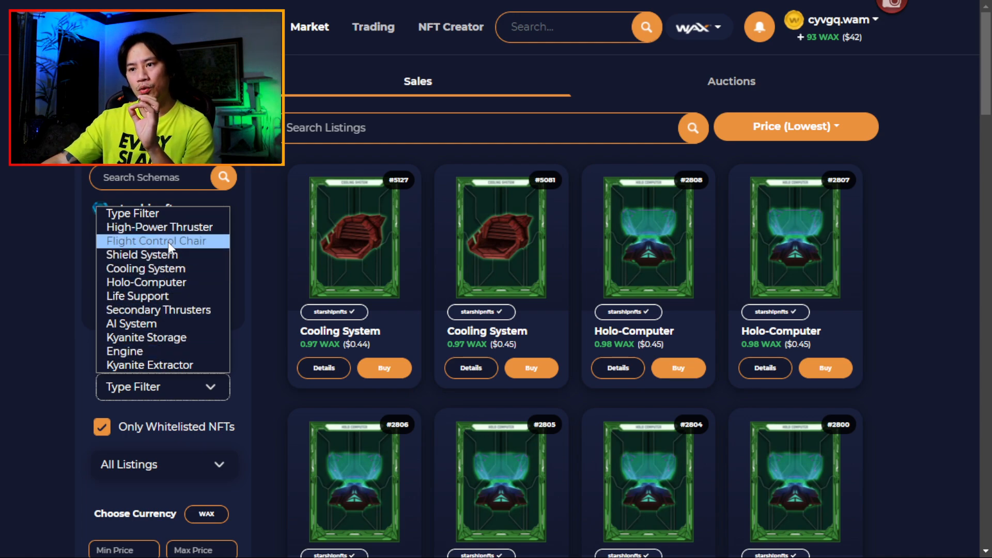
{"action": "mouse_move", "coordinate": [160, 316]}
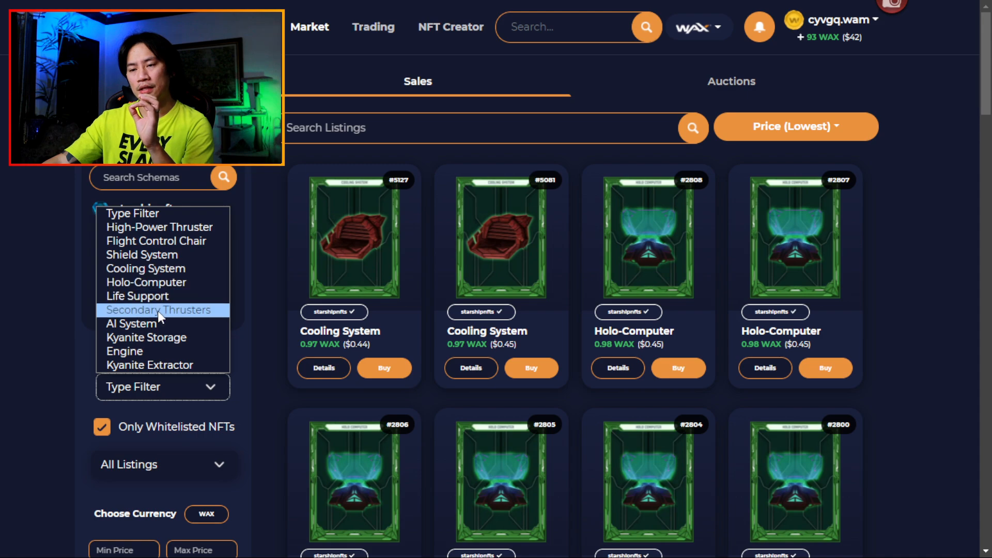
{"action": "mouse_move", "coordinate": [171, 345]}
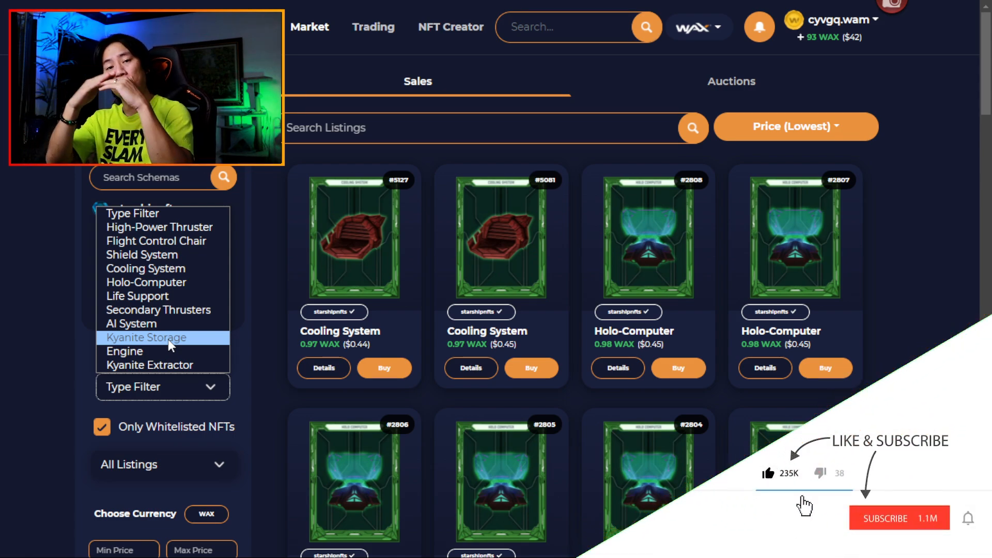
{"action": "left_click", "coordinate": [899, 519]}
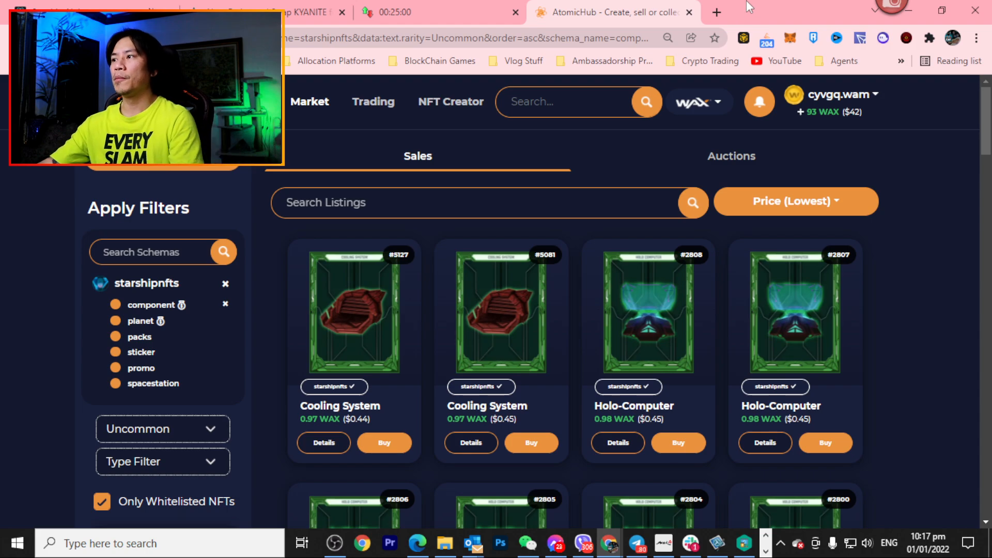
{"action": "mouse_move", "coordinate": [759, 14]}
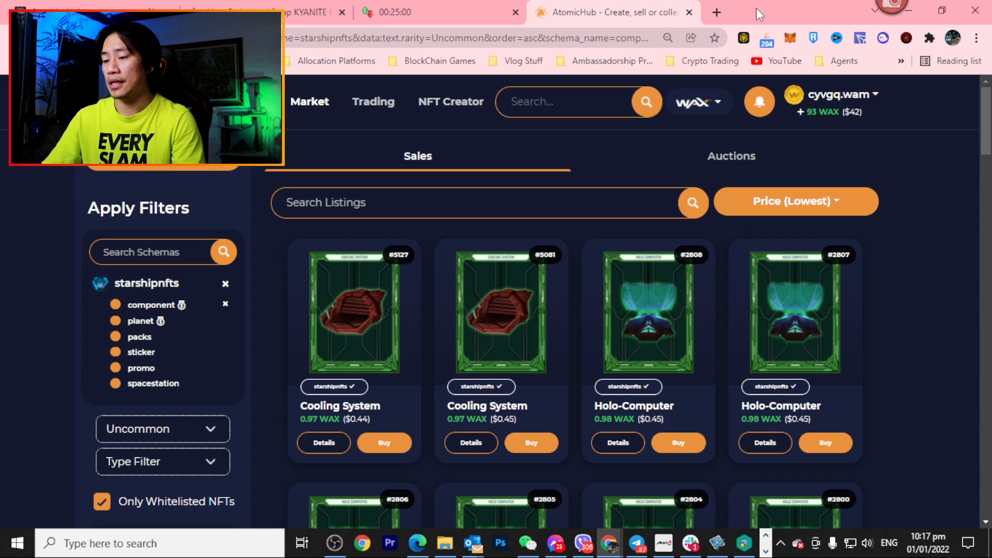
{"action": "mouse_move", "coordinate": [605, 542]}
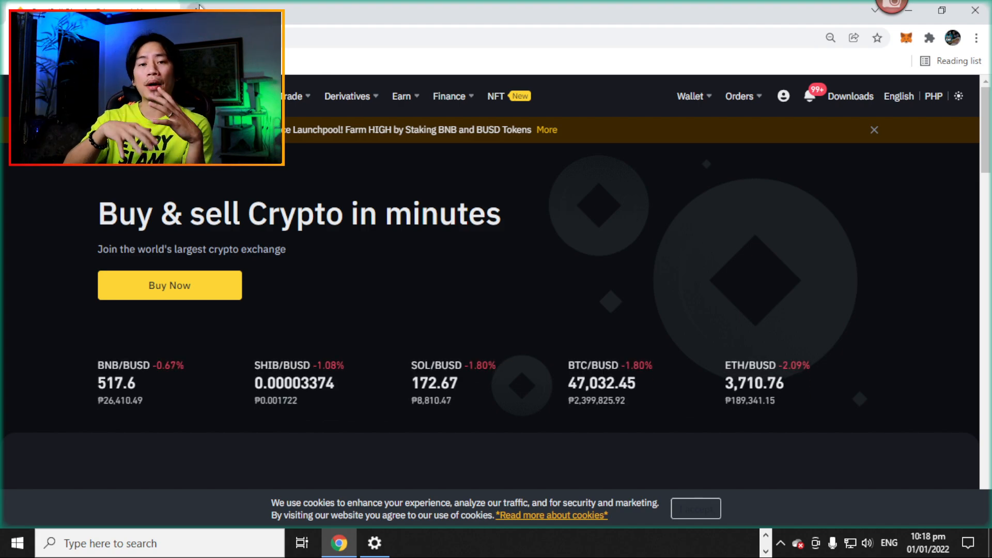
{"action": "mouse_move", "coordinate": [642, 60]}
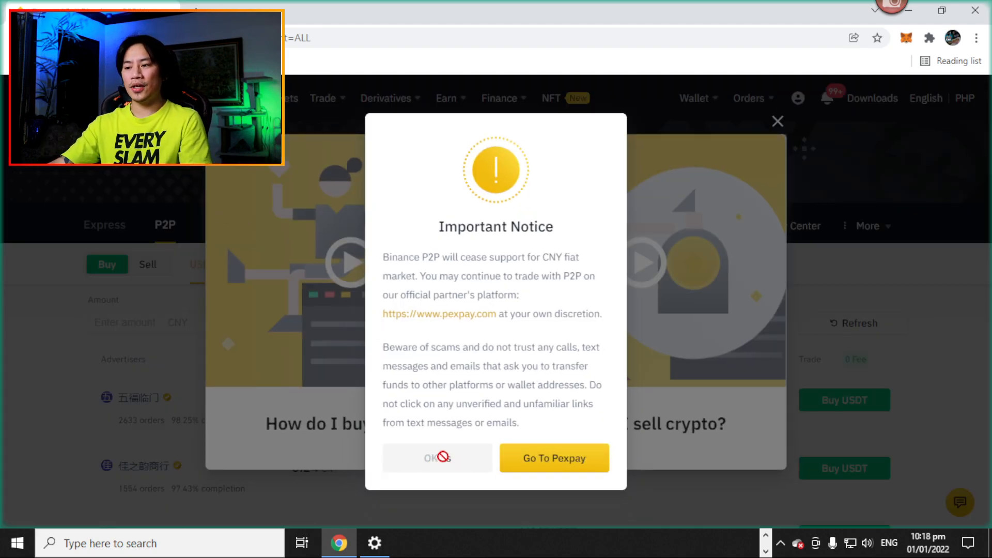
{"action": "mouse_move", "coordinate": [453, 463]}
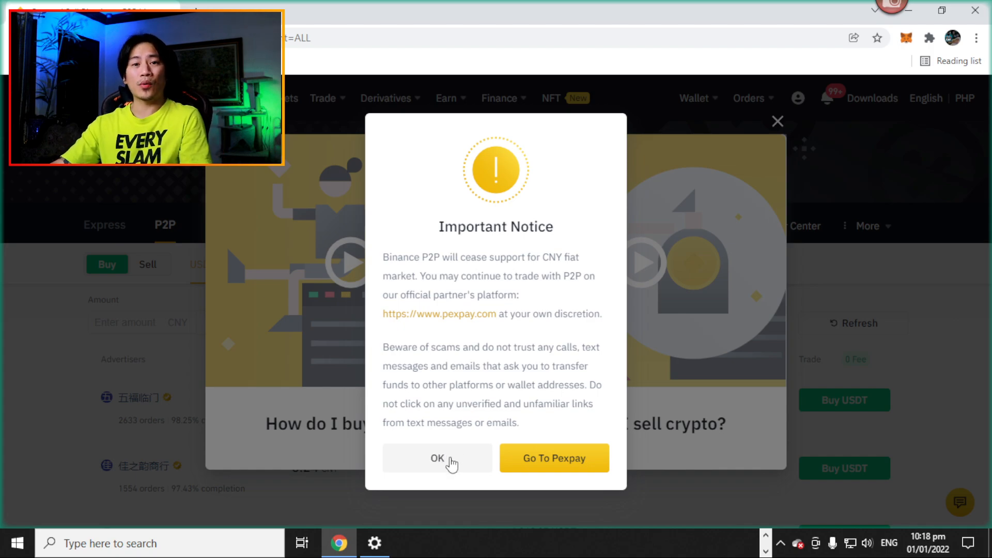
- Dismiss the CNY Important Notice and close the buy/sell video tutorial popup
{"action": "left_click", "coordinate": [437, 458]}
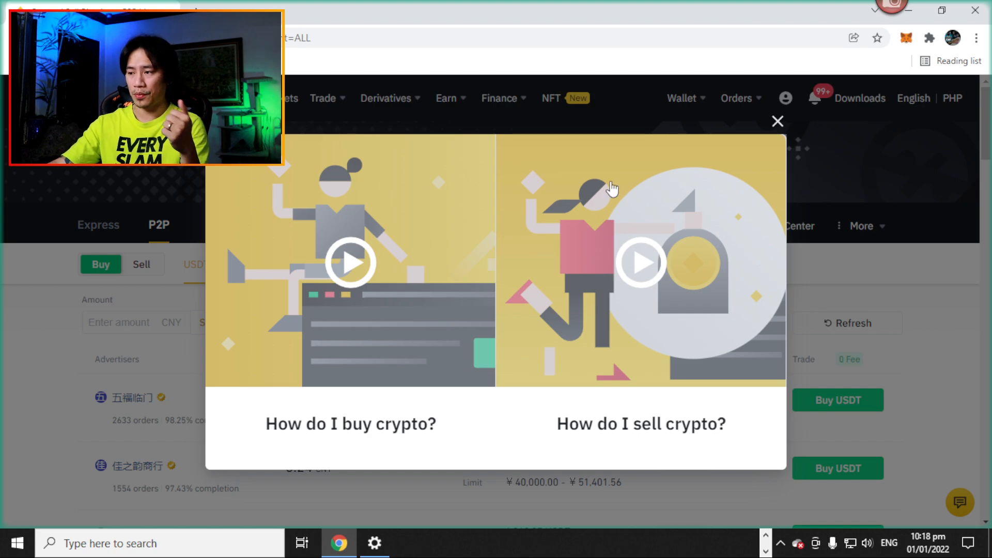
{"action": "mouse_move", "coordinate": [763, 140]}
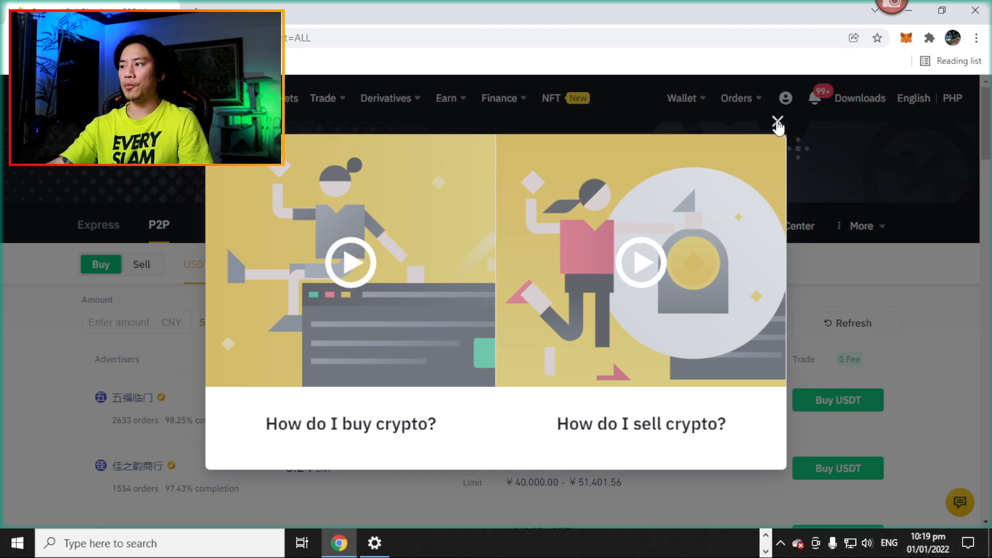
{"action": "left_click", "coordinate": [775, 123]}
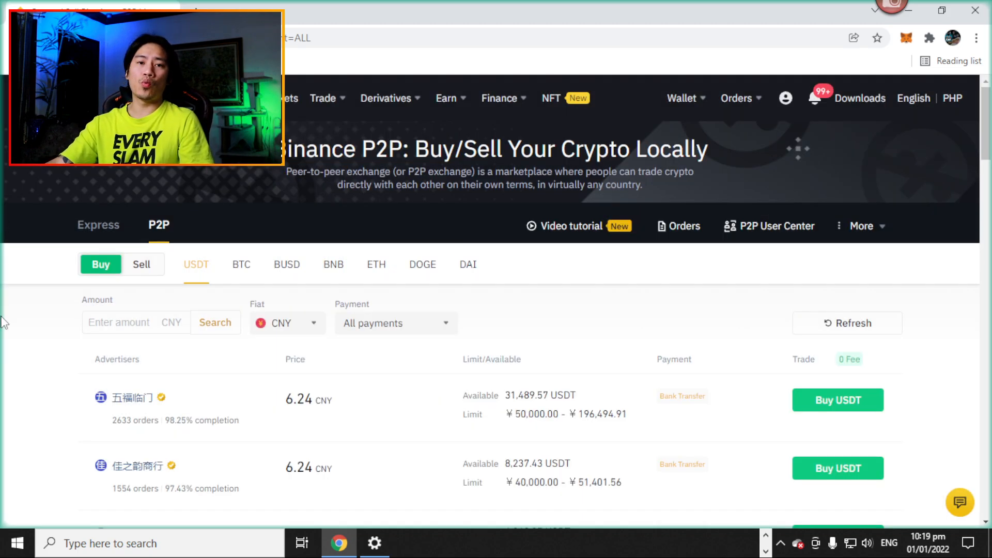
{"action": "mouse_move", "coordinate": [360, 313]}
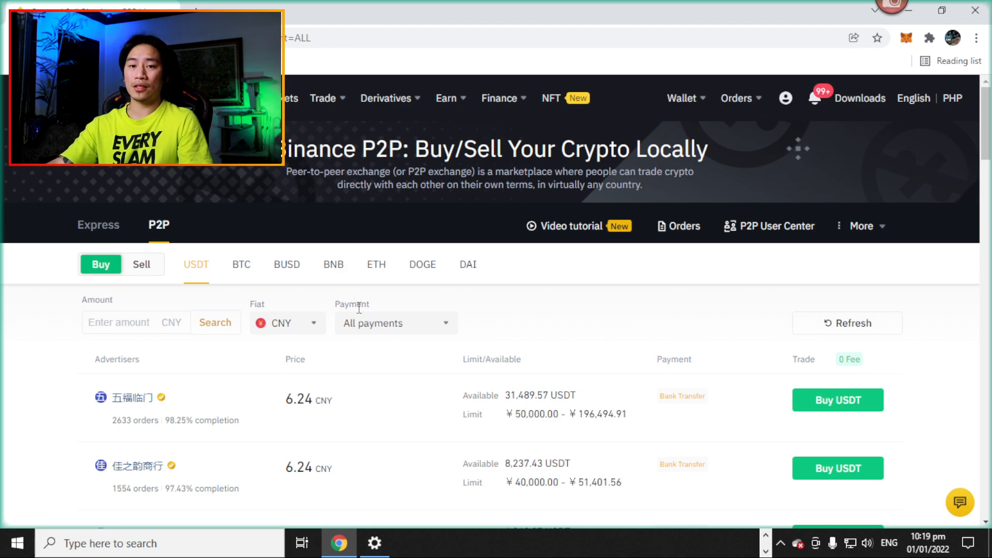
{"action": "mouse_move", "coordinate": [394, 274]}
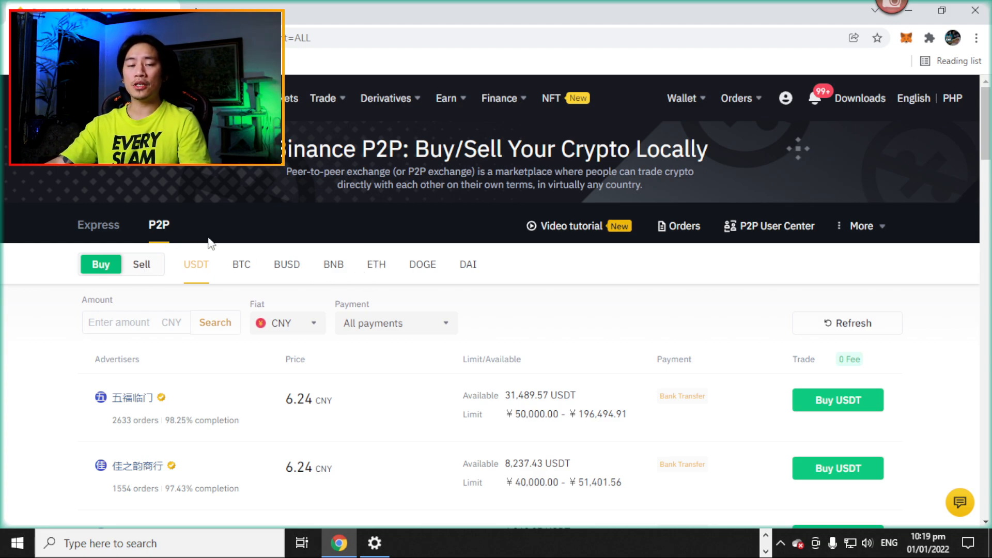
{"action": "mouse_move", "coordinate": [335, 254]}
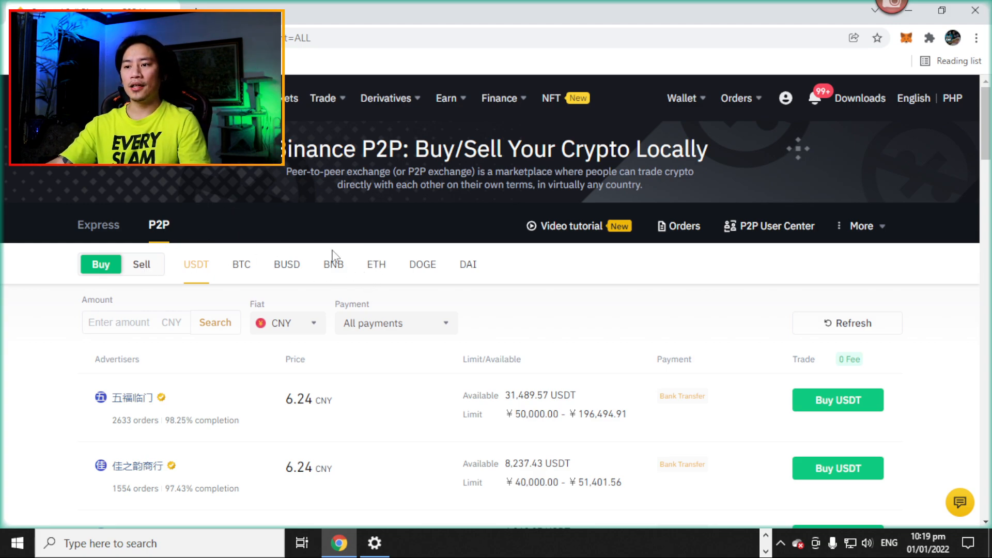
{"action": "mouse_move", "coordinate": [290, 271]}
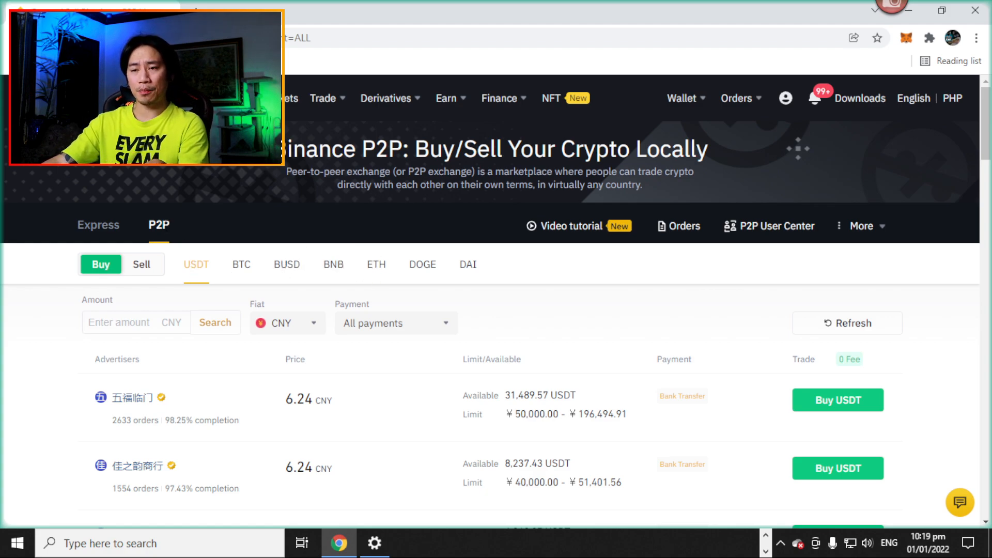
{"action": "mouse_move", "coordinate": [172, 289]}
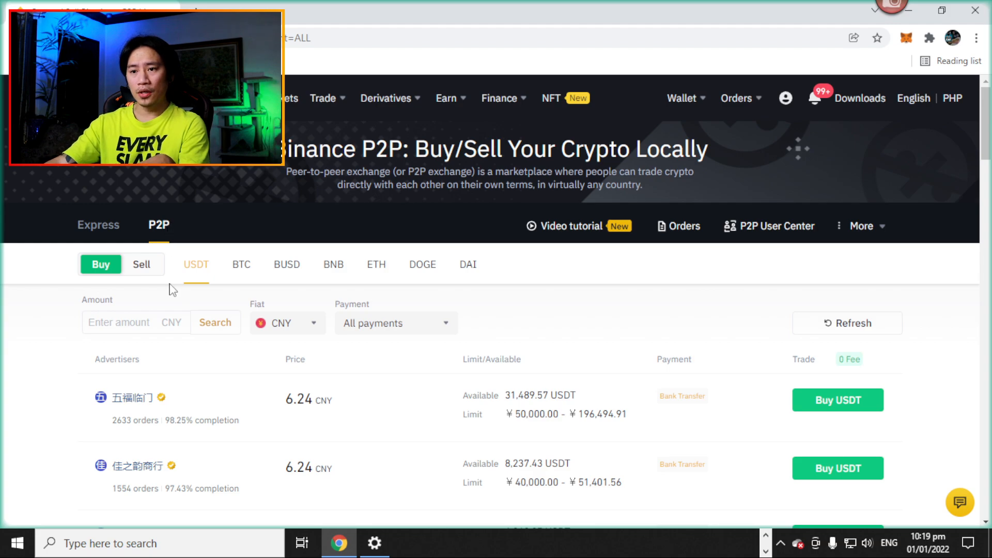
{"action": "mouse_move", "coordinate": [185, 282]}
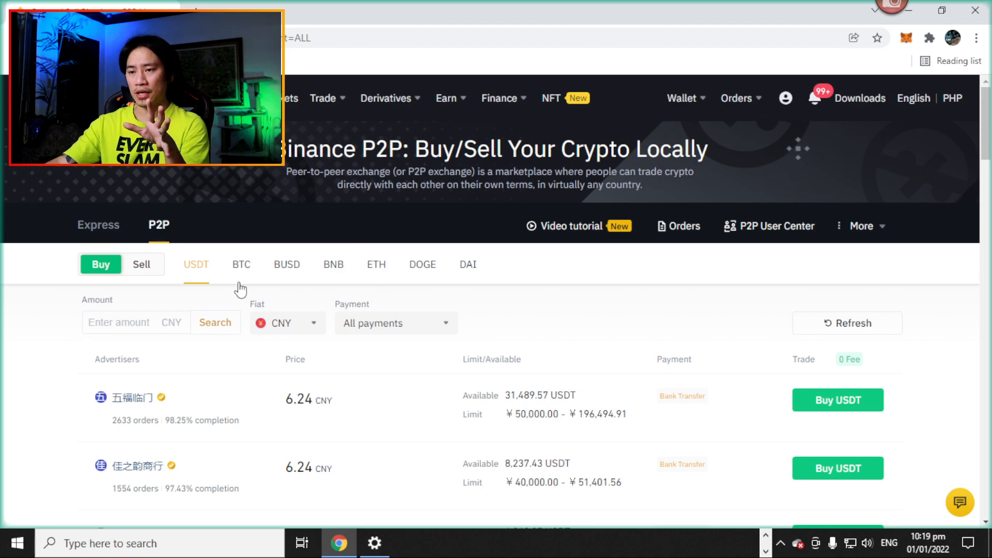
- Switch the USDT buy offers to PHP fiat and filter payment to Gcash
{"action": "left_click", "coordinate": [287, 322]}
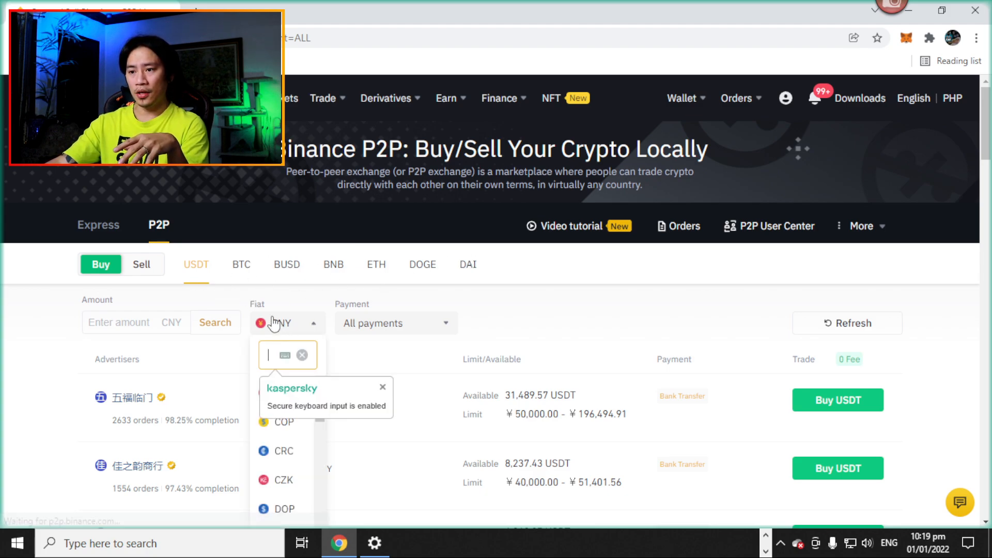
{"action": "scroll", "scroll_direction": "down", "scroll_amount": 3}
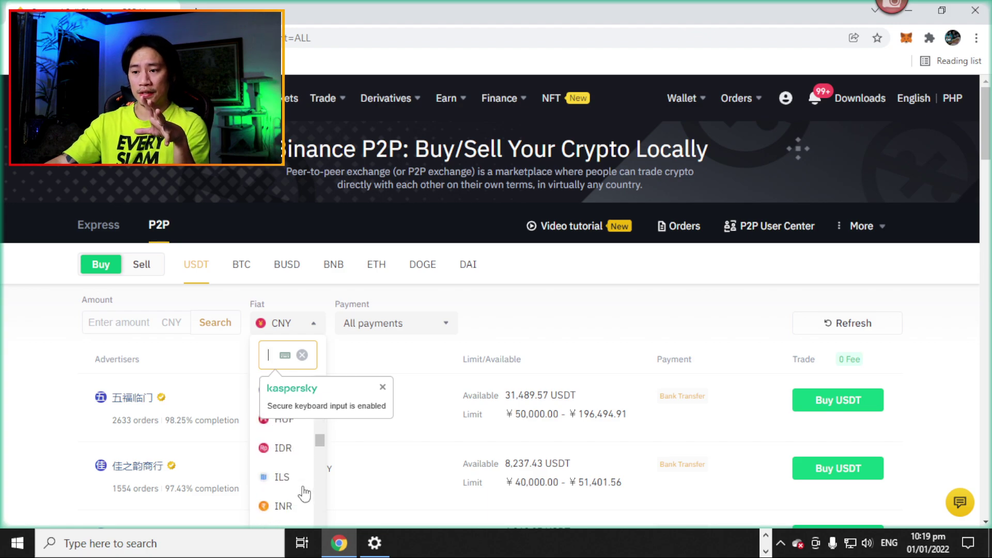
{"action": "scroll", "scroll_direction": "down", "scroll_amount": 3}
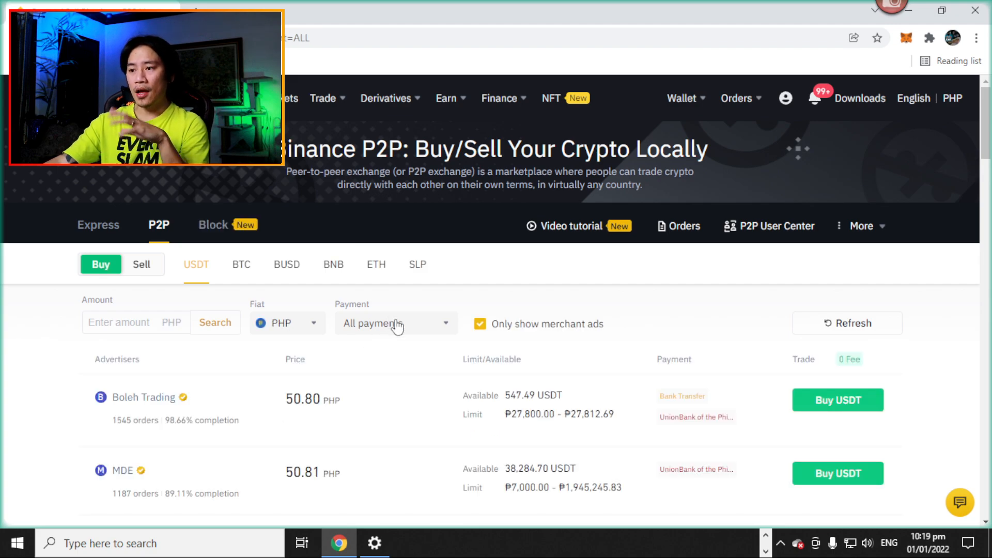
{"action": "left_click", "coordinate": [397, 323]}
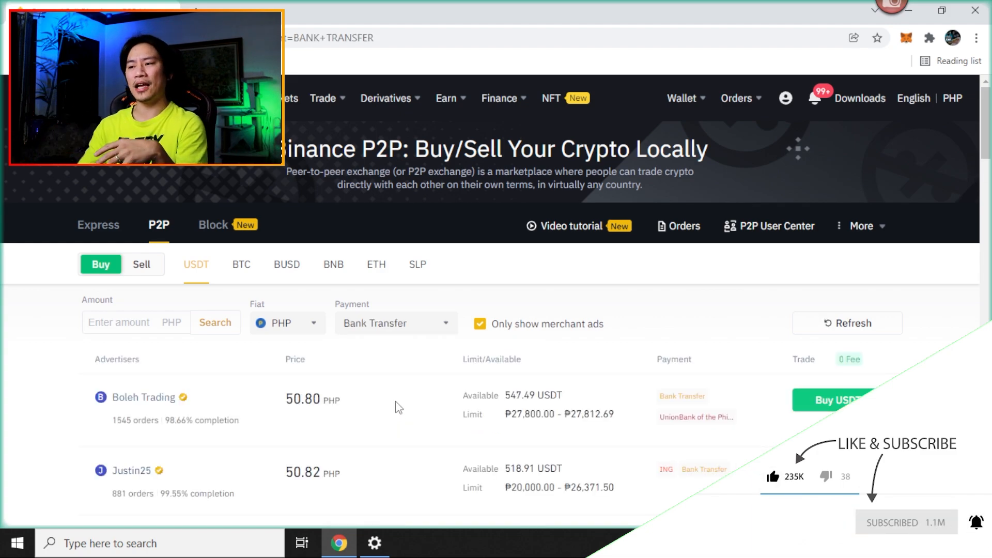
{"action": "left_click", "coordinate": [396, 323]}
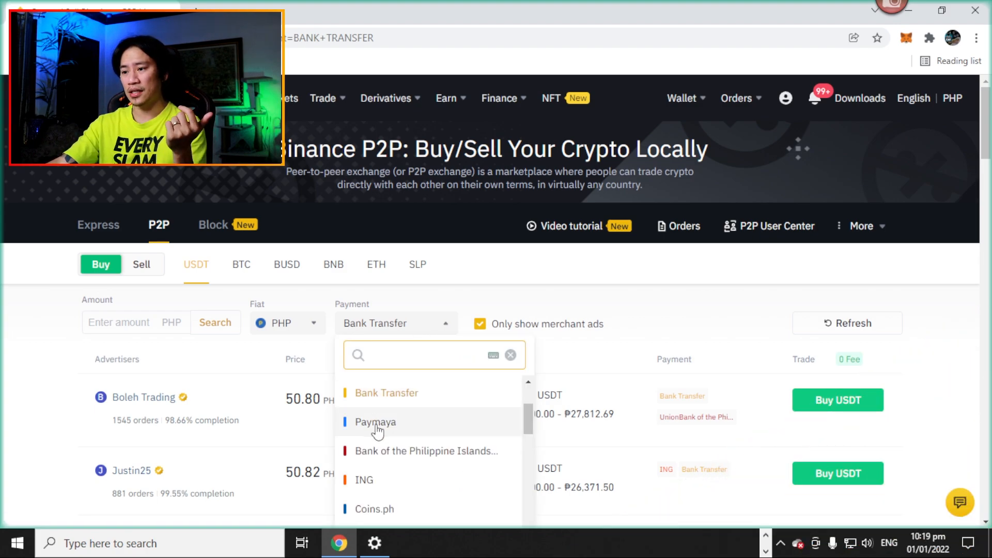
{"action": "left_click", "coordinate": [375, 422]}
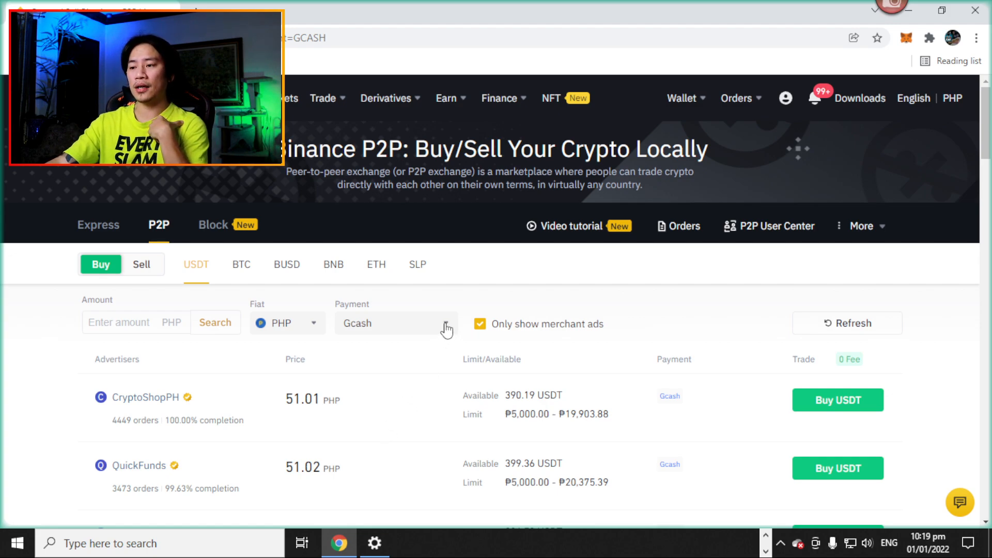
{"action": "left_click", "coordinate": [396, 323]}
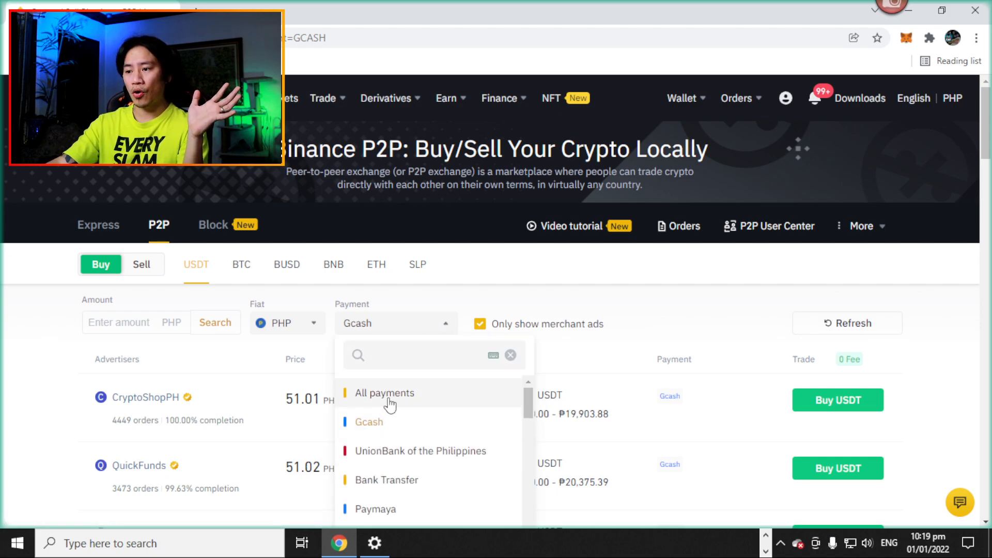
{"action": "left_click", "coordinate": [384, 393]}
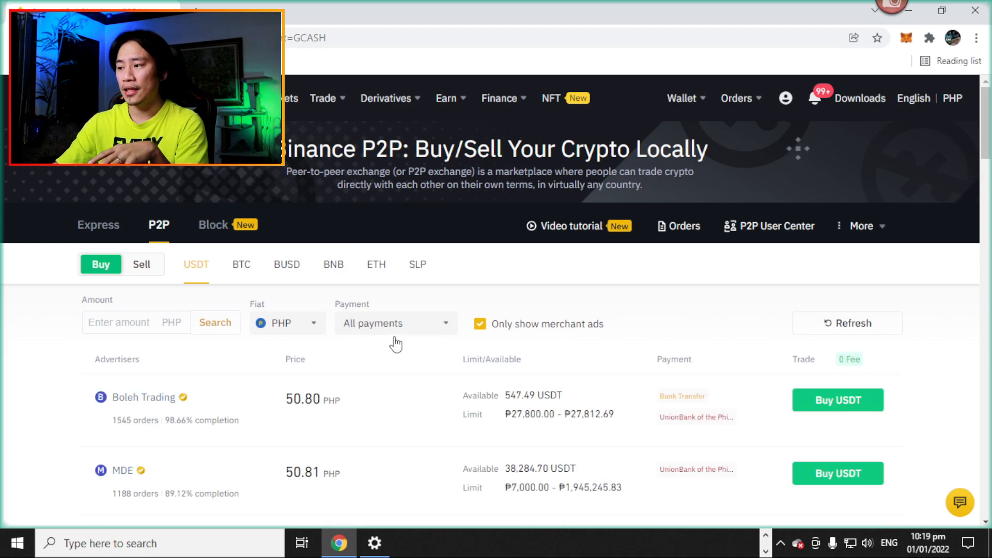
{"action": "scroll", "scroll_direction": "down", "scroll_amount": 3}
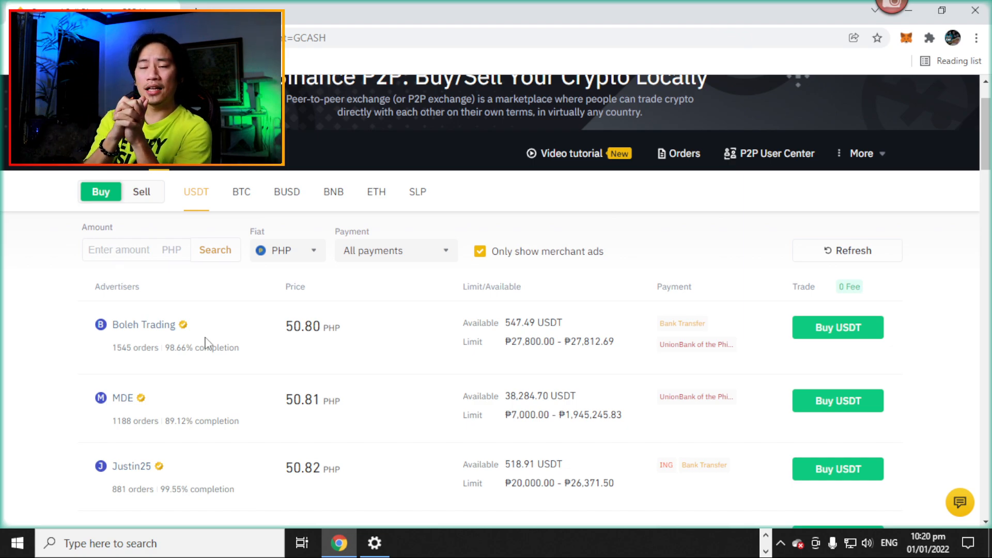
{"action": "mouse_move", "coordinate": [176, 308]}
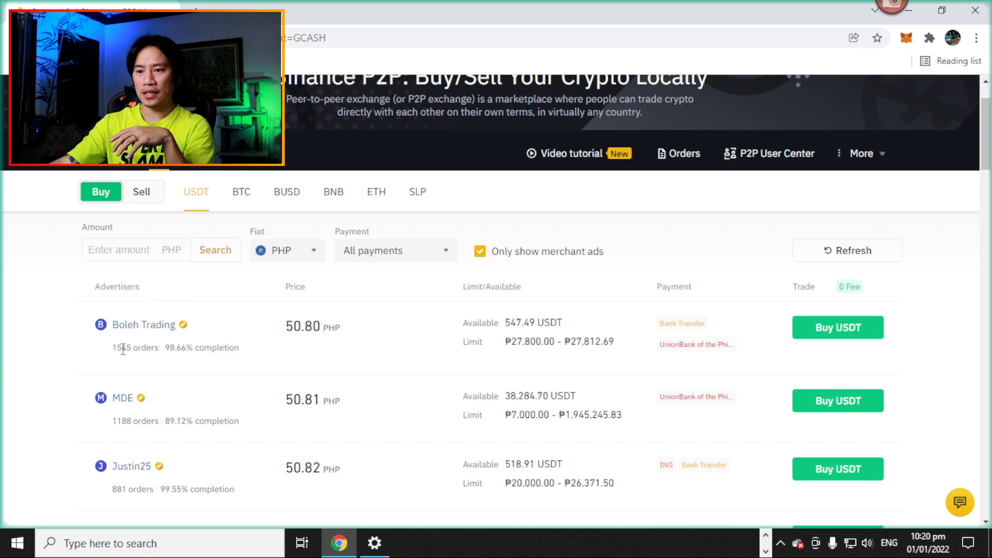
{"action": "mouse_move", "coordinate": [235, 318]}
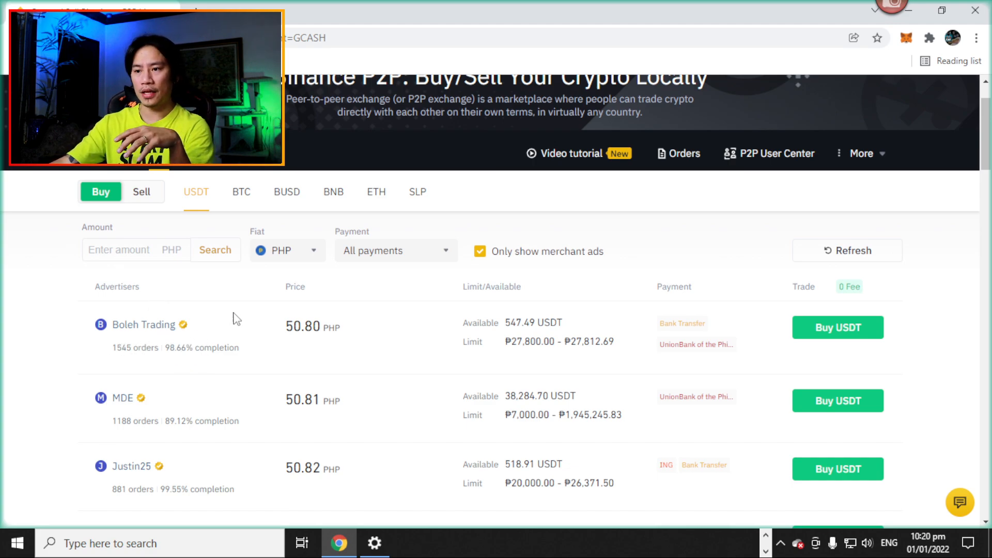
{"action": "mouse_move", "coordinate": [267, 352]}
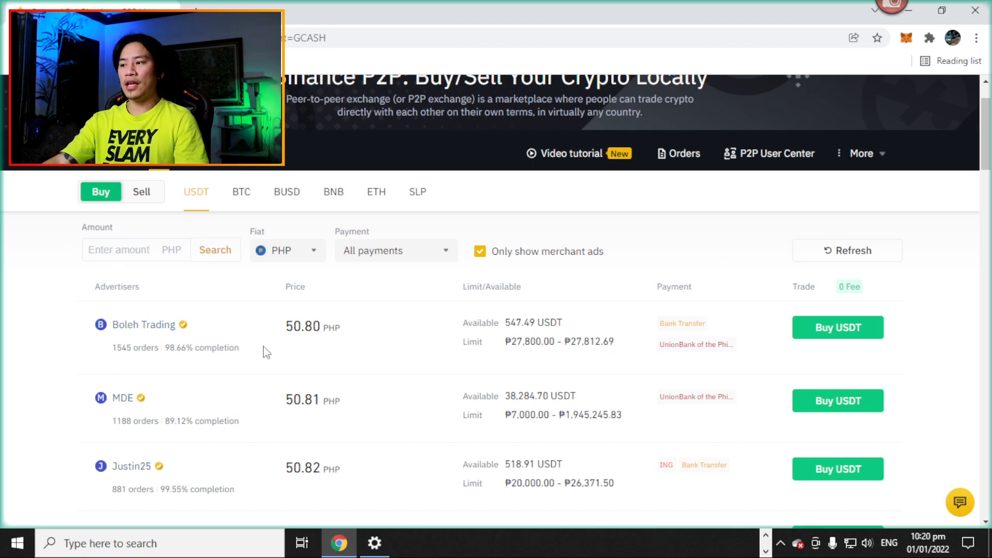
{"action": "mouse_move", "coordinate": [328, 363]}
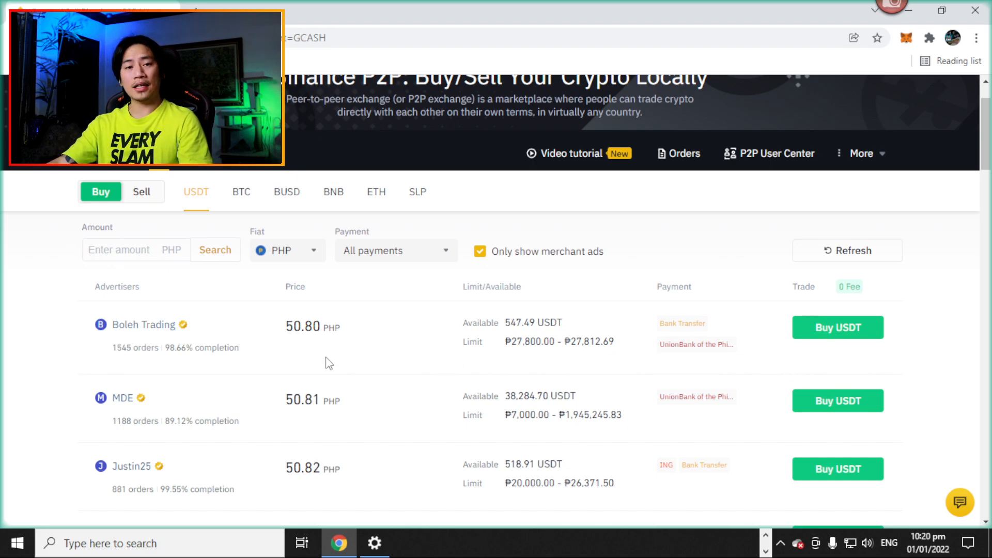
{"action": "mouse_move", "coordinate": [846, 342]}
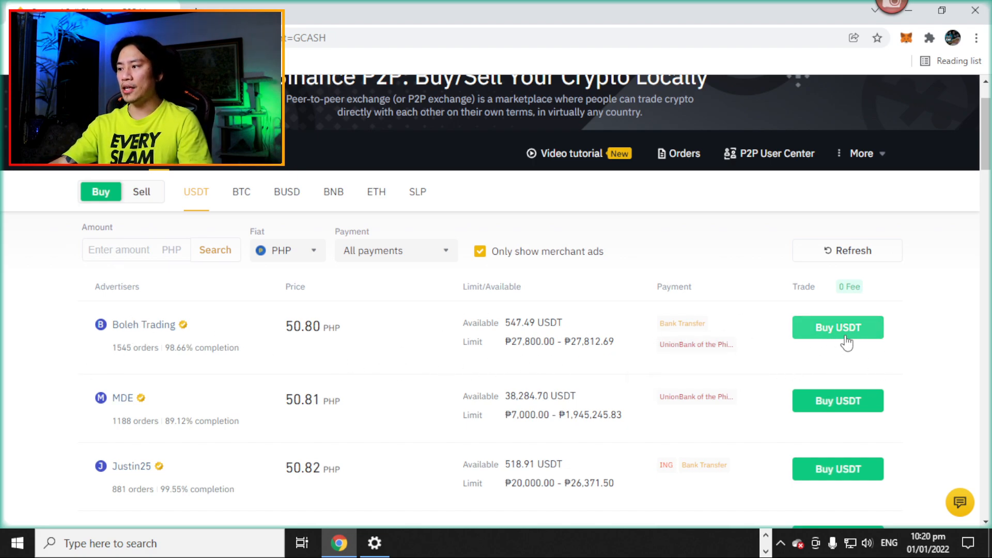
{"action": "mouse_move", "coordinate": [445, 339]}
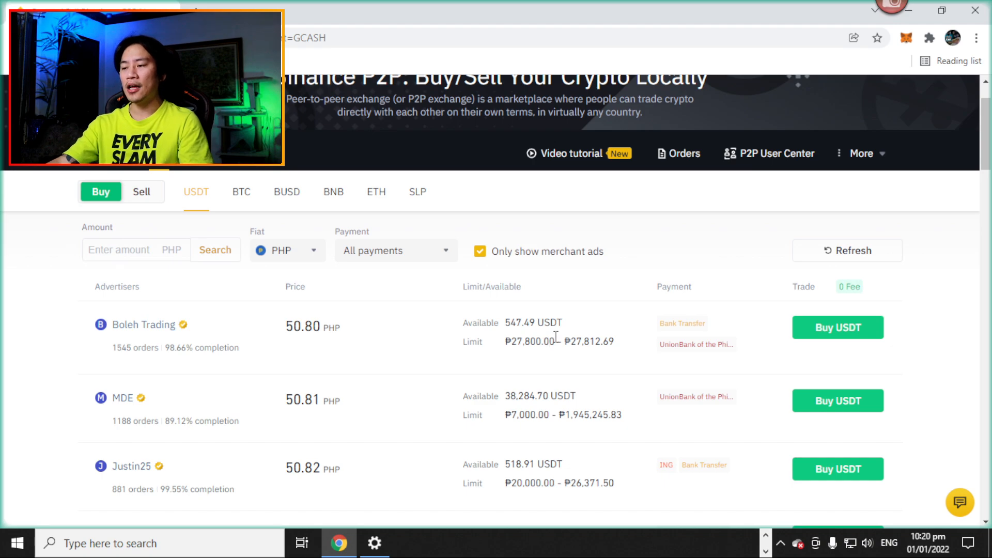
{"action": "mouse_move", "coordinate": [591, 344]}
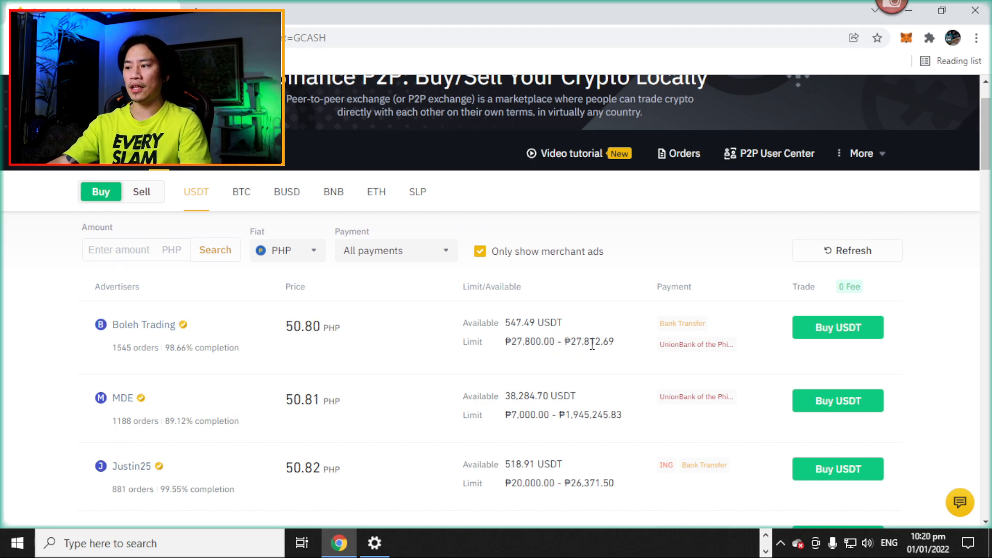
{"action": "mouse_move", "coordinate": [603, 230]}
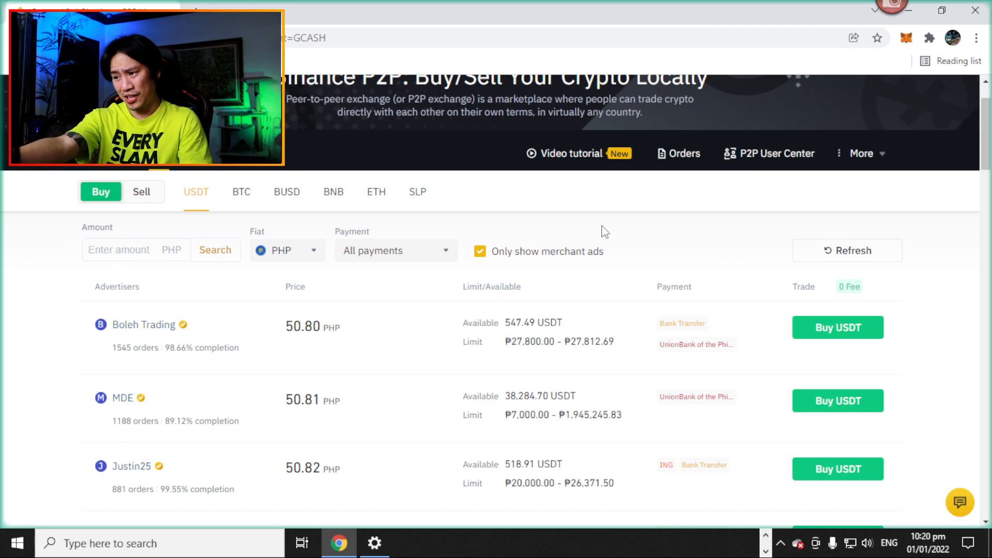
{"action": "mouse_move", "coordinate": [624, 254]}
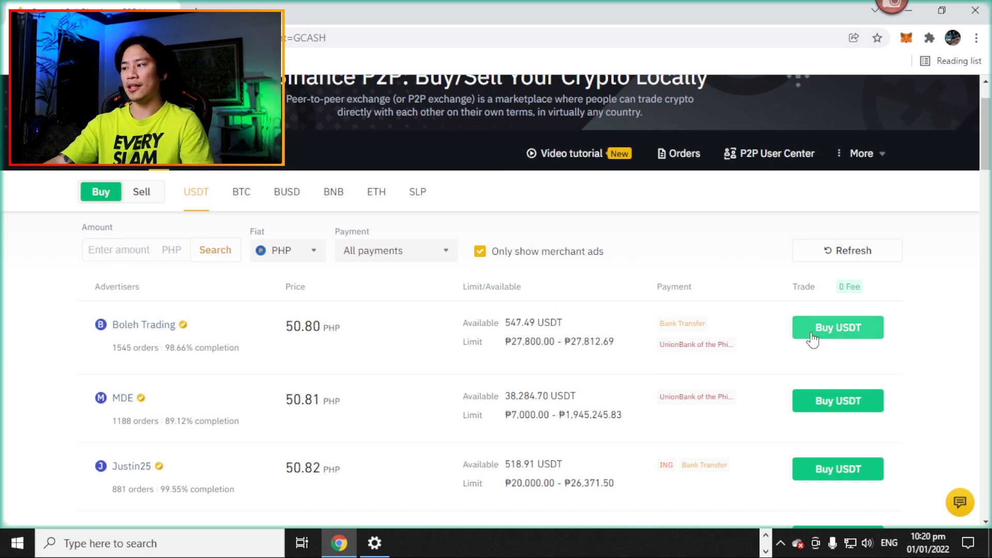
- Open Boleh Trading's 50.80 PHP buy form and enter 27,800 PHP to pay
{"action": "left_click", "coordinate": [838, 327]}
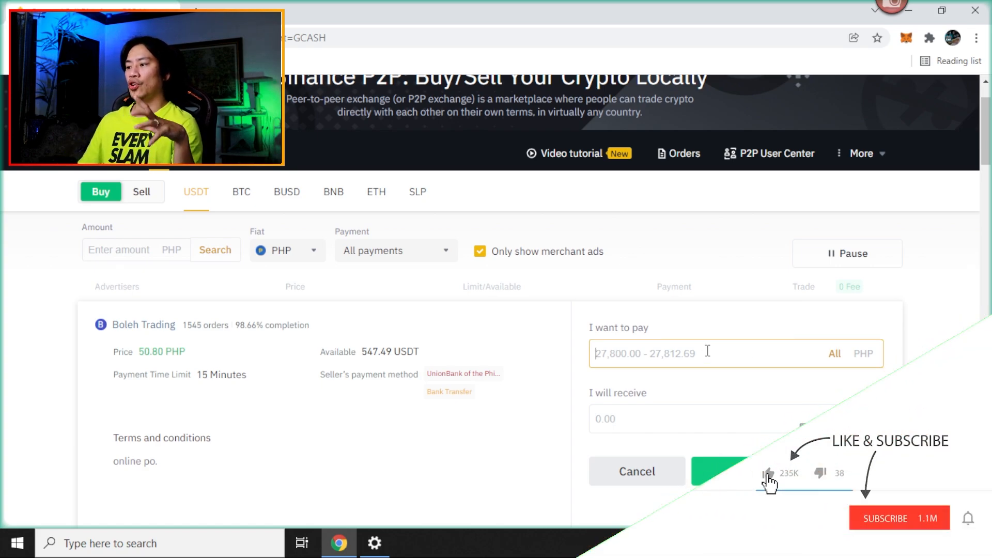
{"action": "left_click", "coordinate": [898, 518]}
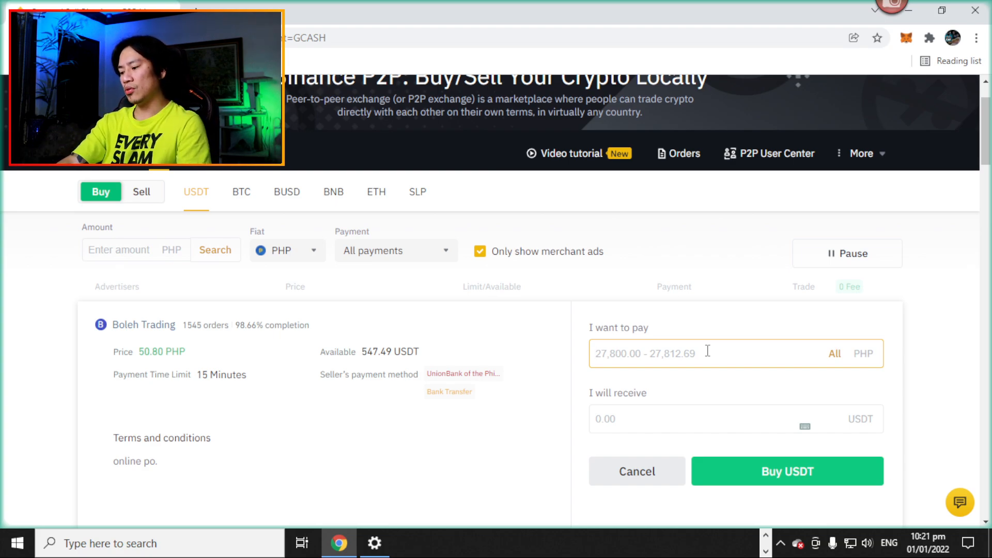
{"action": "type", "text": "550"}
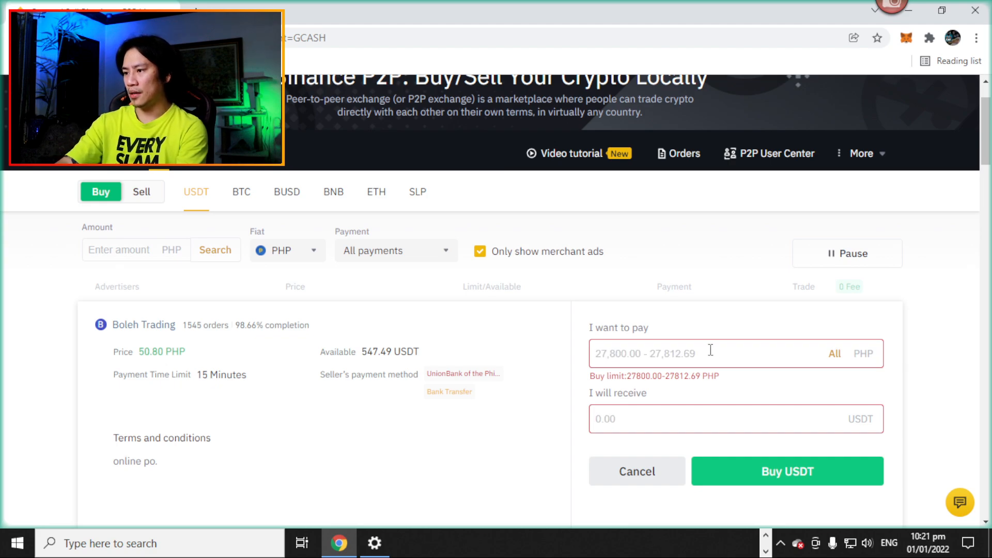
{"action": "type", "text": "2"}
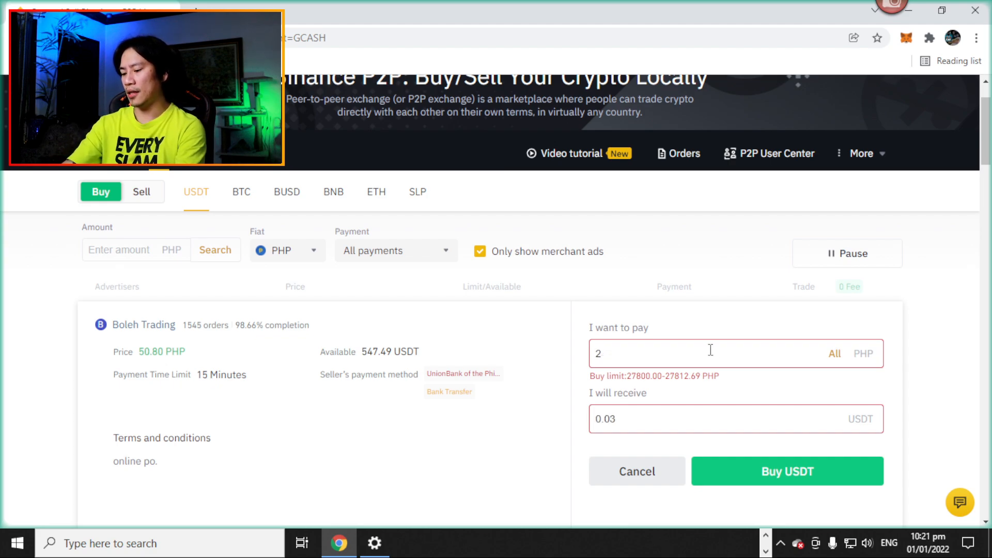
{"action": "type", "text": "27800"}
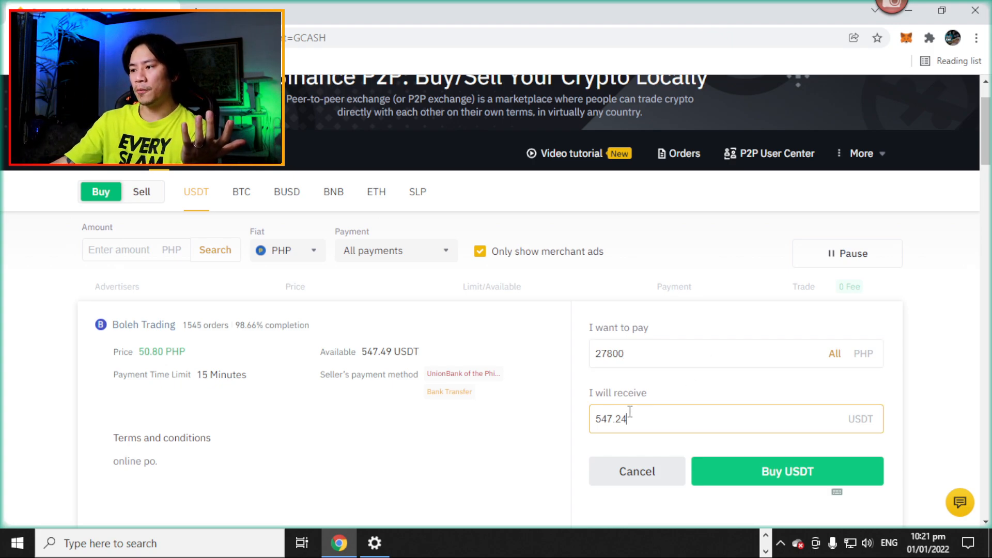
{"action": "double_click", "coordinate": [610, 419]}
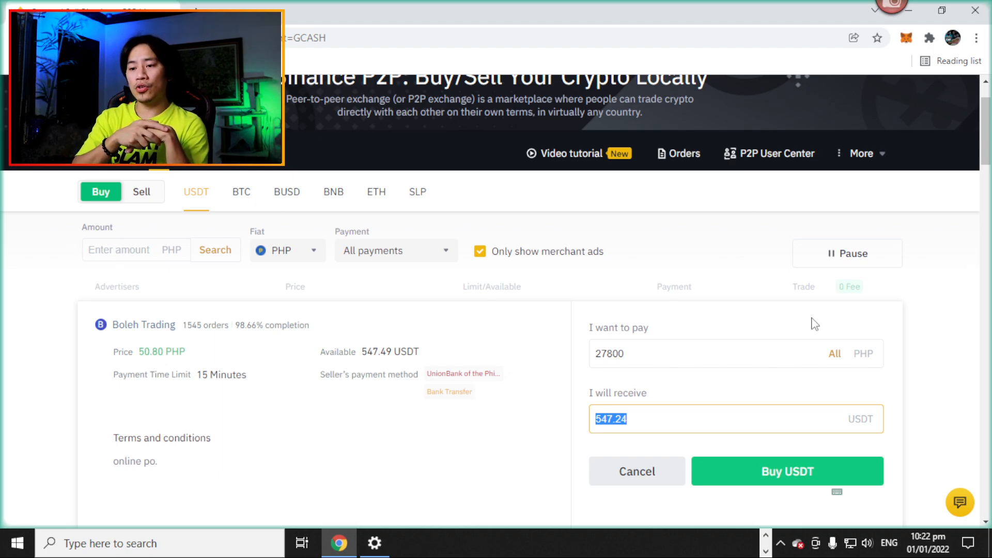
{"action": "mouse_move", "coordinate": [161, 304]}
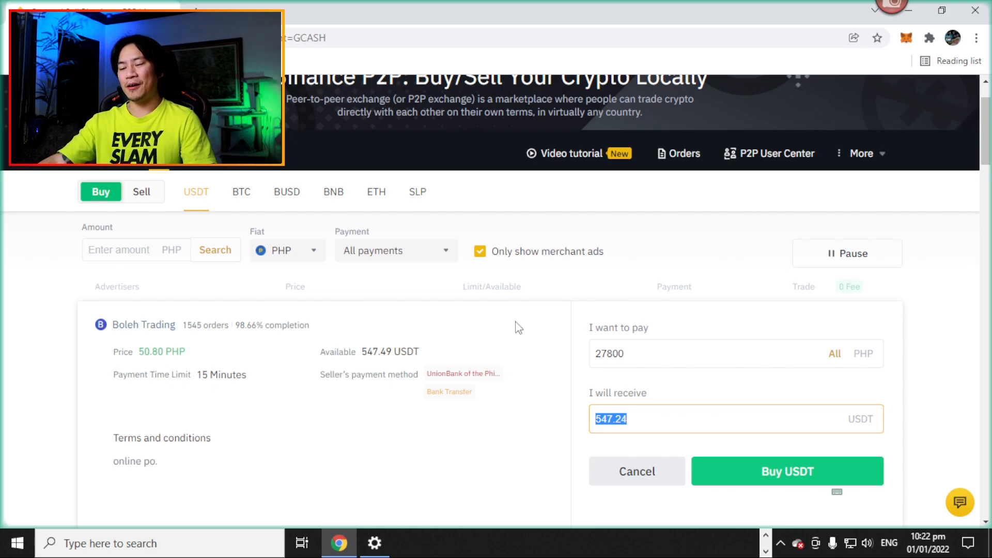
{"action": "mouse_move", "coordinate": [527, 322]}
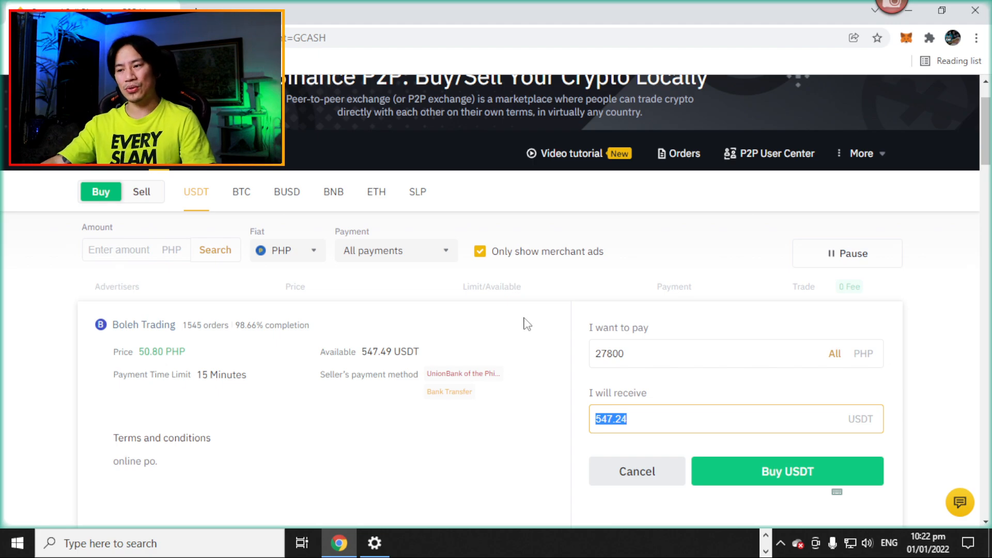
{"action": "mouse_move", "coordinate": [493, 323]}
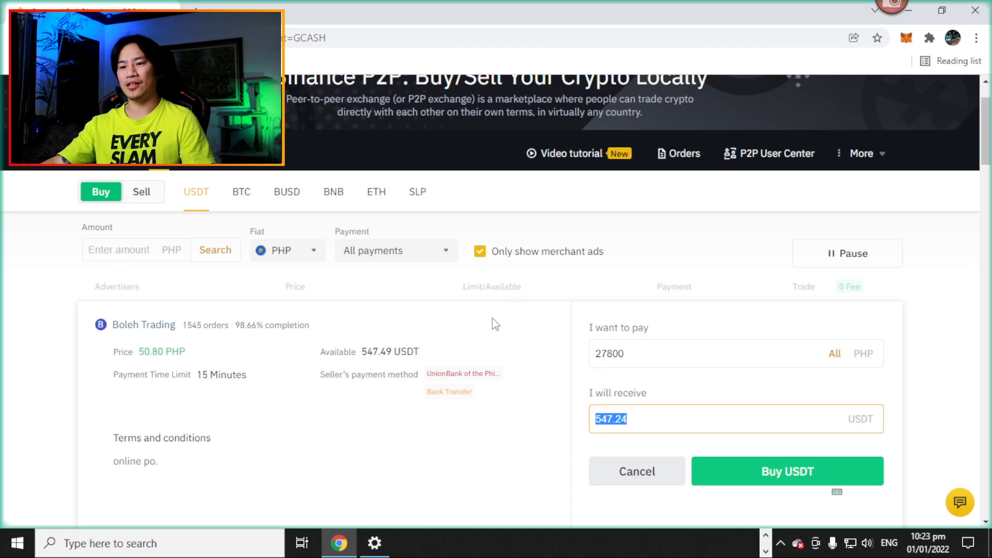
{"action": "mouse_move", "coordinate": [469, 294]}
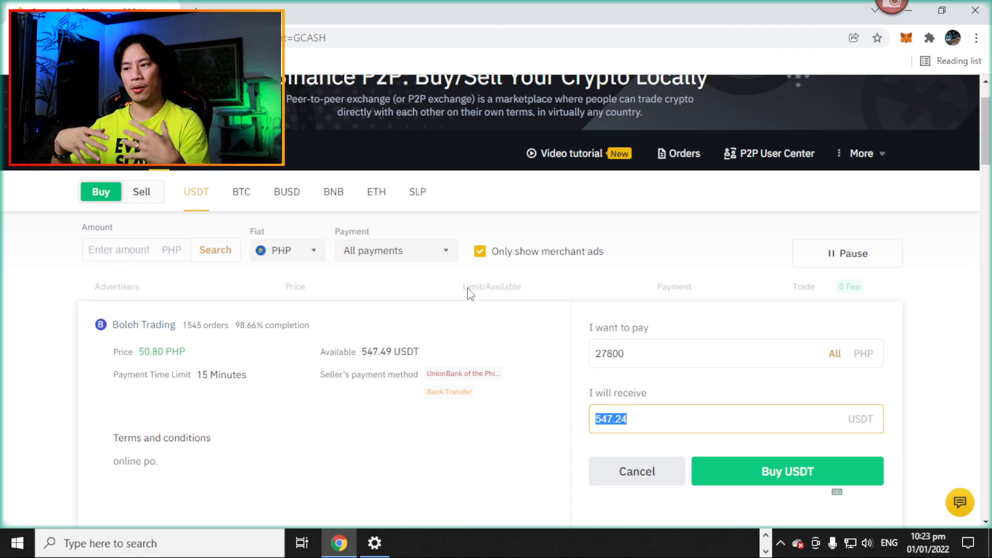
{"action": "mouse_move", "coordinate": [453, 178]}
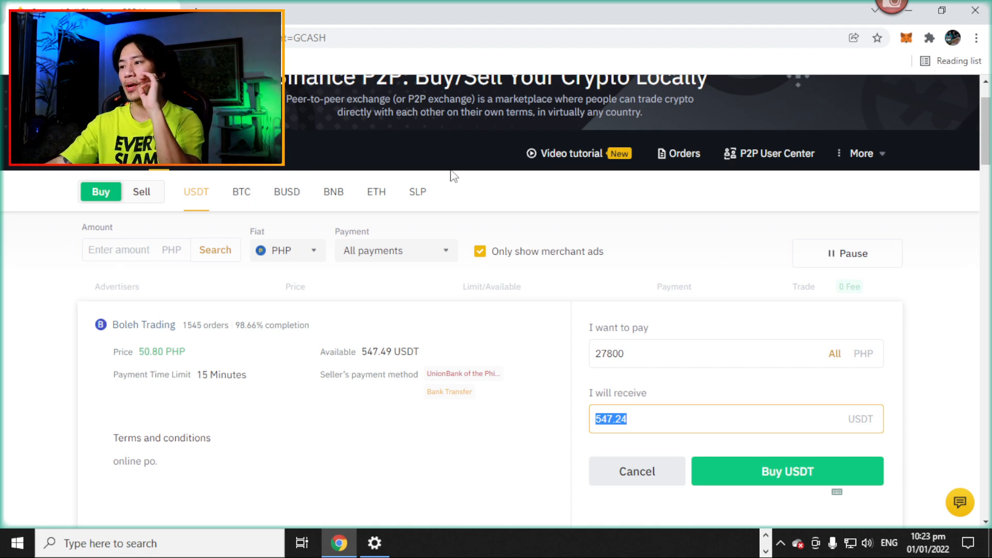
{"action": "mouse_move", "coordinate": [632, 228]}
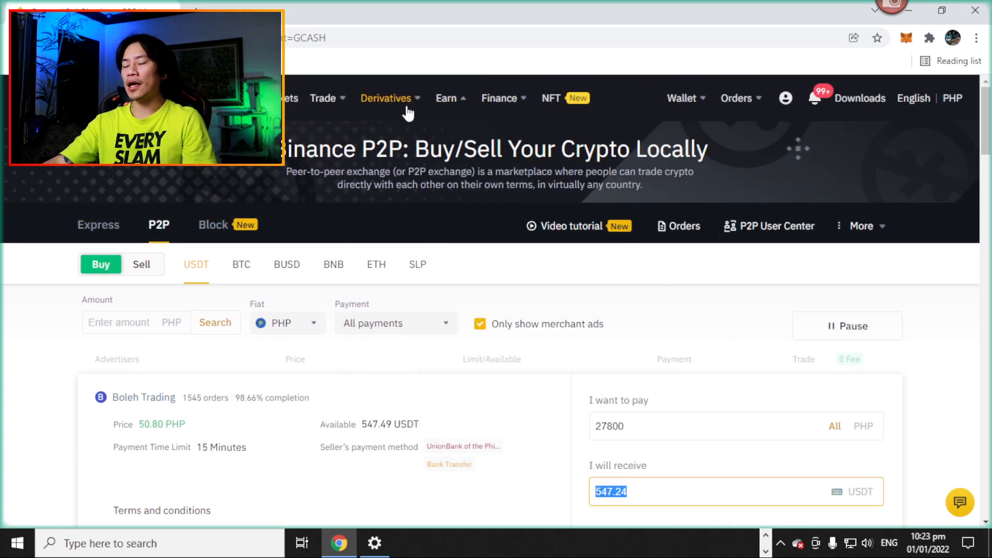
- Go to Wallet > Fiat and Spot, then switch to the Funding wallet
{"action": "left_click", "coordinate": [682, 98]}
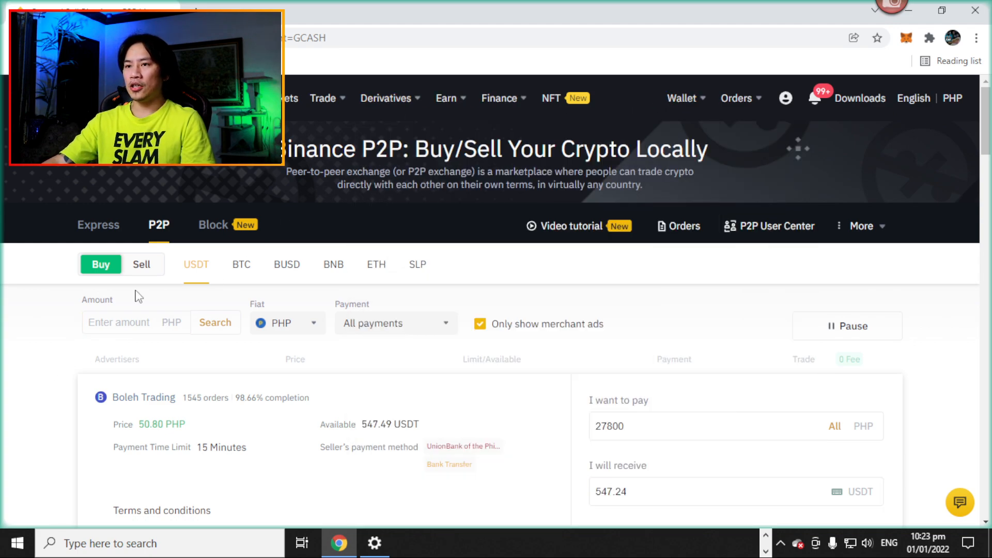
{"action": "left_click", "coordinate": [681, 98]}
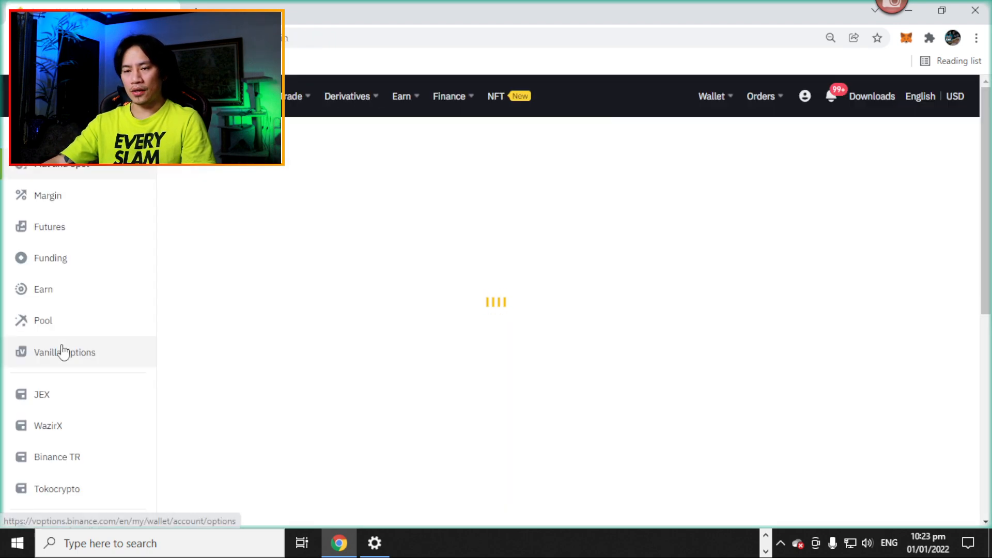
{"action": "left_click", "coordinate": [710, 96]}
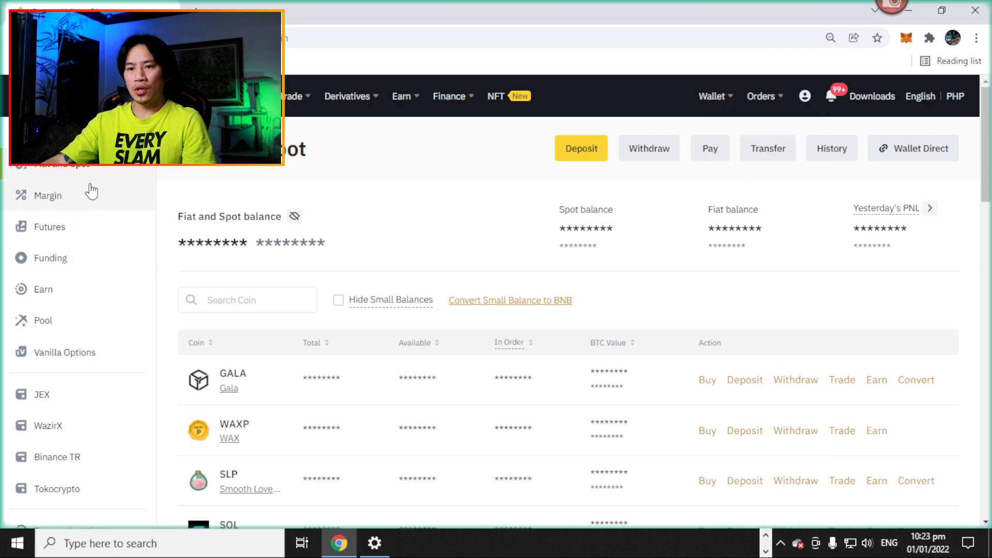
{"action": "left_click", "coordinate": [712, 96]}
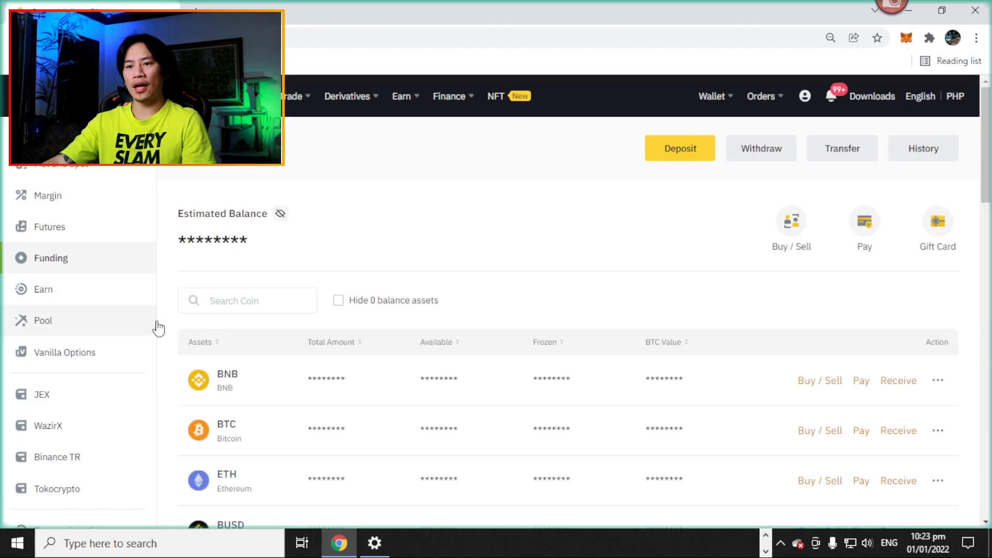
- Reveal balances, search the Funding assets for 'usdt', and open USDT's extra actions
{"action": "left_click", "coordinate": [280, 214]}
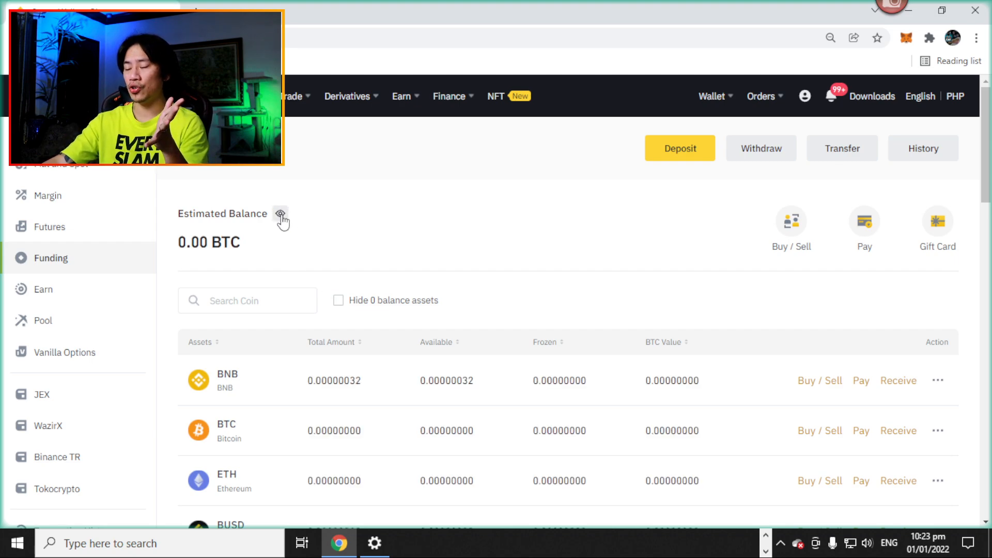
{"action": "mouse_move", "coordinate": [295, 227]}
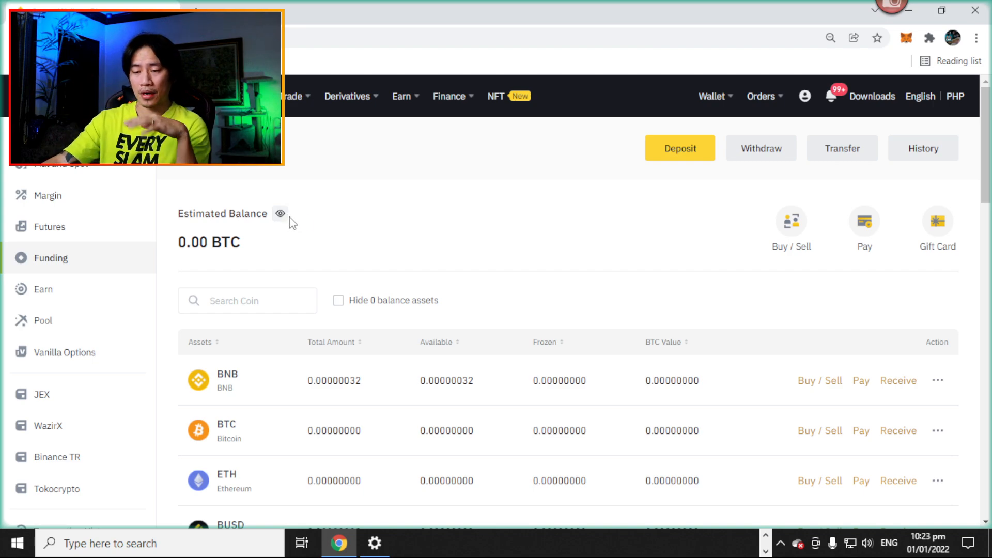
{"action": "scroll", "scroll_direction": "down", "scroll_amount": 3}
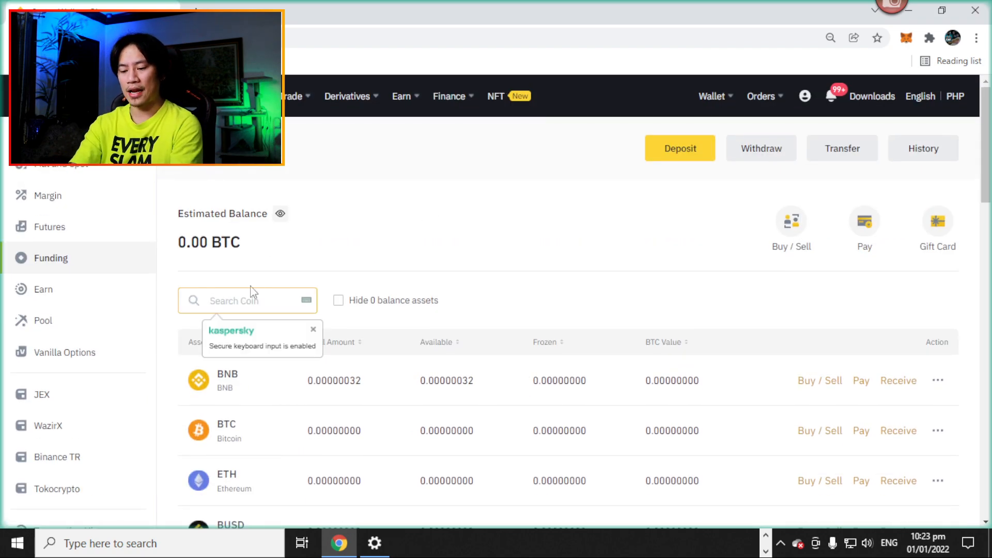
{"action": "type", "text": "usdt"}
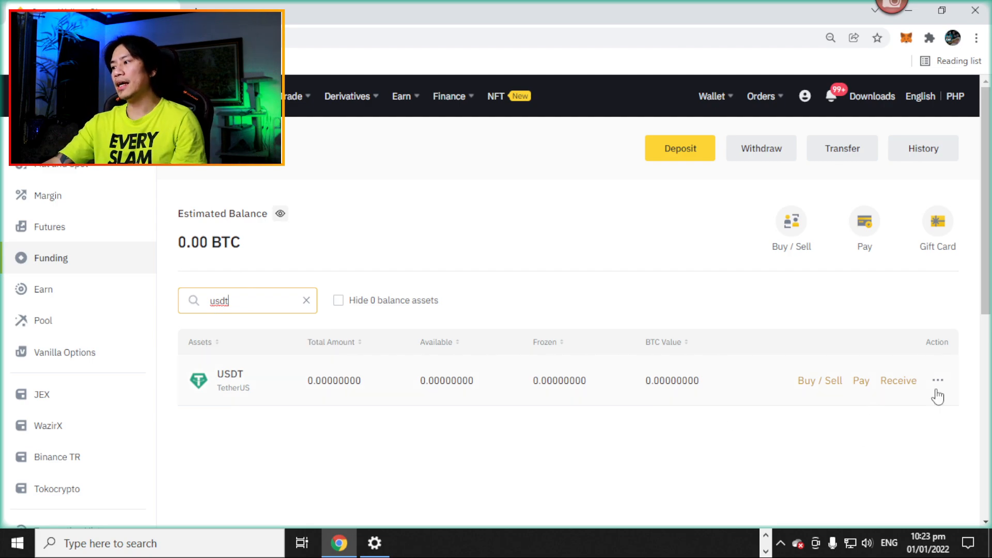
{"action": "left_click", "coordinate": [937, 380]}
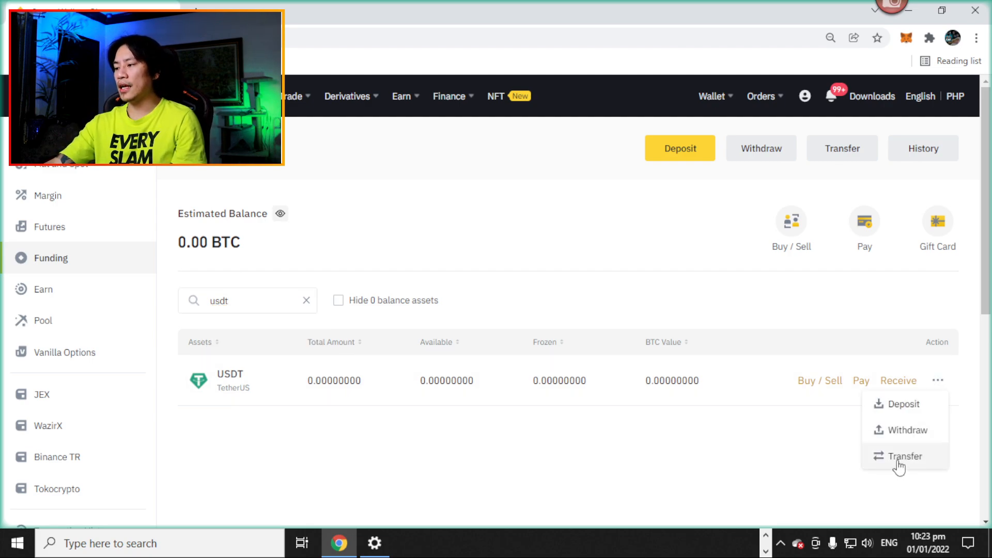
- Open the USDT Transfer dialog and swap it to Funding → Fiat and Spot
{"action": "left_click", "coordinate": [902, 456]}
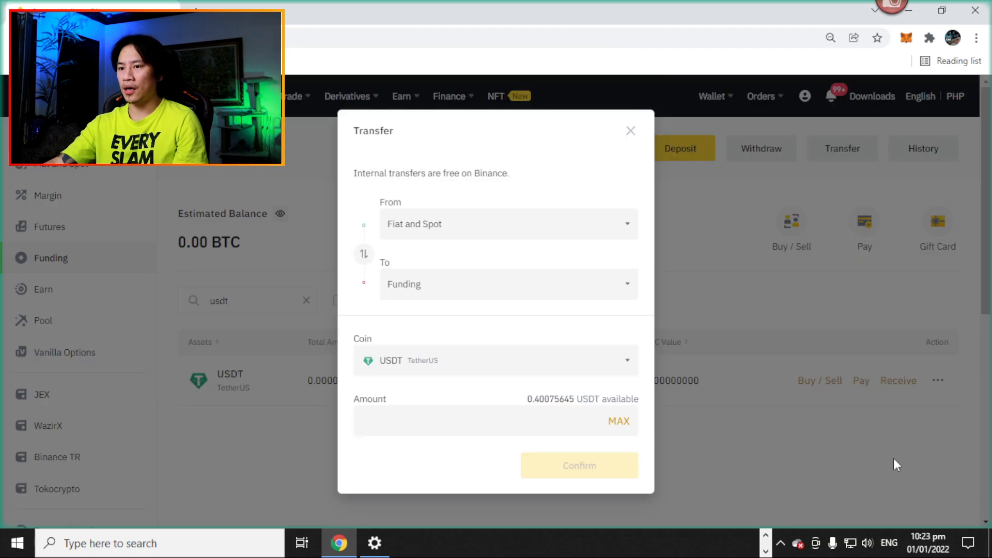
{"action": "mouse_move", "coordinate": [364, 254]}
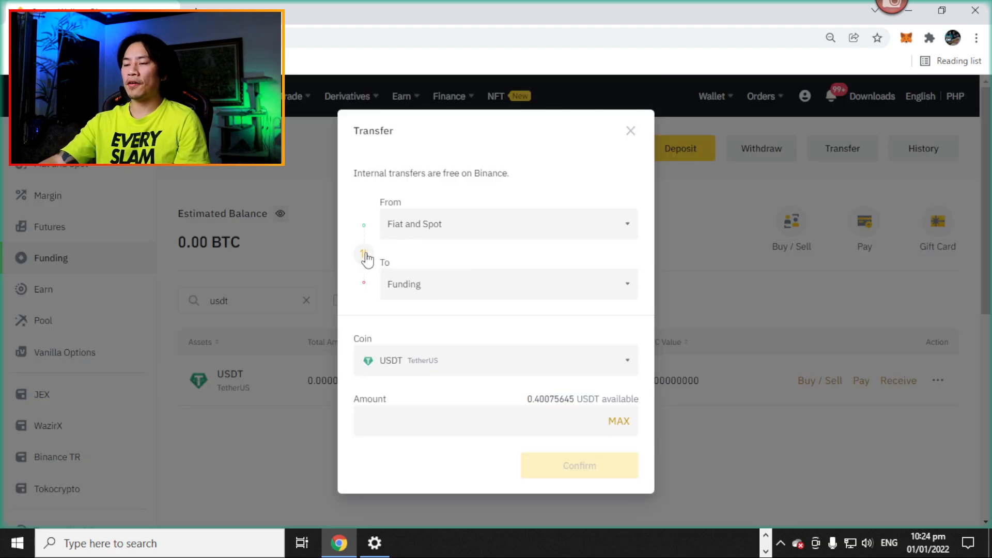
{"action": "left_click", "coordinate": [364, 254]}
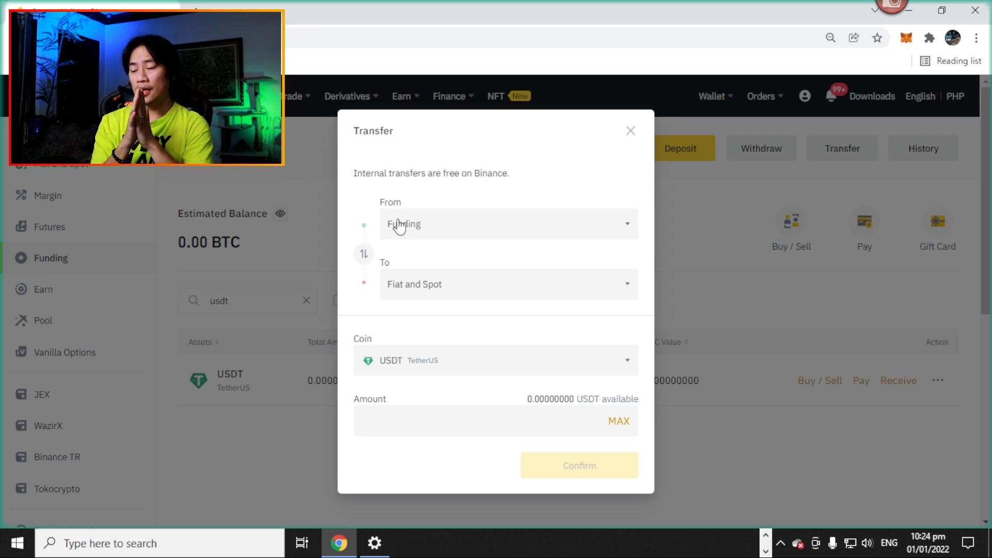
{"action": "mouse_move", "coordinate": [436, 198]}
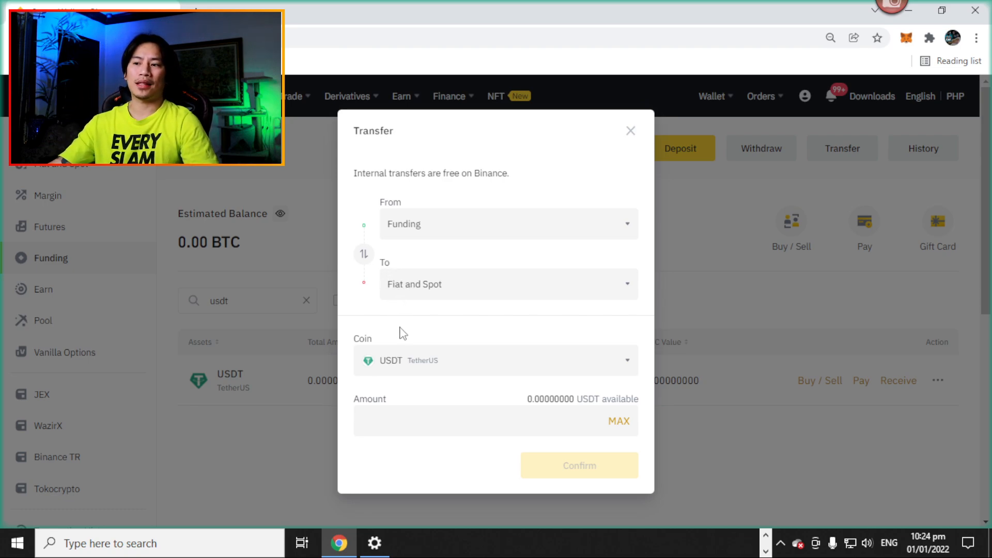
{"action": "mouse_move", "coordinate": [412, 331]}
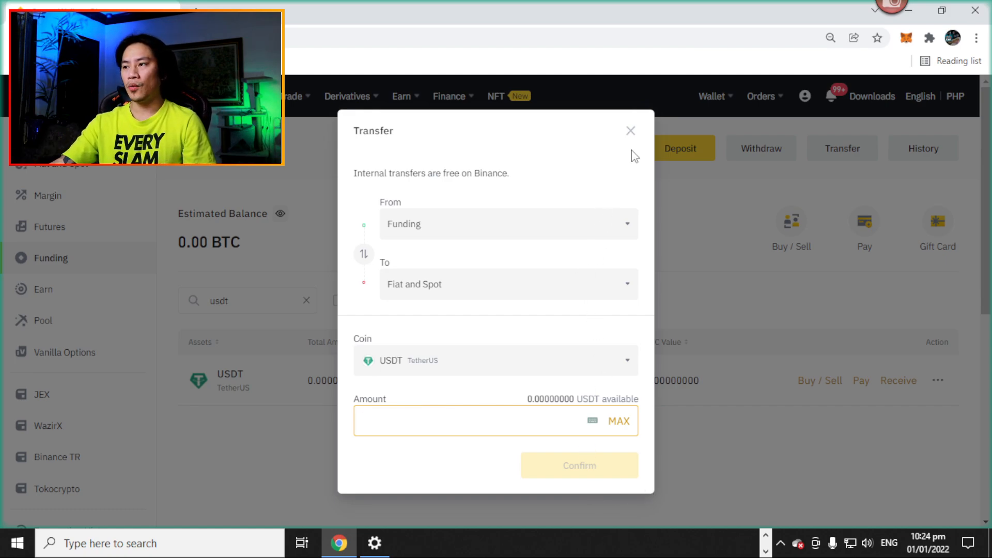
{"action": "mouse_move", "coordinate": [652, 135]}
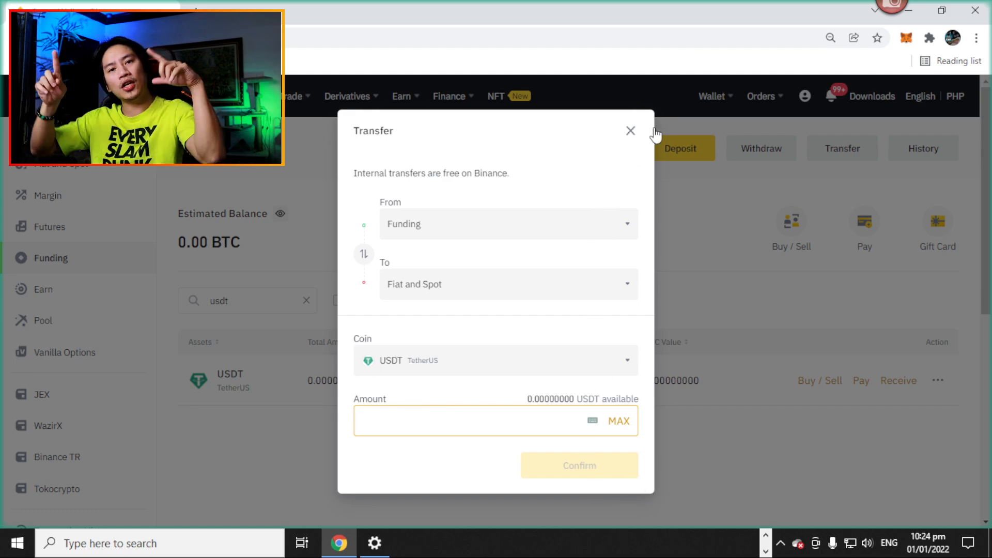
{"action": "mouse_move", "coordinate": [630, 135]}
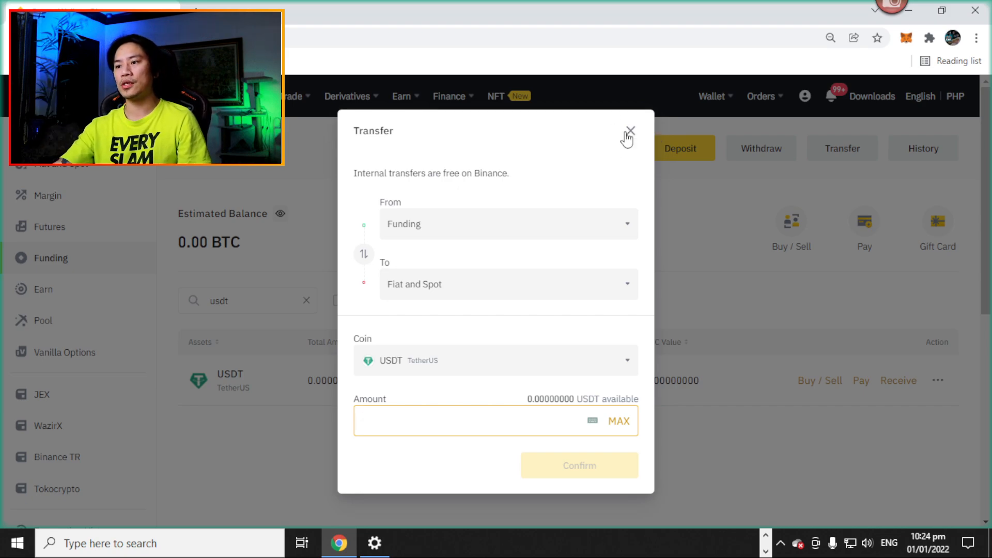
- Cancel the USDT transfer, open the Fiat and Spot wallet, and hide balances
{"action": "left_click", "coordinate": [628, 128]}
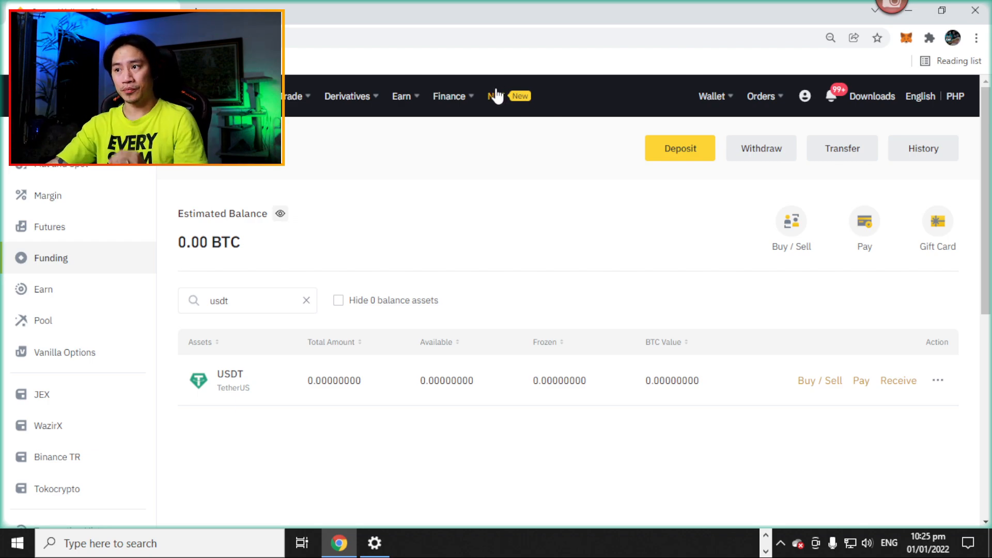
{"action": "left_click", "coordinate": [295, 96]}
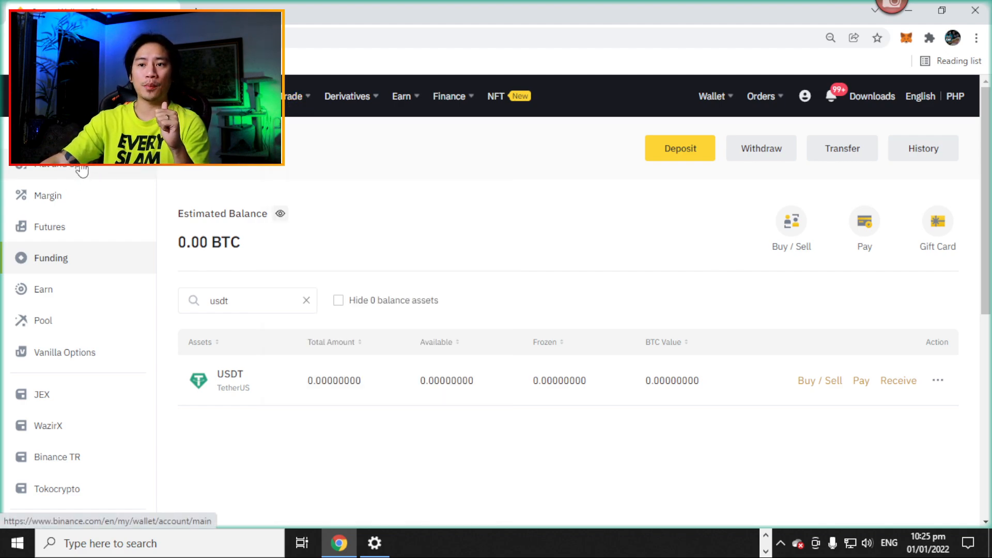
{"action": "left_click", "coordinate": [67, 165]}
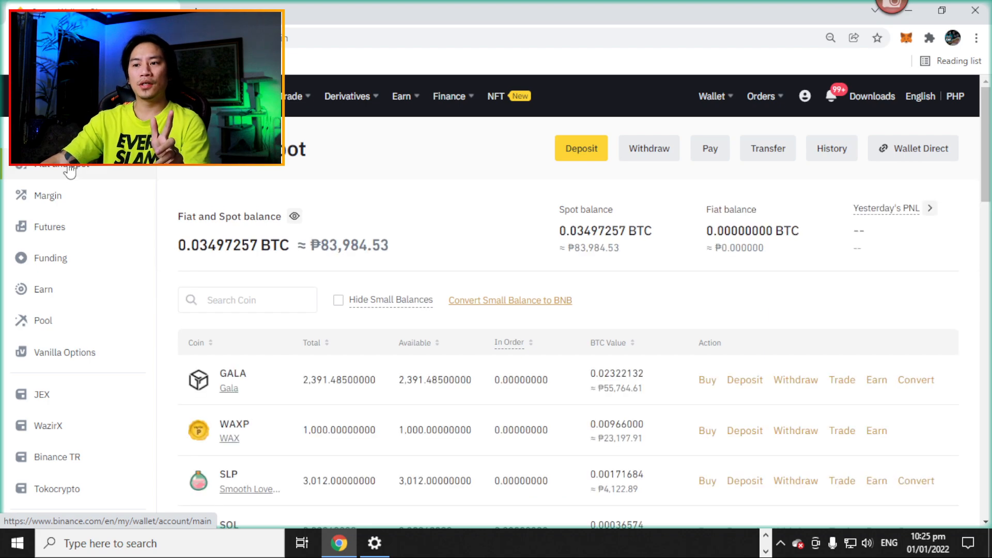
{"action": "left_click", "coordinate": [293, 216]}
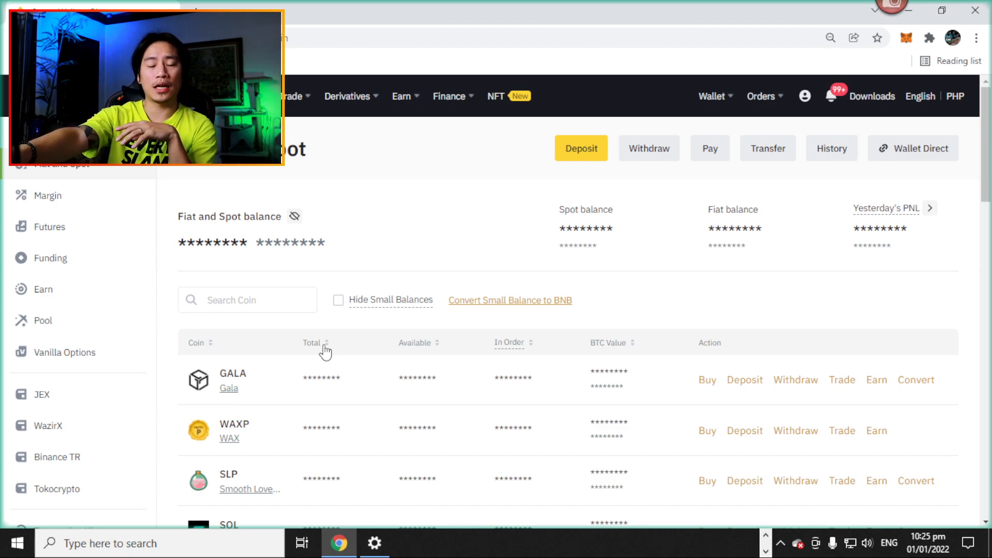
{"action": "mouse_move", "coordinate": [412, 371]}
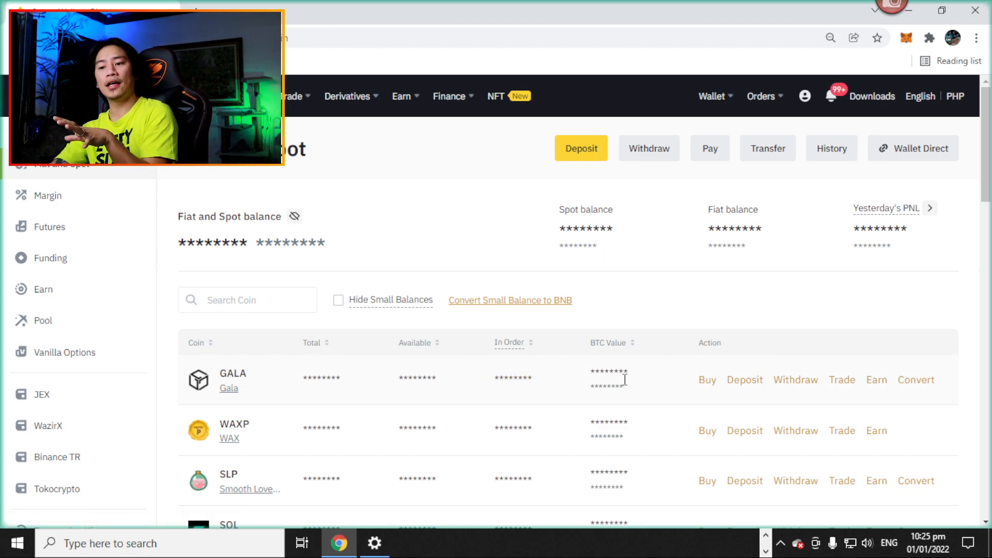
{"action": "mouse_move", "coordinate": [393, 339]}
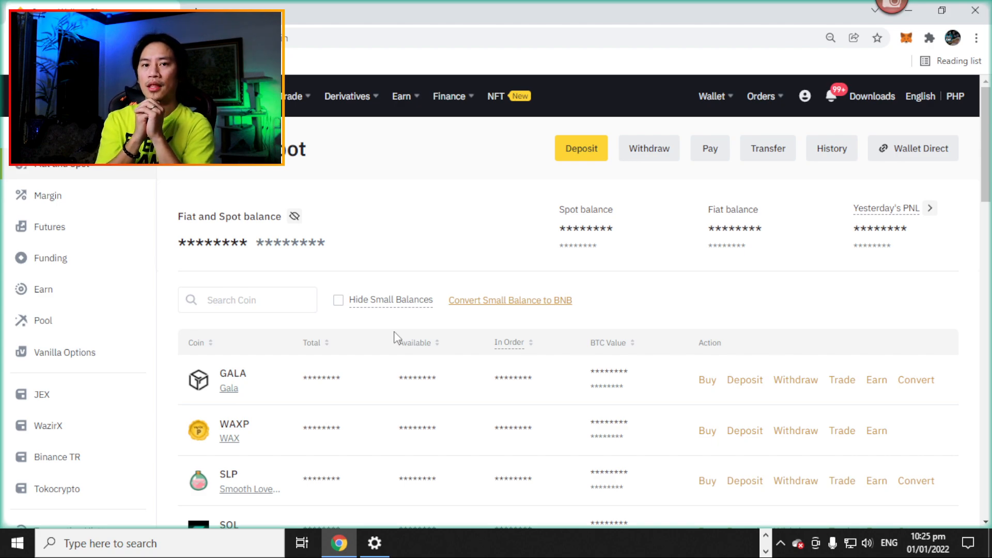
{"action": "mouse_move", "coordinate": [418, 311]}
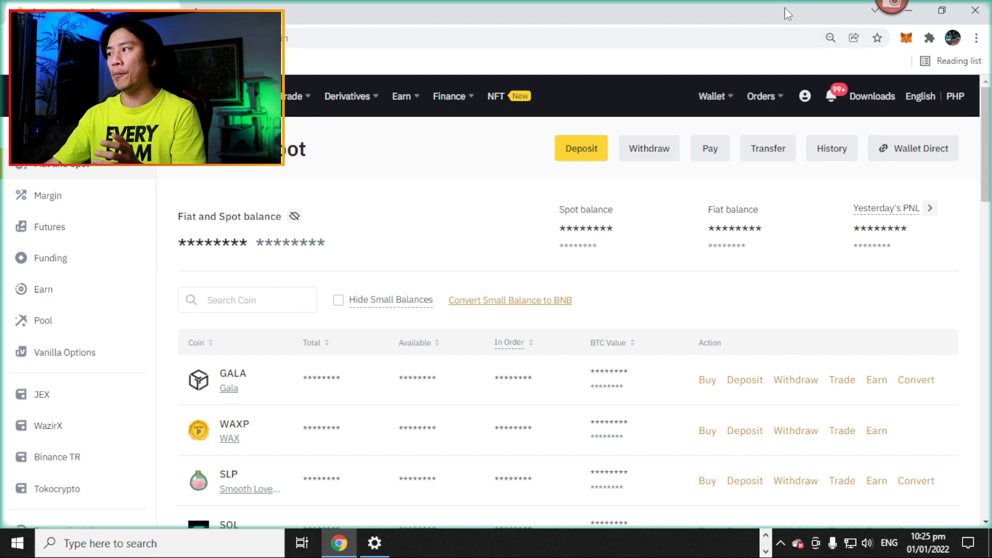
{"action": "mouse_move", "coordinate": [919, 19]}
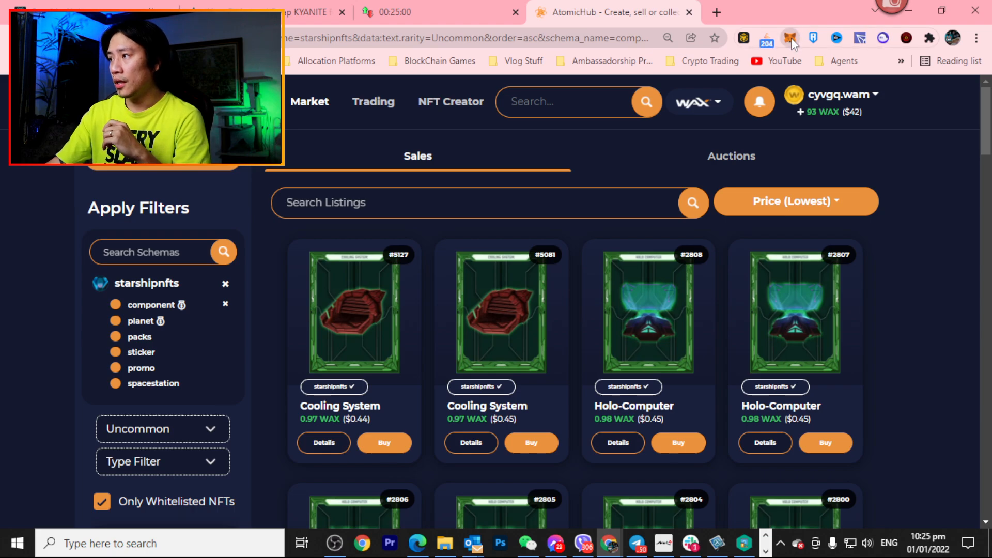
- Check MetaMask's Account 1 on Binance Smart Chain, then return to Binance
{"action": "left_click", "coordinate": [789, 37]}
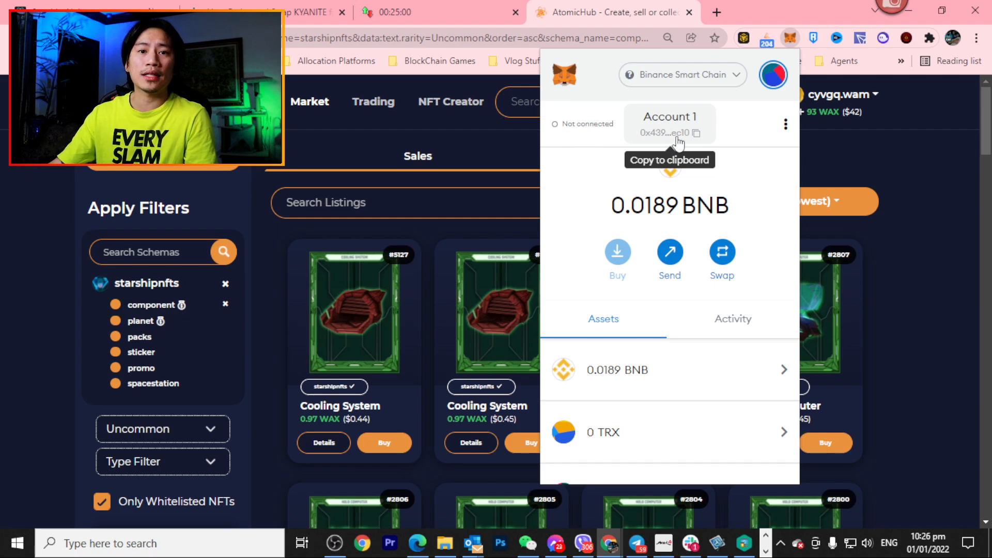
{"action": "mouse_move", "coordinate": [689, 20]}
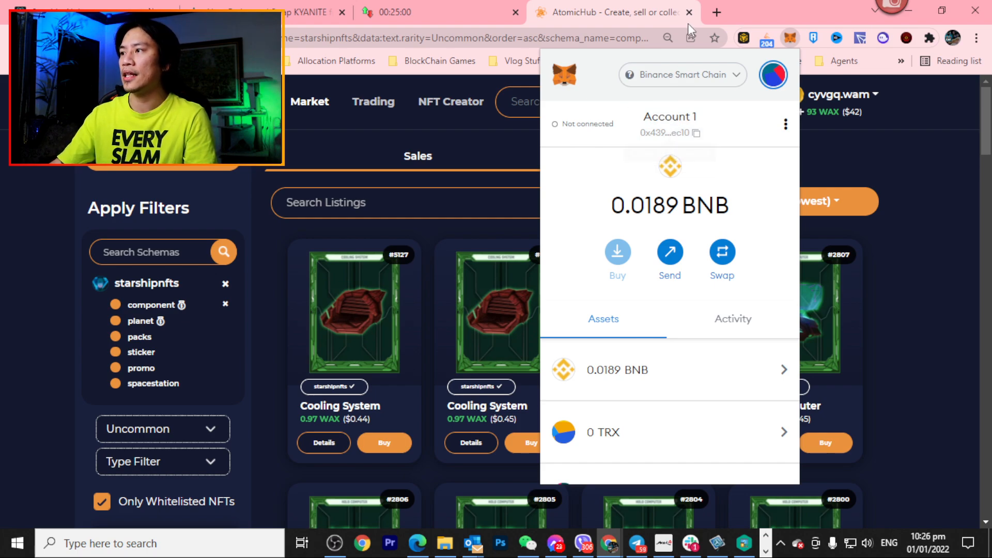
{"action": "left_click", "coordinate": [696, 132]}
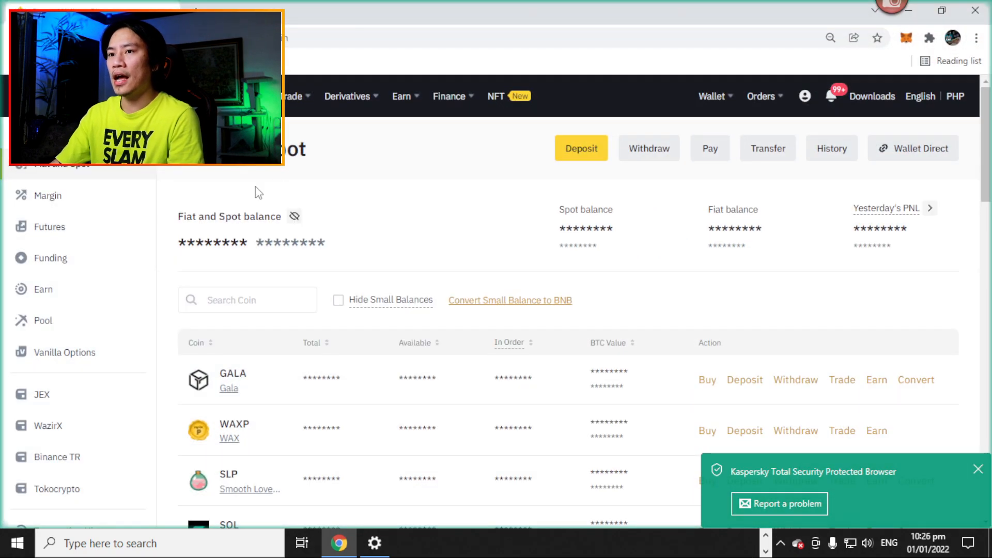
- Scroll the Fiat and Spot list down to USDT and start a withdrawal
{"action": "scroll", "scroll_direction": "down", "scroll_amount": 3}
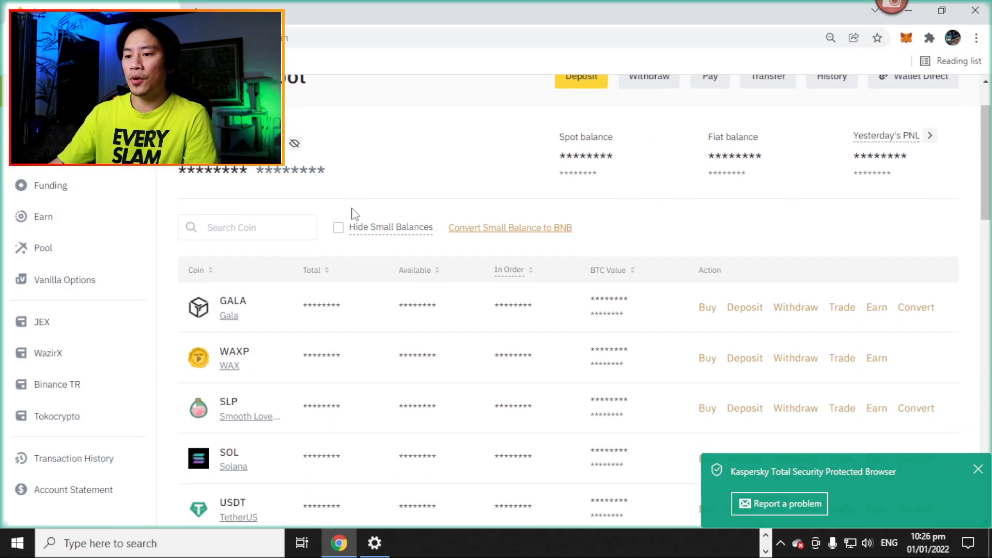
{"action": "scroll", "scroll_direction": "down", "scroll_amount": 3}
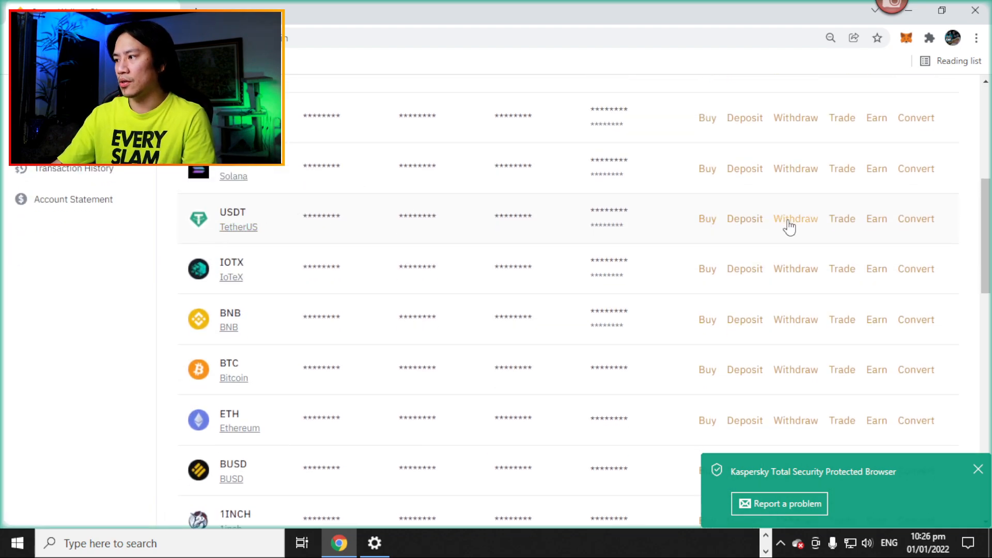
{"action": "left_click", "coordinate": [795, 219]}
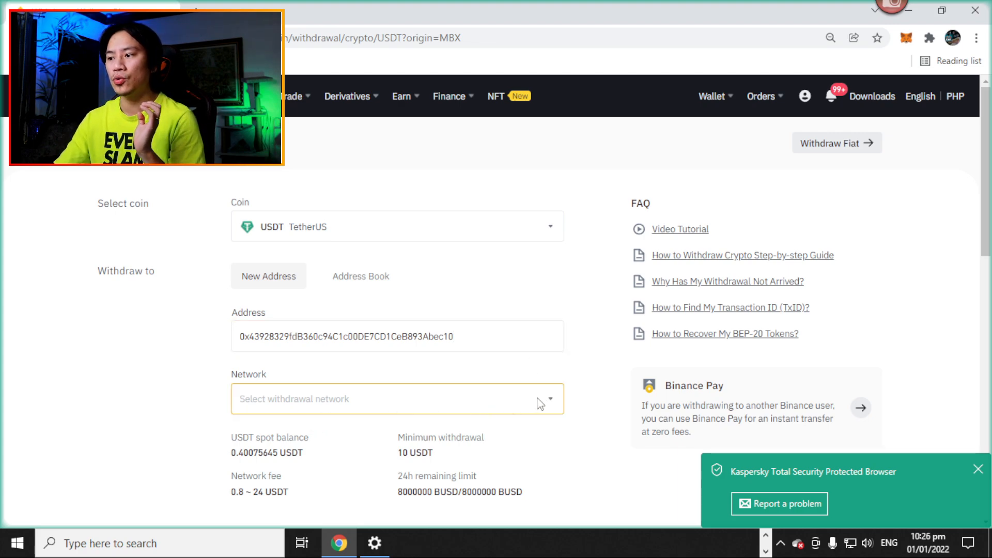
- Choose BSC Binance Smart Chain (BEP20) as the USDT withdrawal network and accept the address warning
{"action": "left_click", "coordinate": [397, 399]}
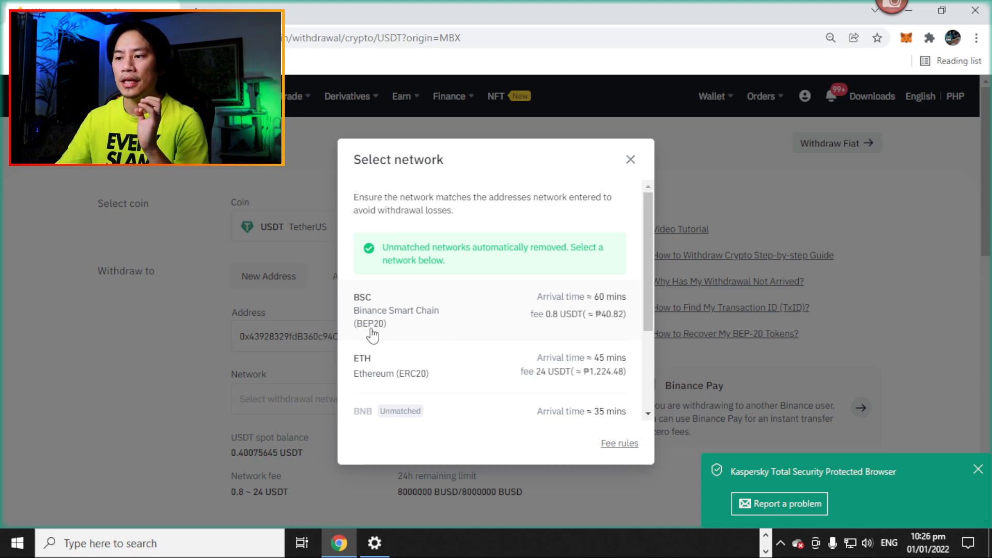
{"action": "mouse_move", "coordinate": [442, 328]}
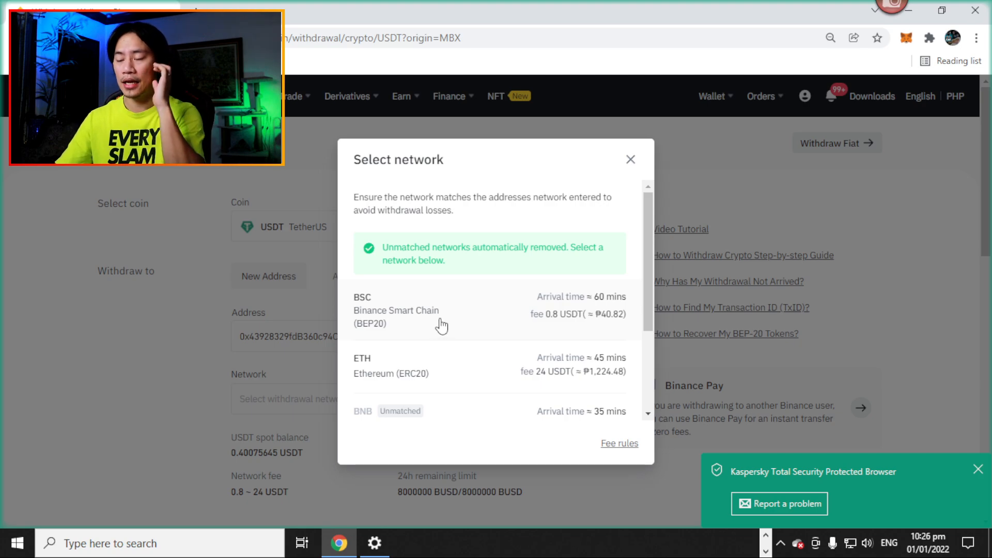
{"action": "mouse_move", "coordinate": [436, 321]}
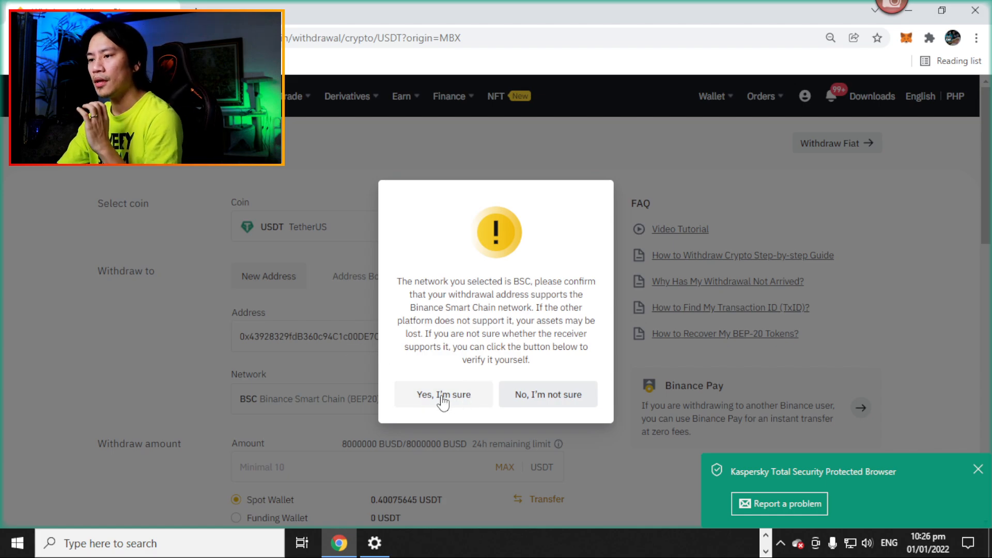
{"action": "left_click", "coordinate": [443, 394]}
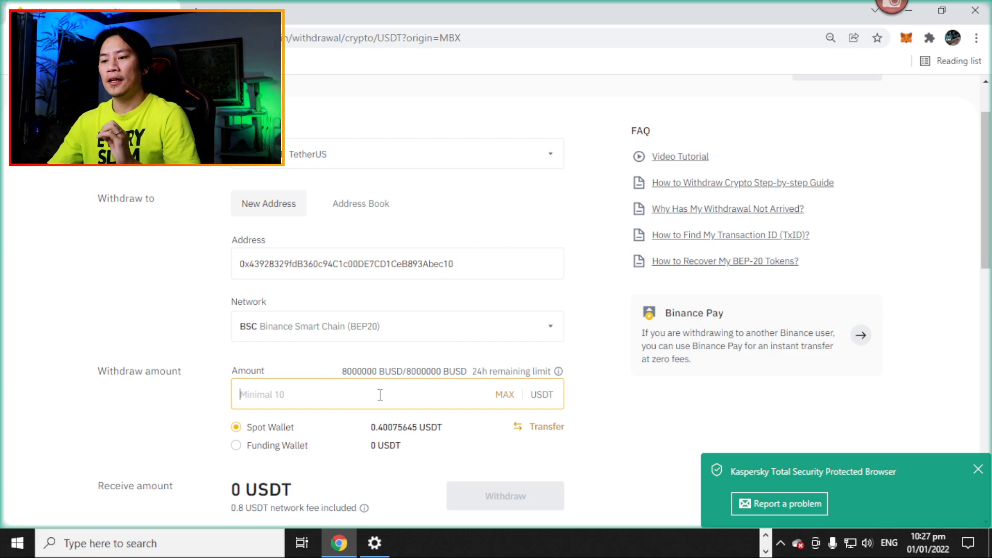
{"action": "mouse_move", "coordinate": [289, 460]}
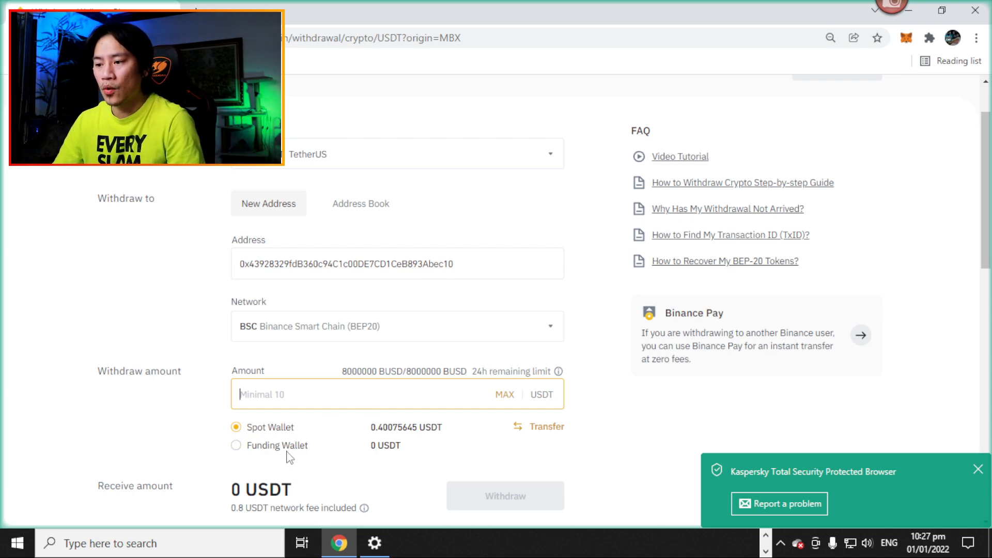
{"action": "mouse_move", "coordinate": [270, 447]}
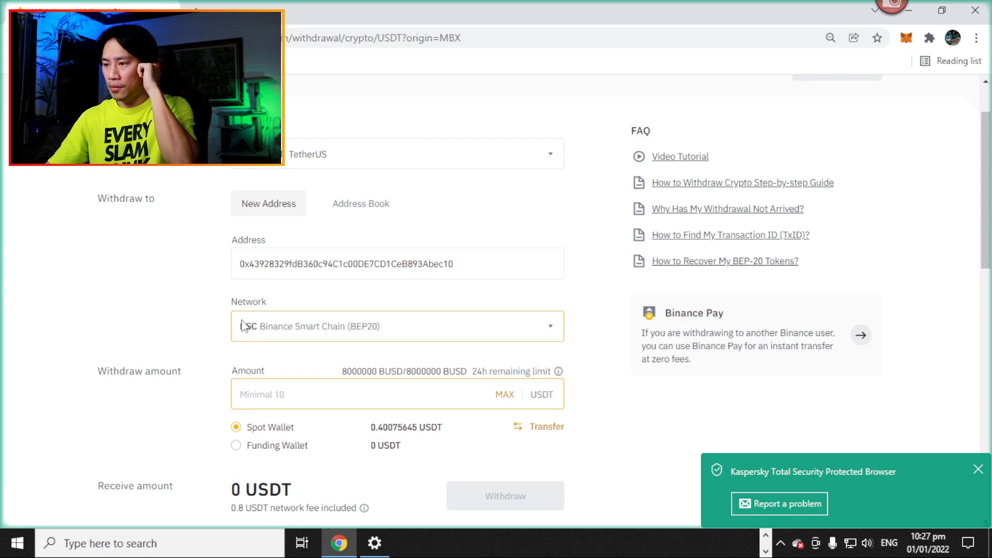
{"action": "scroll", "scroll_direction": "down", "scroll_amount": 3}
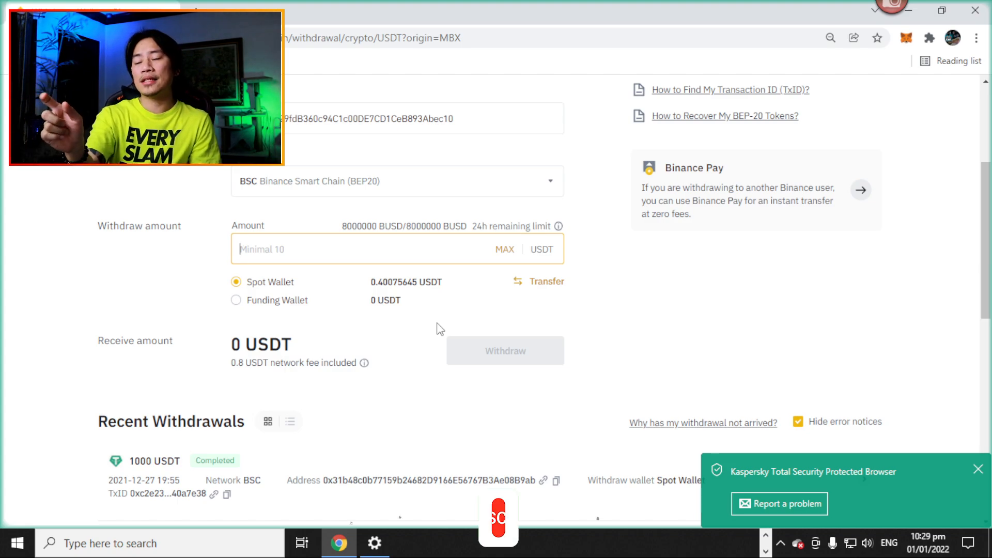
{"action": "left_click", "coordinate": [498, 518]}
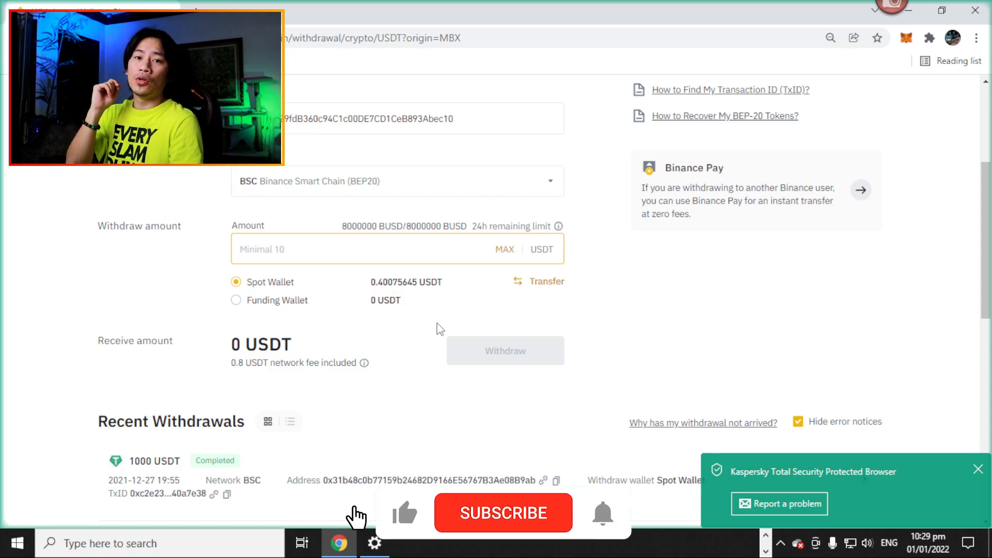
{"action": "left_click", "coordinate": [503, 512]}
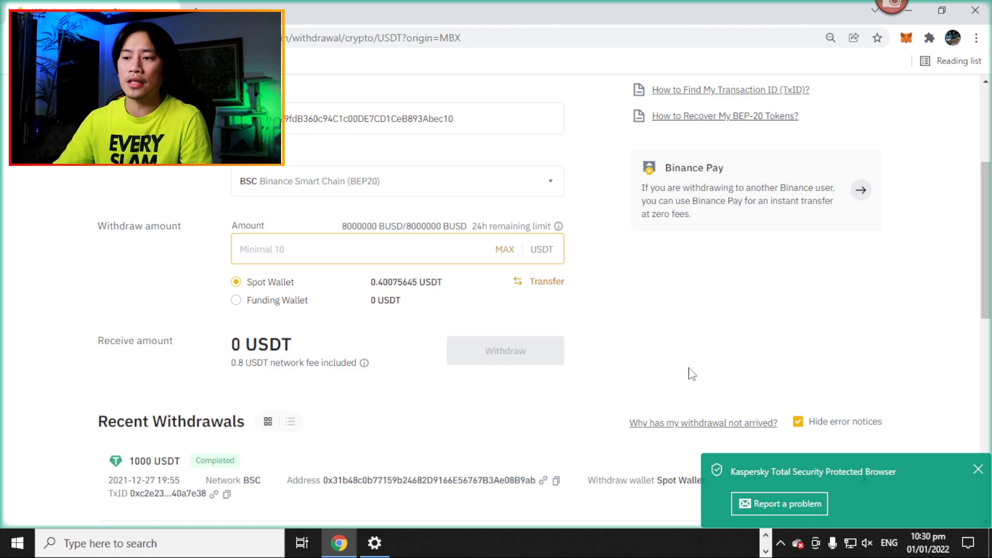
{"action": "mouse_move", "coordinate": [666, 378]}
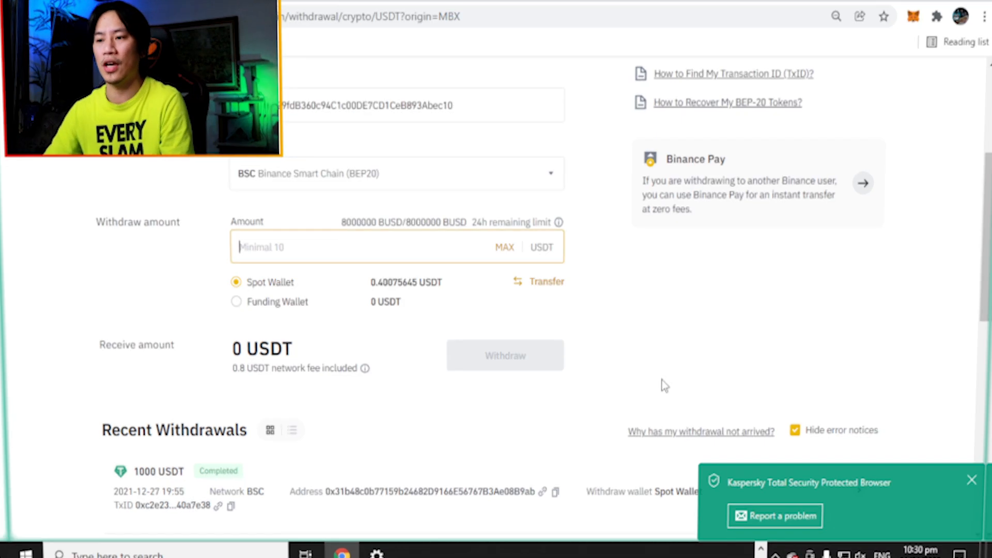
{"action": "left_click", "coordinate": [701, 12]}
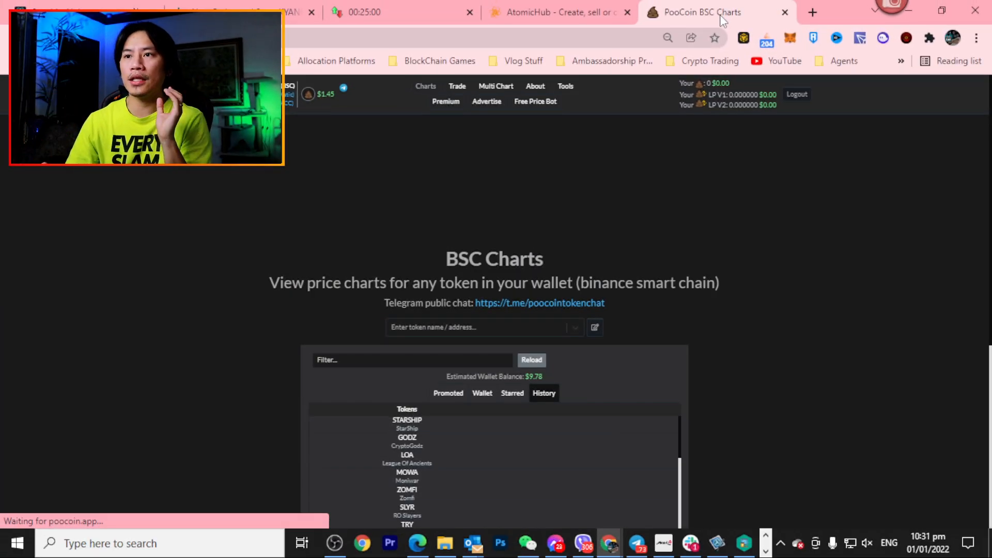
{"action": "key", "text": "F11"}
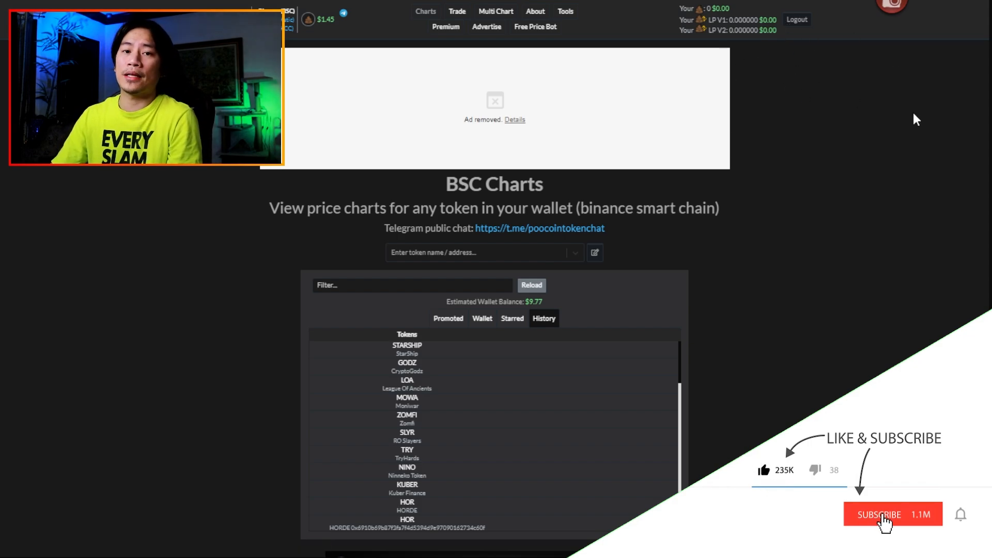
{"action": "left_click", "coordinate": [881, 514]}
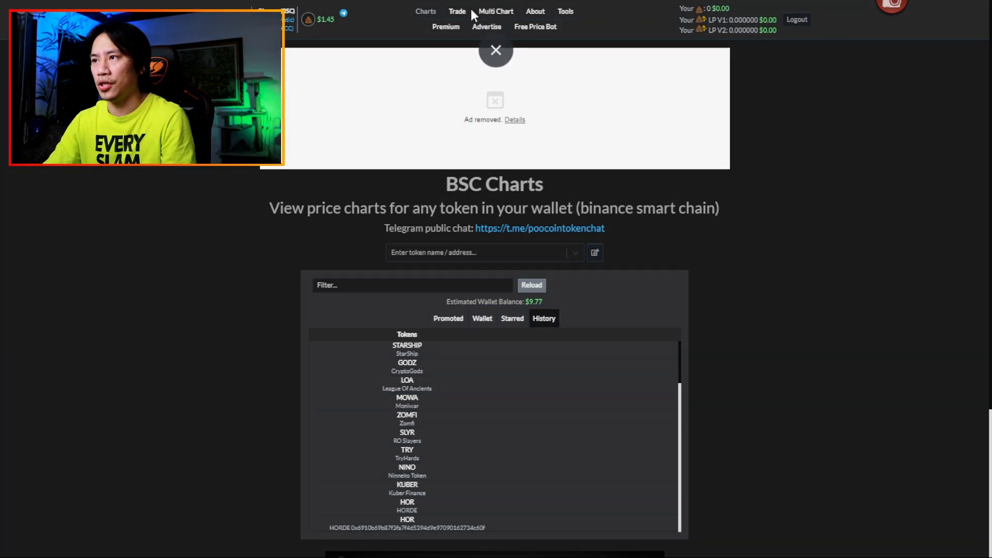
- On PooCoin's Trade page, search 'usdt' and set USDT as the pay-from token
{"action": "left_click", "coordinate": [457, 11]}
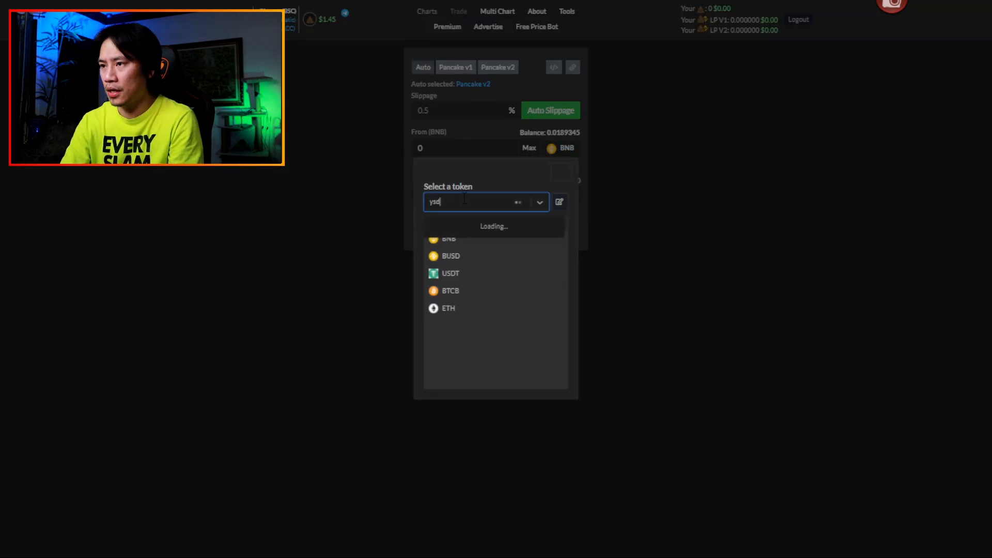
{"action": "type", "text": "usdt"}
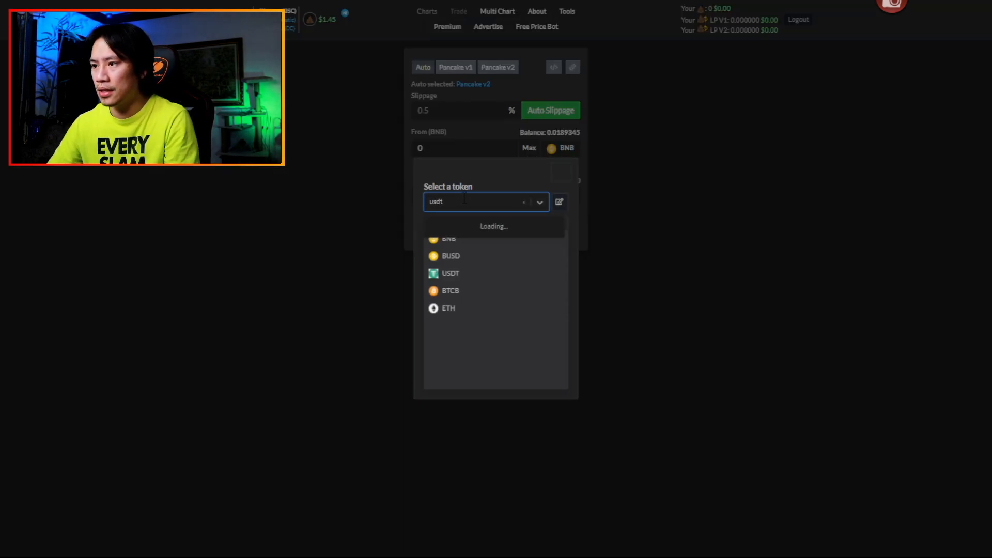
{"action": "left_click", "coordinate": [450, 274]}
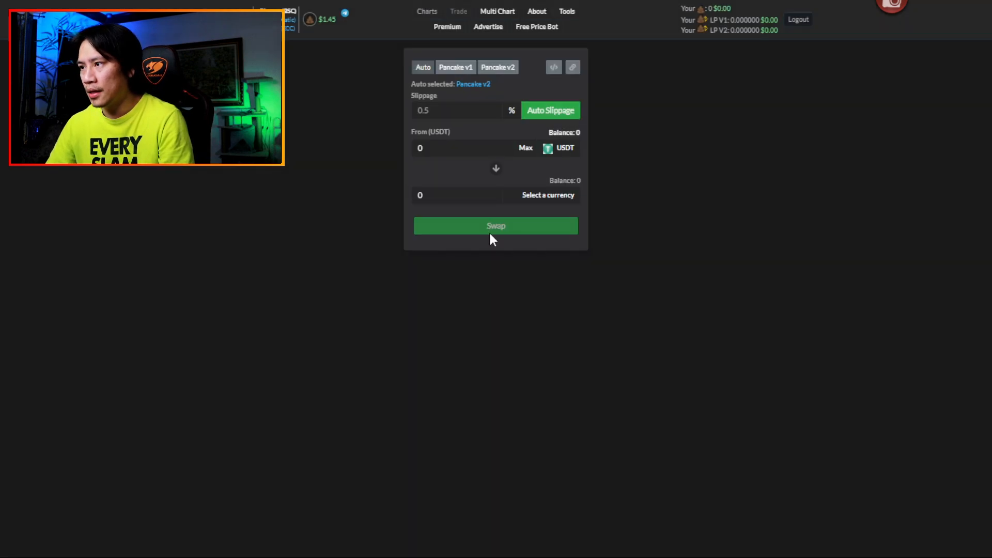
{"action": "mouse_move", "coordinate": [565, 149]}
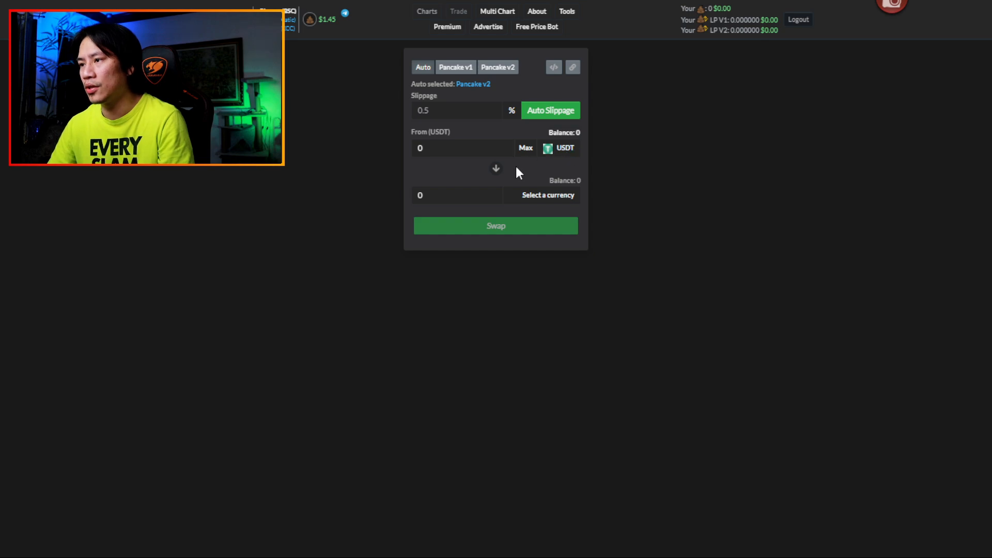
{"action": "left_click", "coordinate": [547, 195]}
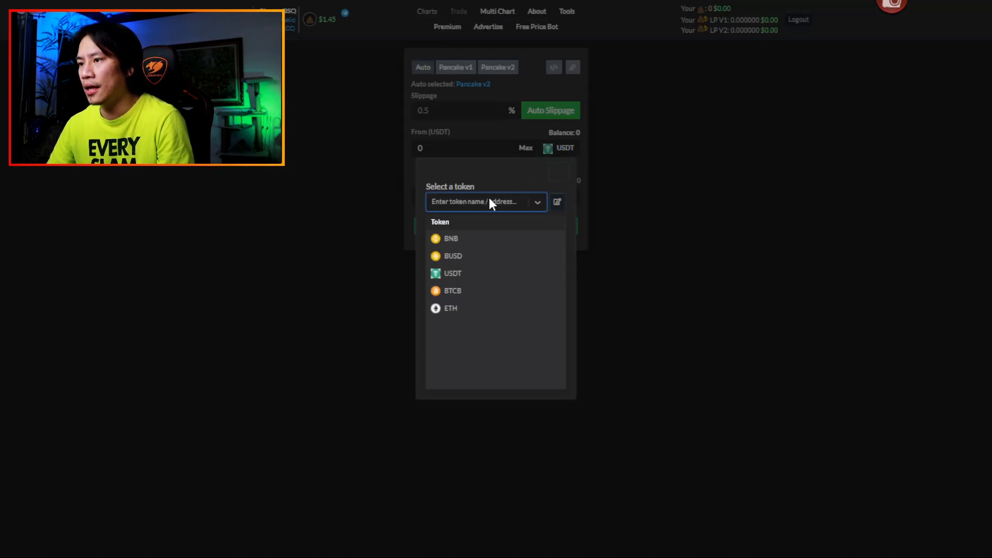
{"action": "mouse_move", "coordinate": [490, 202]}
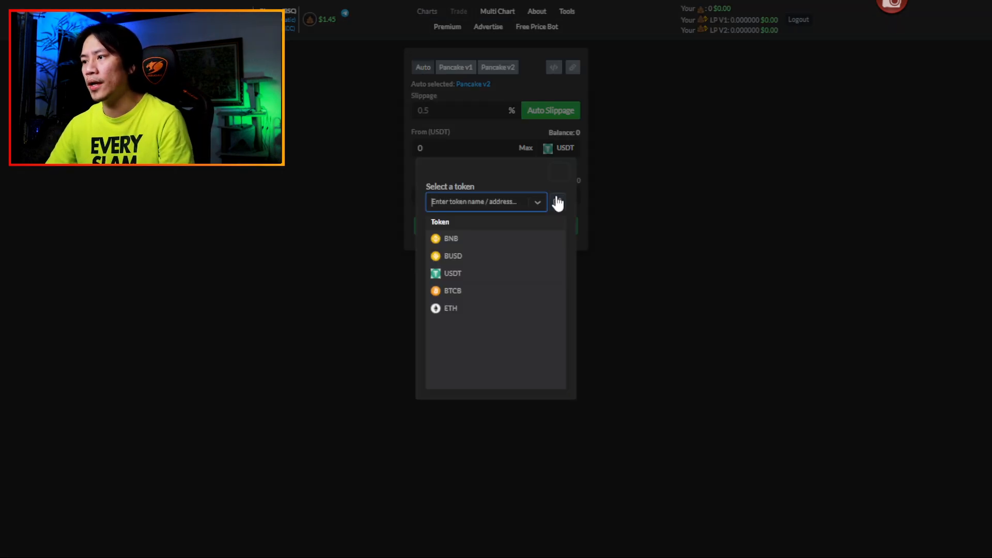
- Search 'st' and pick StarShip (STARSHIP) as the receive token, showing 181.242 balance
{"action": "type", "text": "starship"}
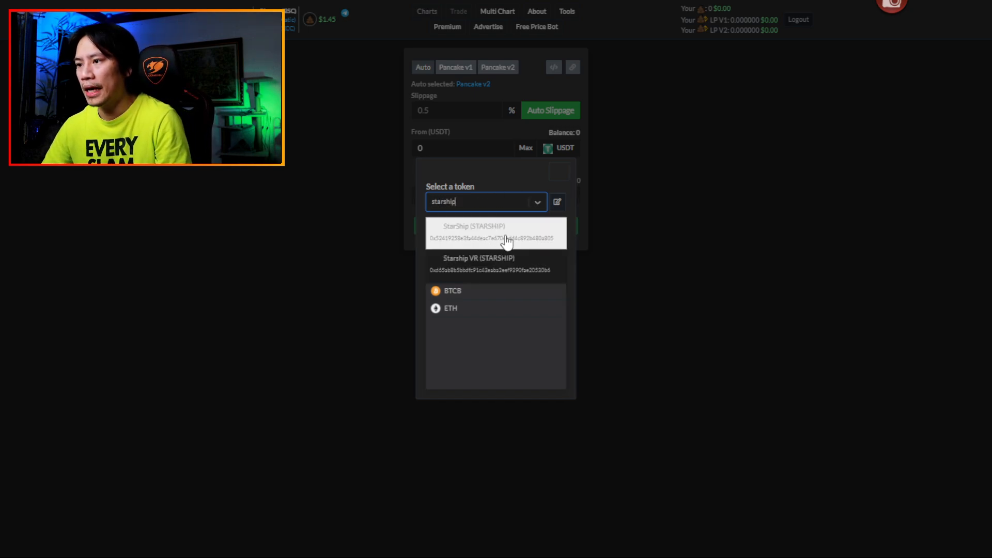
{"action": "left_click", "coordinate": [473, 233]}
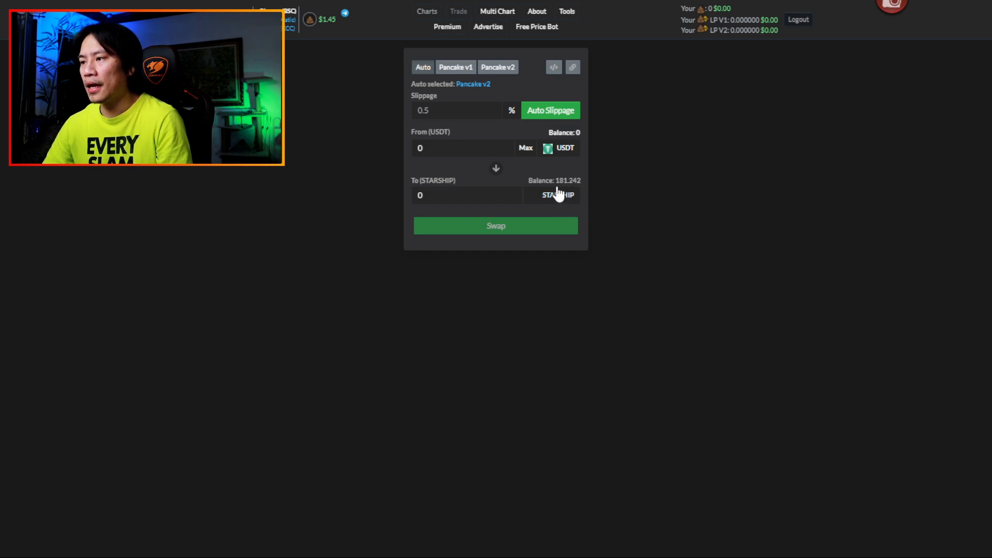
{"action": "mouse_move", "coordinate": [560, 194]}
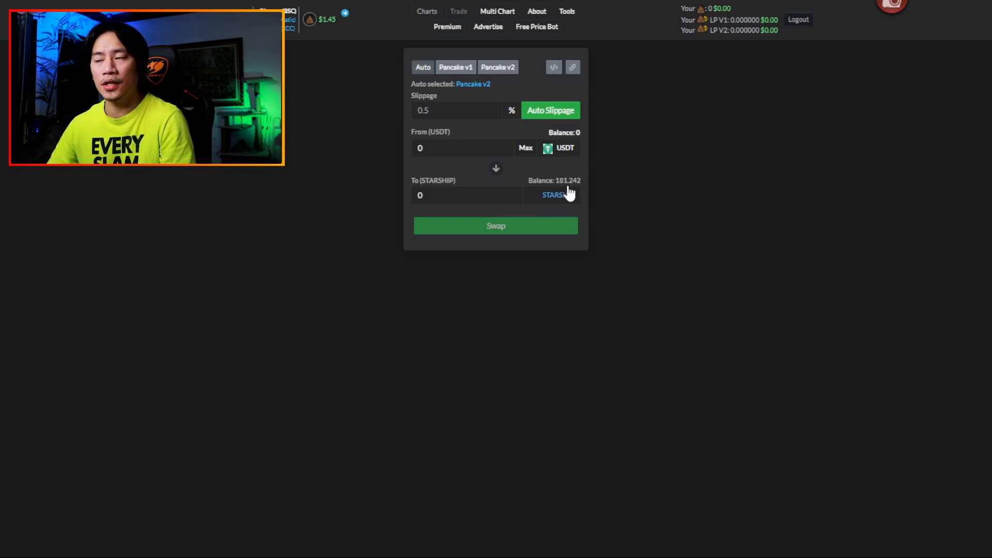
{"action": "mouse_move", "coordinate": [659, 161]}
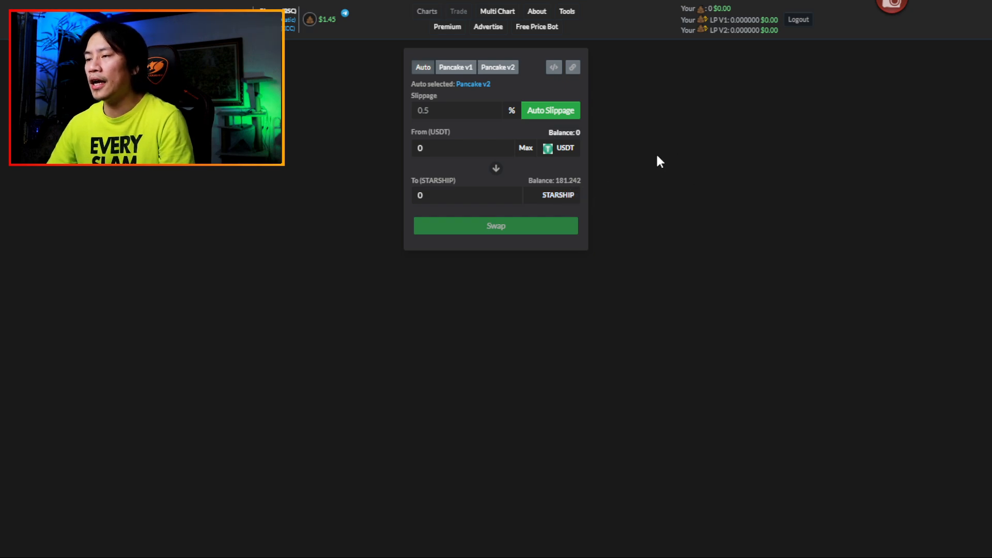
{"action": "mouse_move", "coordinate": [697, 142]}
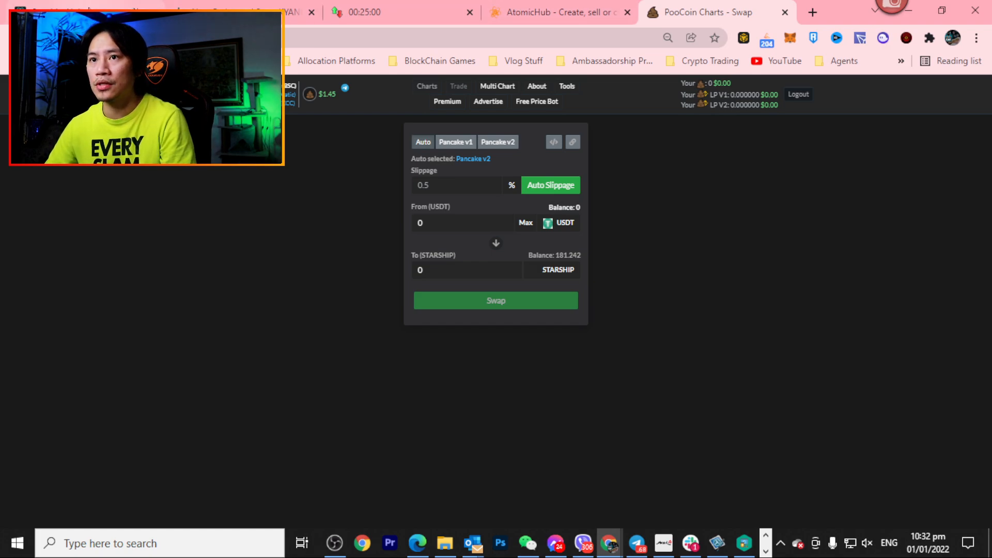
- Open the StarShip project website tab and scroll down its homepage
{"action": "left_click", "coordinate": [814, 12]}
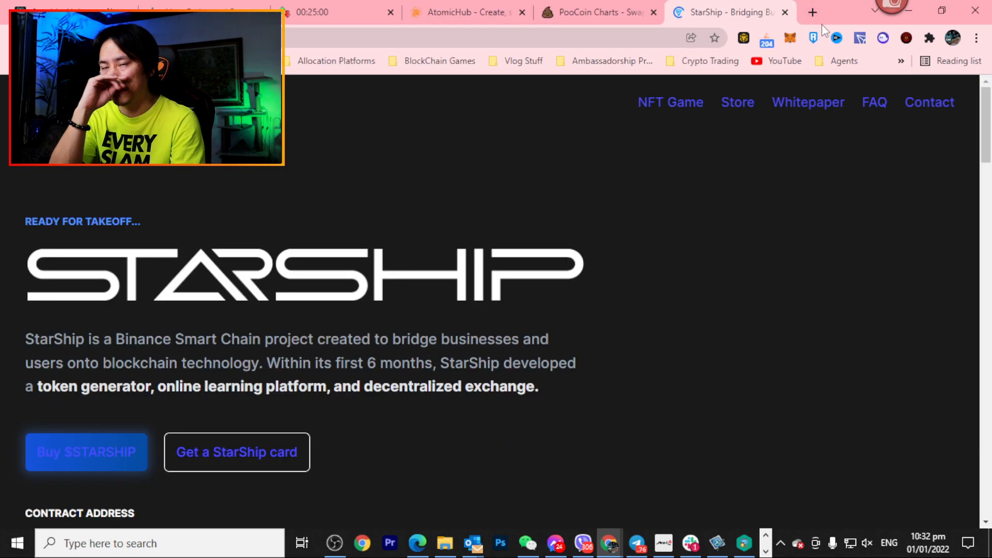
{"action": "scroll", "scroll_direction": "down", "scroll_amount": 3}
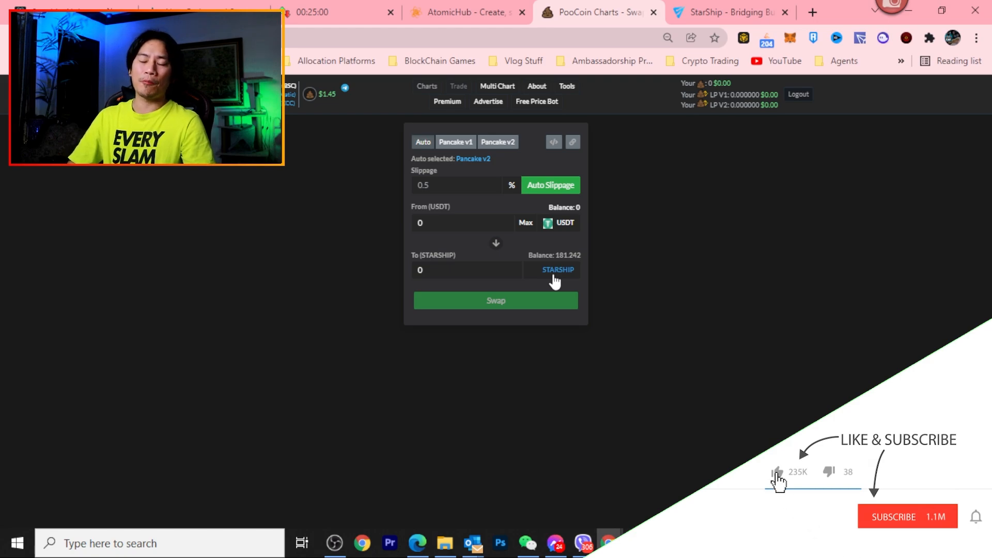
{"action": "left_click", "coordinate": [905, 517]}
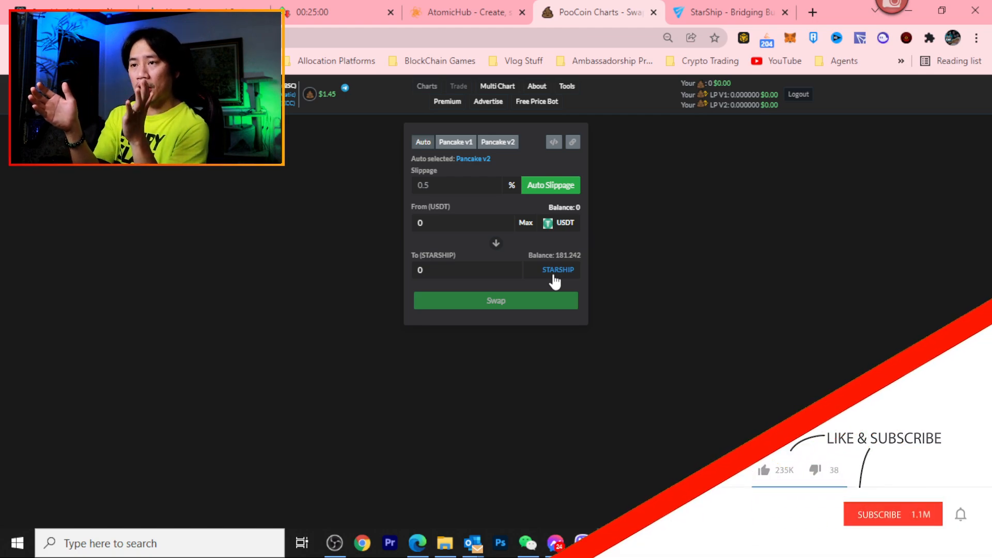
{"action": "key", "text": "F11"}
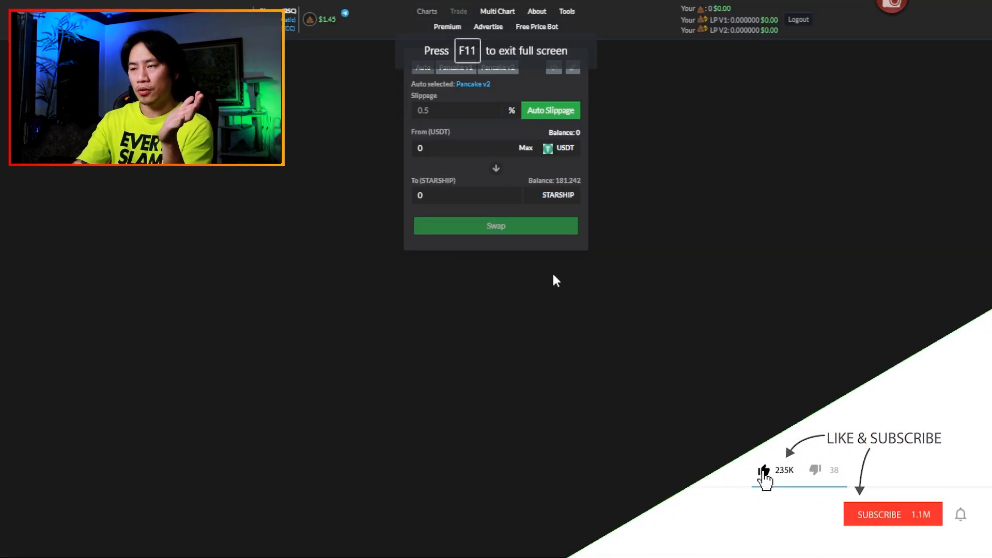
{"action": "left_click", "coordinate": [893, 514]}
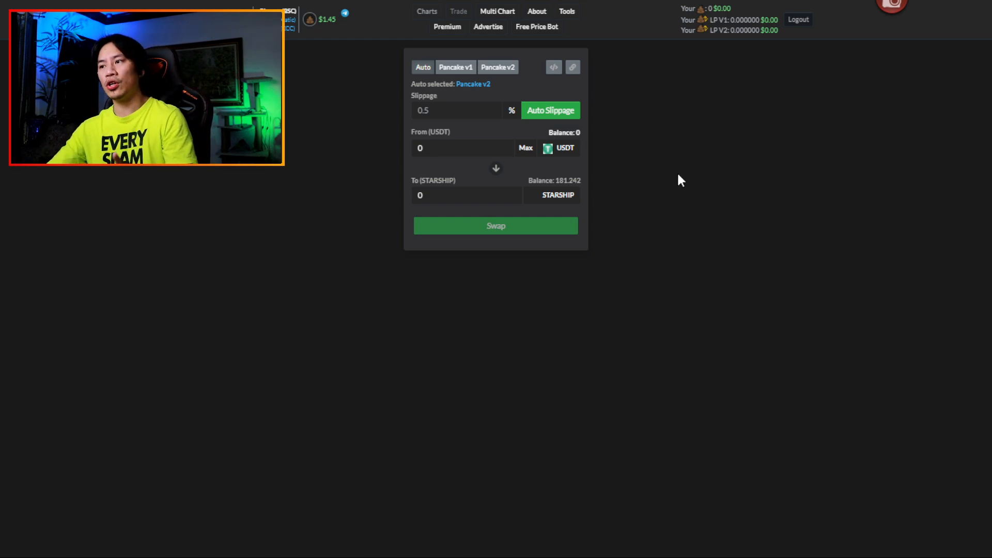
{"action": "mouse_move", "coordinate": [810, 156]}
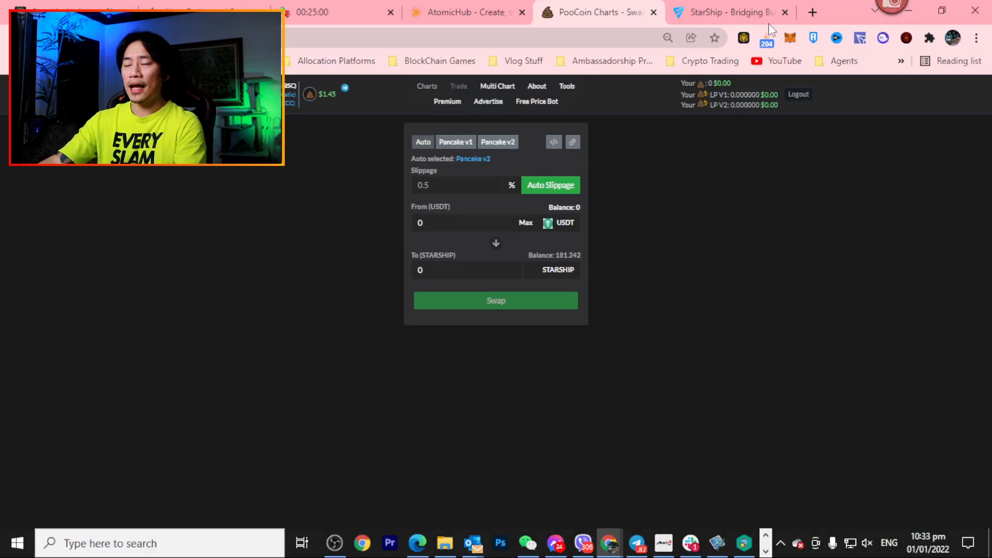
{"action": "mouse_move", "coordinate": [733, 15]}
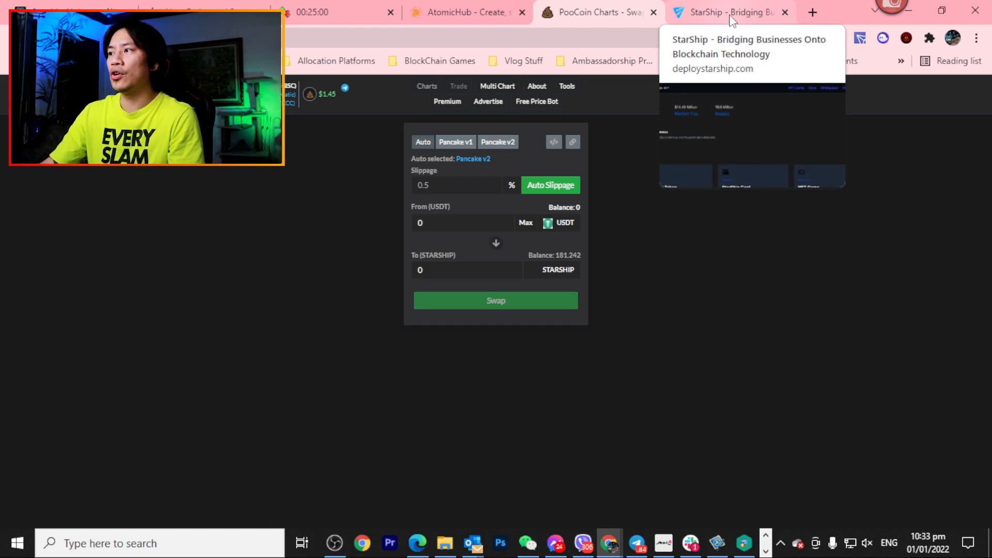
- Copy StarShip contract 0x52419258… and confirm MetaMask already lists the token
{"action": "left_click", "coordinate": [728, 11]}
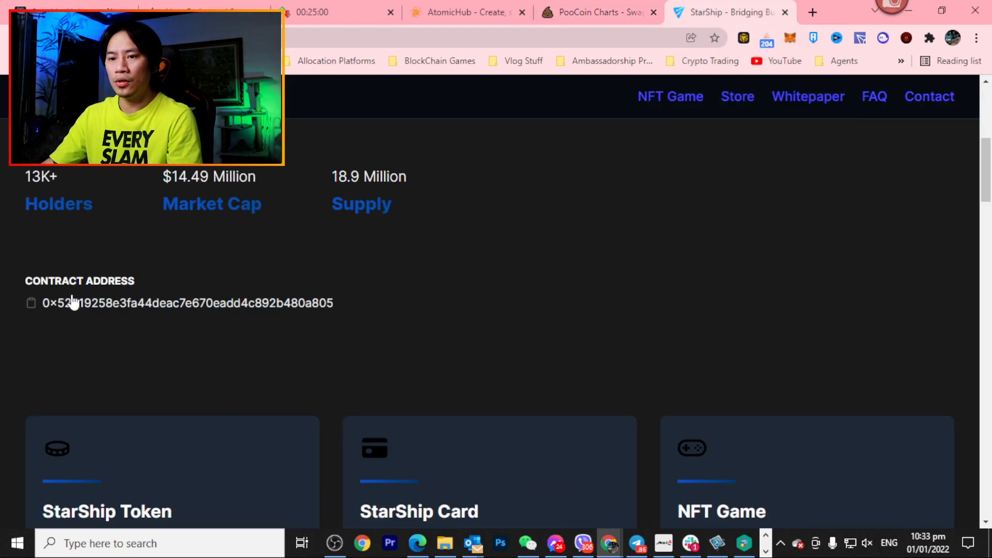
{"action": "left_click", "coordinate": [31, 303]}
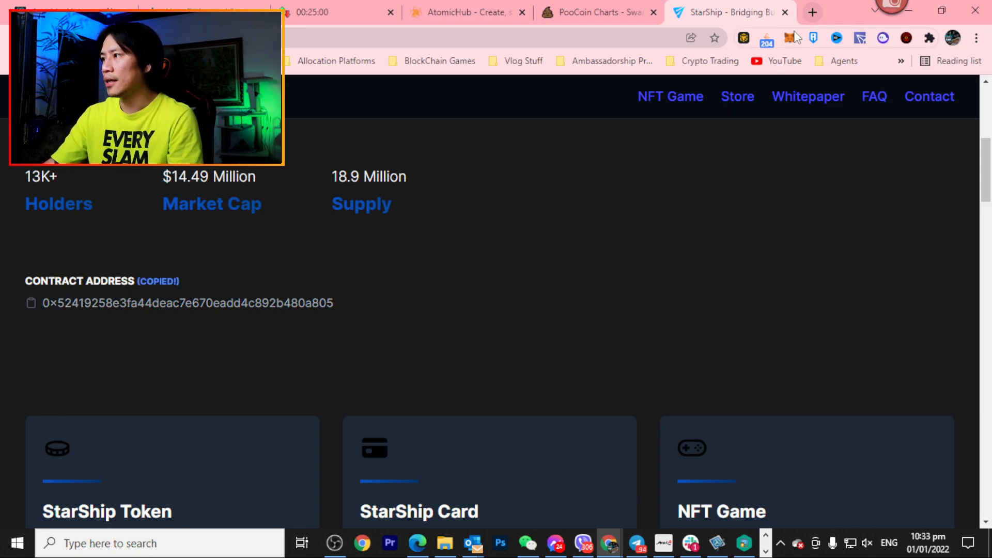
{"action": "left_click", "coordinate": [789, 38]}
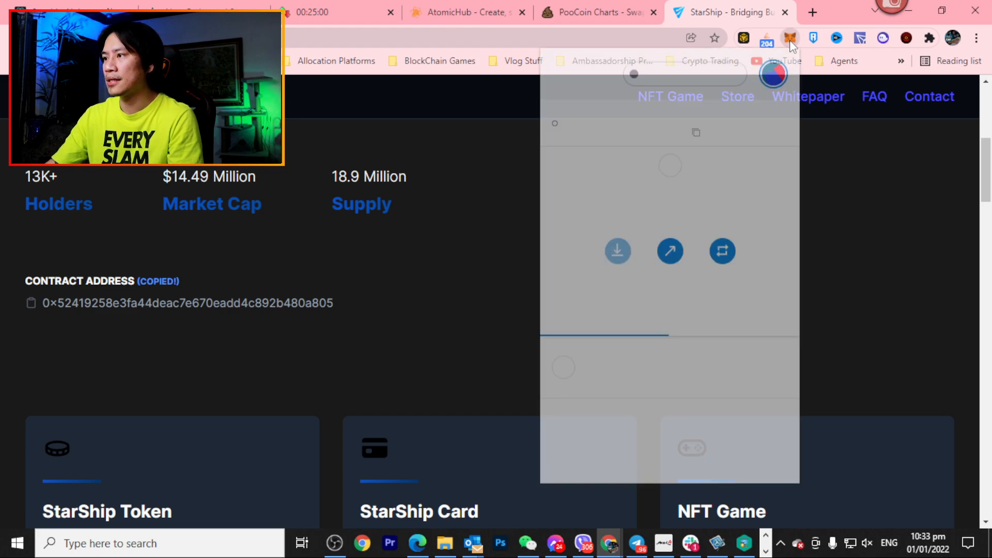
{"action": "left_click", "coordinate": [789, 38]}
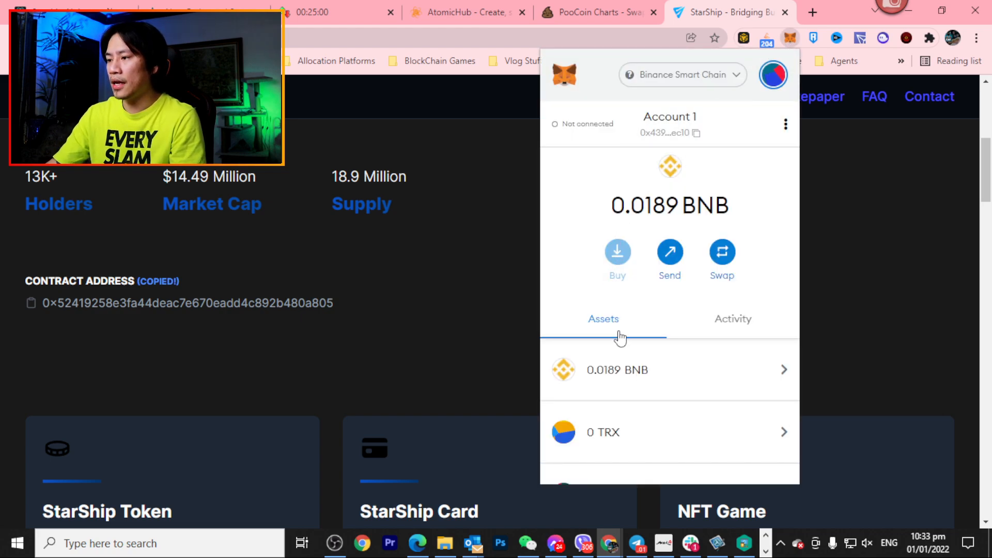
{"action": "scroll", "scroll_direction": "down", "scroll_amount": 3}
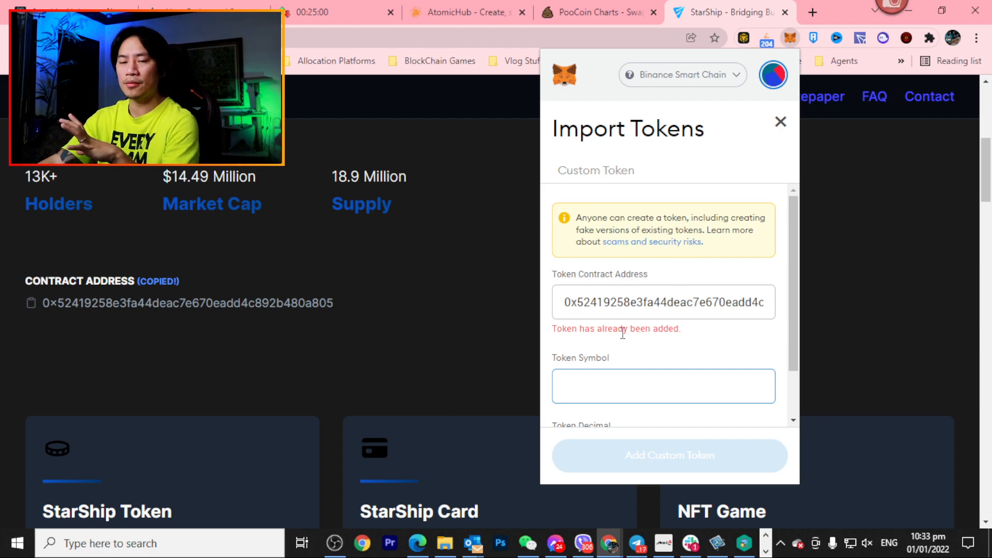
{"action": "left_click", "coordinate": [780, 121]}
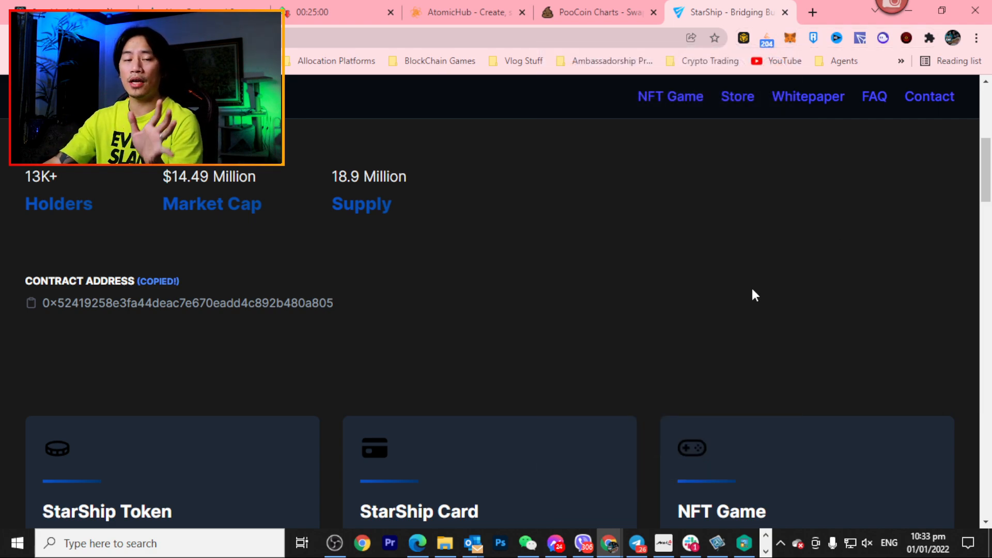
{"action": "mouse_move", "coordinate": [759, 279]}
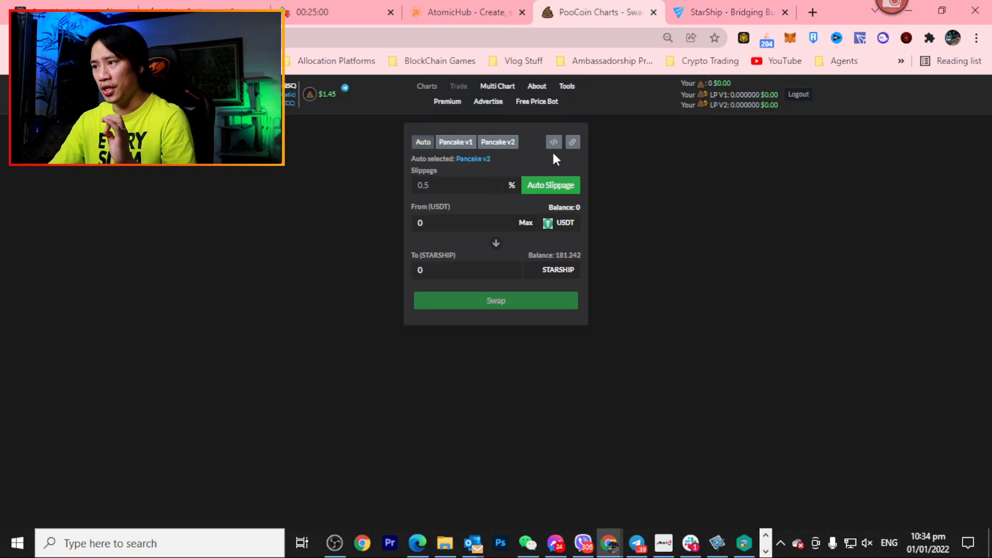
{"action": "mouse_move", "coordinate": [433, 213]}
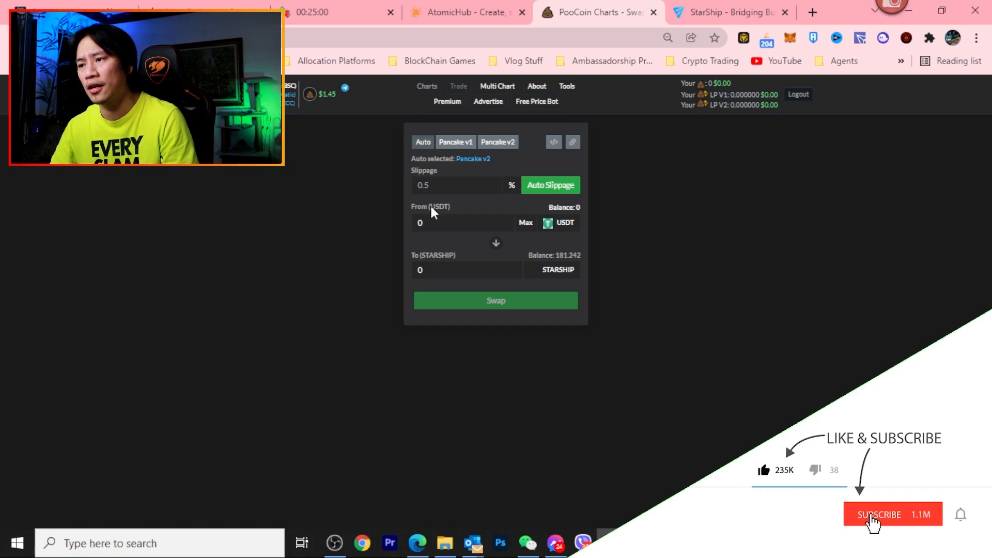
- Enter 12 USDT in the From field, quoting about 15.60 STARSHIP
{"action": "left_click", "coordinate": [881, 515]}
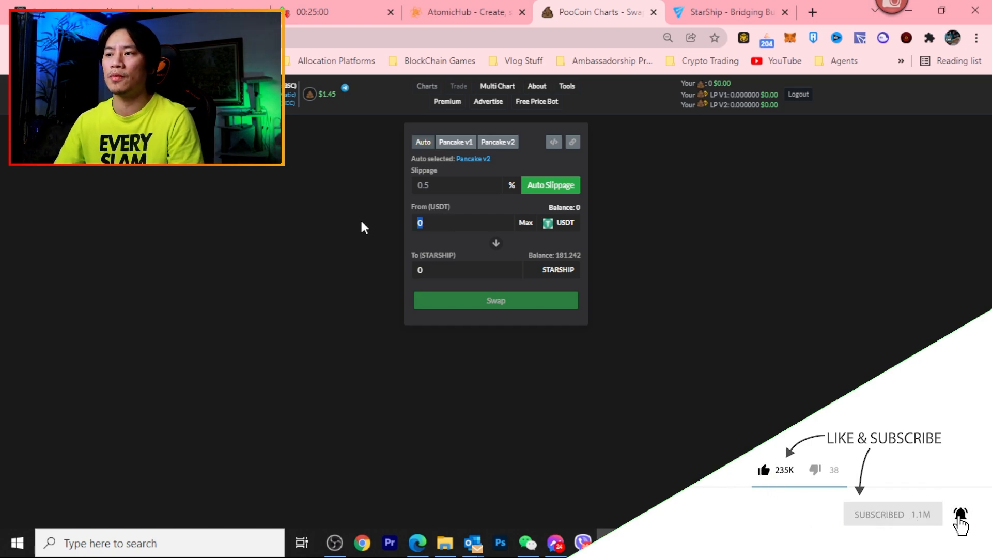
{"action": "type", "text": "12"}
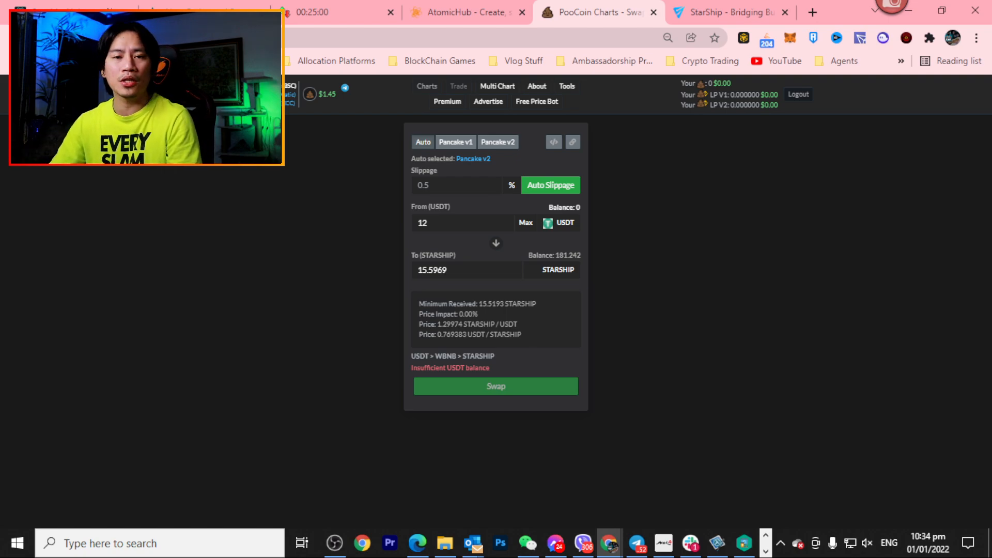
{"action": "mouse_move", "coordinate": [516, 323]}
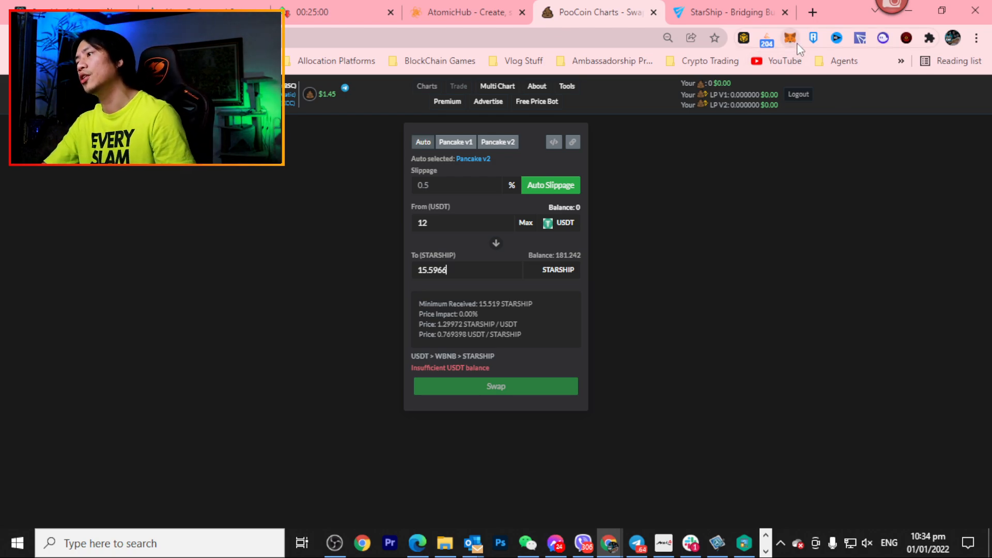
- Scroll MetaMask's BSC assets to find 0 USDT and 181.241 STARS, then return to Binance
{"action": "left_click", "coordinate": [790, 38]}
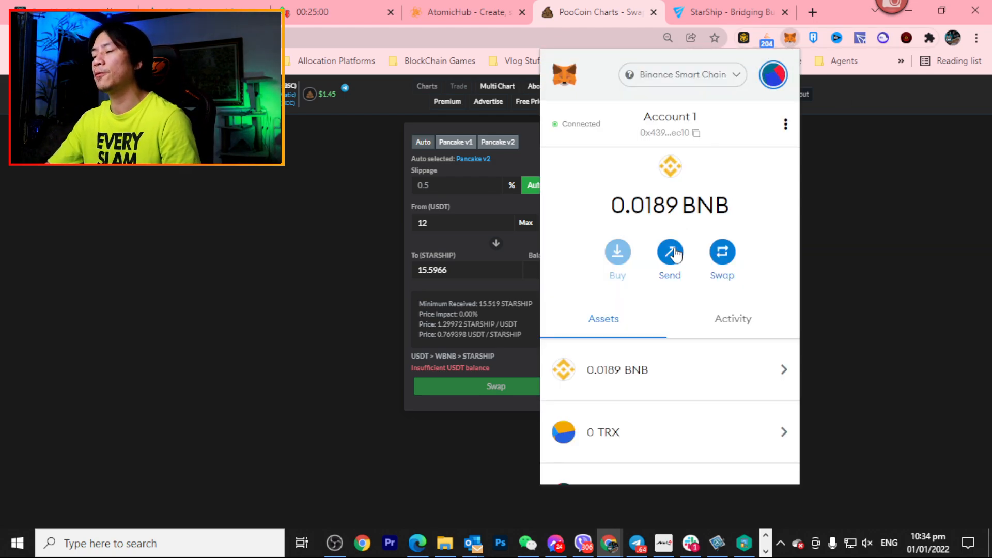
{"action": "scroll", "scroll_direction": "down", "scroll_amount": 3}
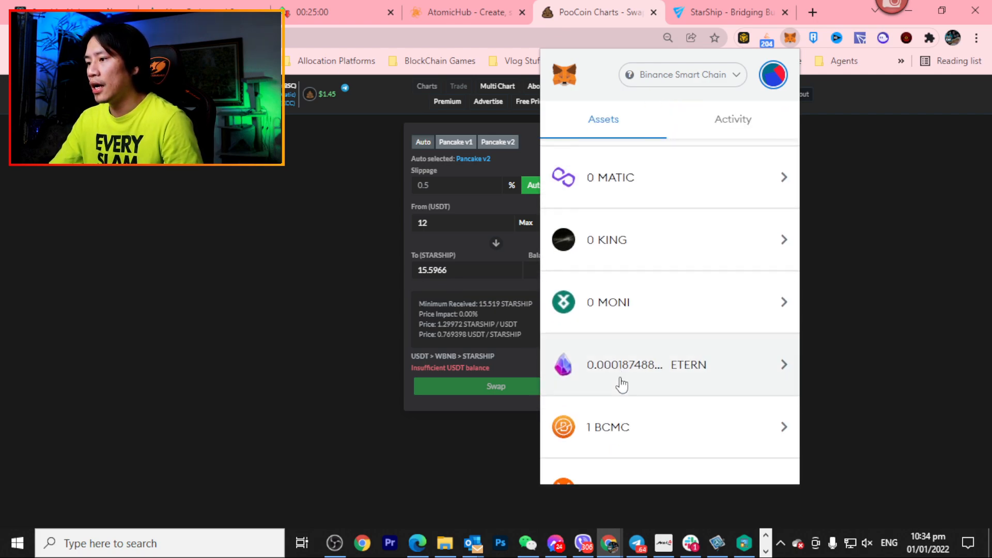
{"action": "scroll", "scroll_direction": "down", "scroll_amount": 3}
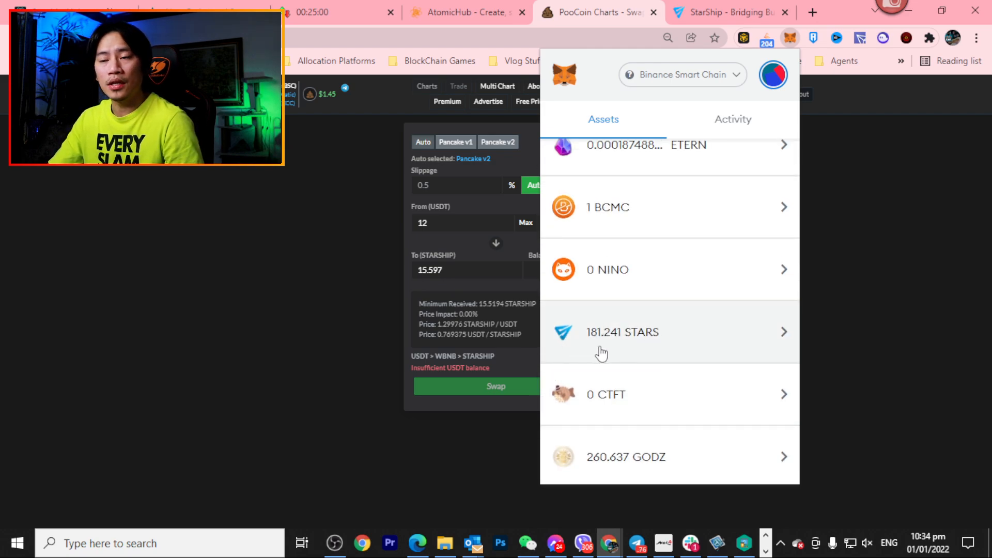
{"action": "scroll", "scroll_direction": "down", "scroll_amount": 3}
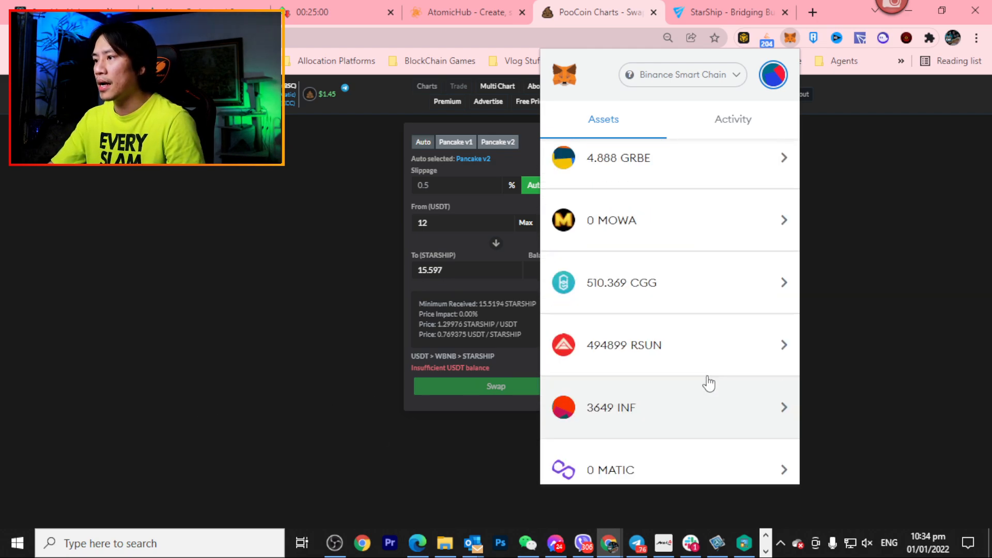
{"action": "scroll", "scroll_direction": "down", "scroll_amount": 3}
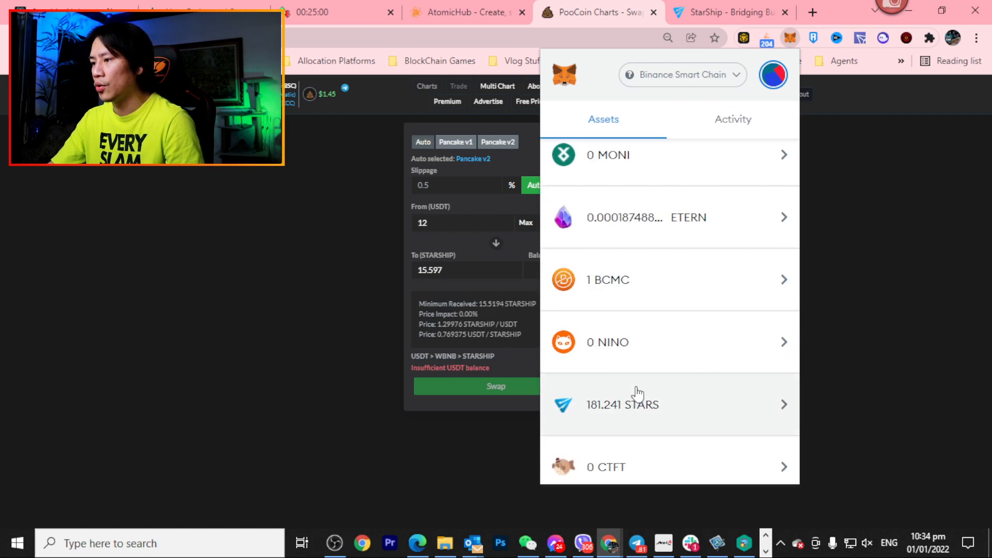
{"action": "scroll", "scroll_direction": "down", "scroll_amount": 3}
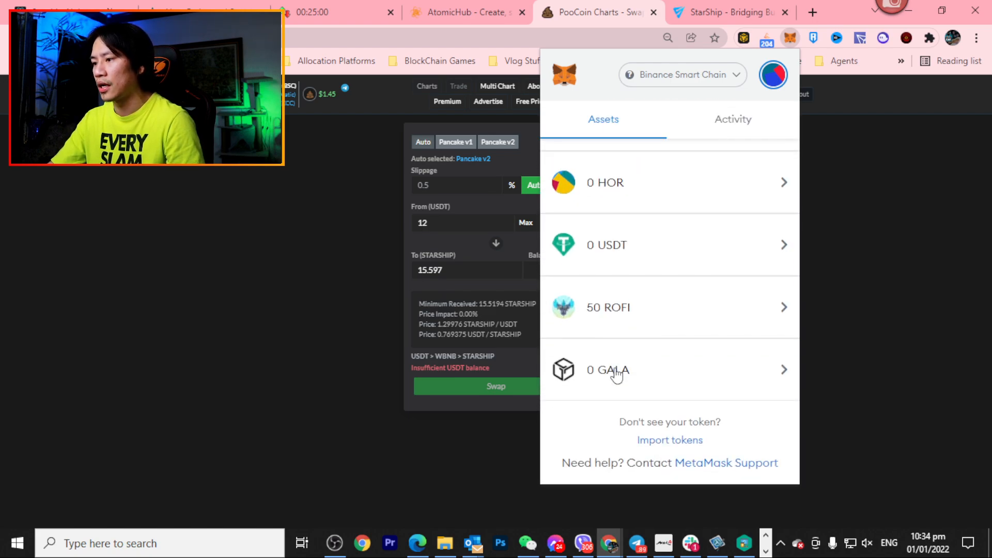
{"action": "left_click", "coordinate": [287, 376]}
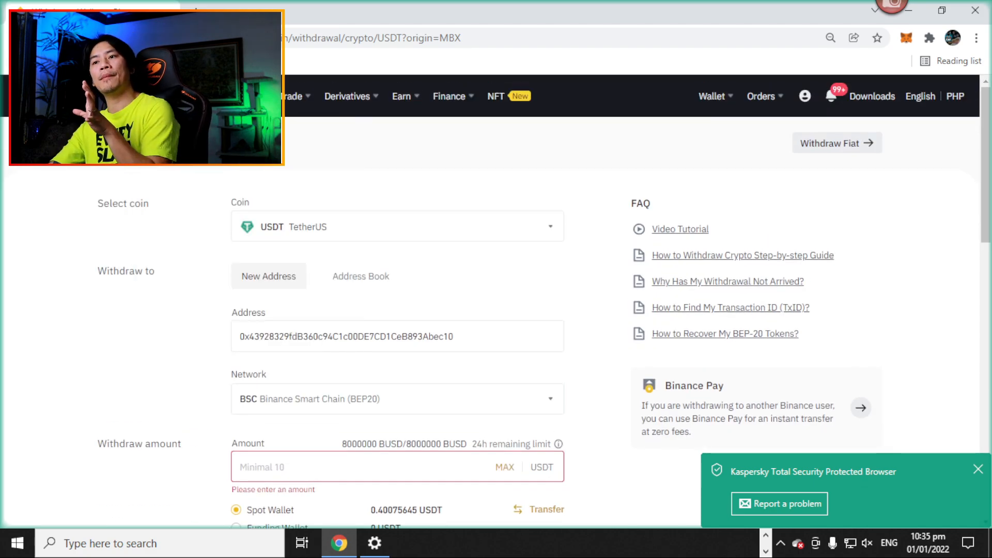
{"action": "mouse_move", "coordinate": [407, 105]}
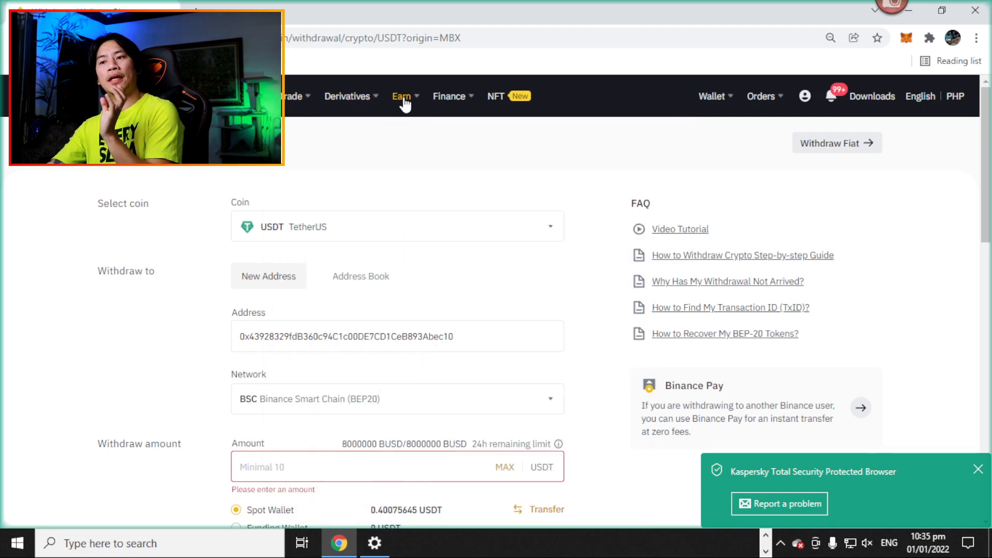
{"action": "mouse_move", "coordinate": [345, 158]}
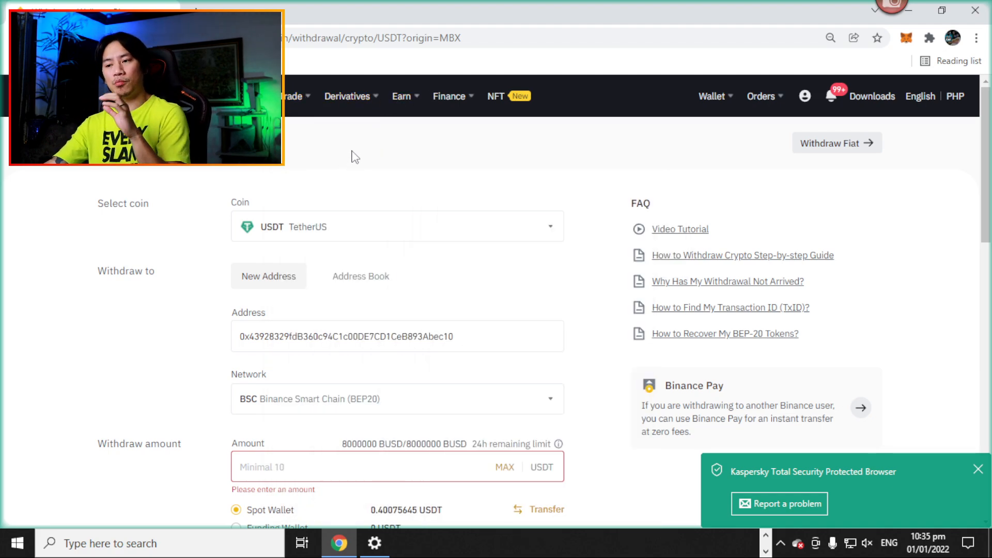
{"action": "left_click", "coordinate": [348, 96]}
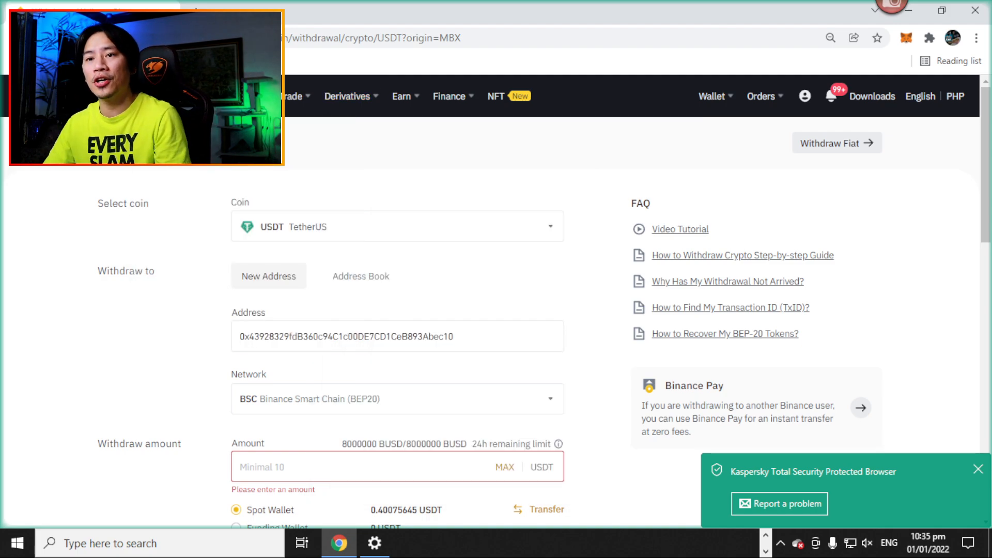
{"action": "left_click", "coordinate": [291, 96]}
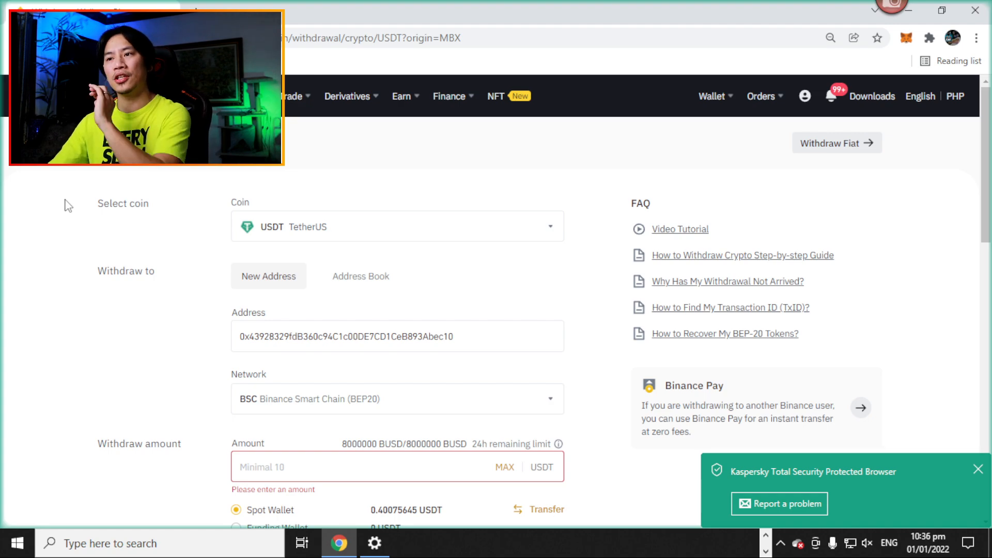
- Open Binance's Classic spot trading view and search 'wax' to list WAXP pairs
{"action": "left_click", "coordinate": [293, 96]}
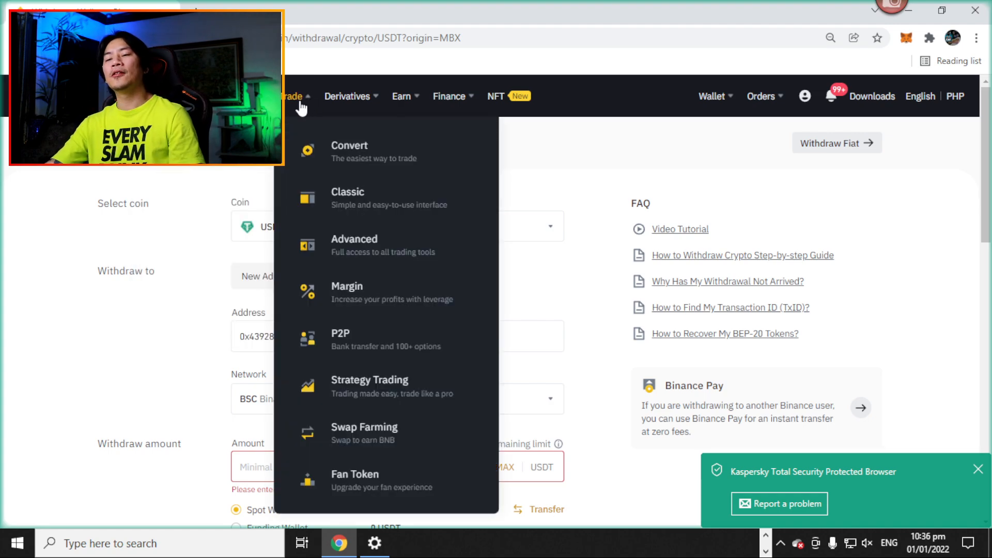
{"action": "mouse_move", "coordinate": [352, 202]}
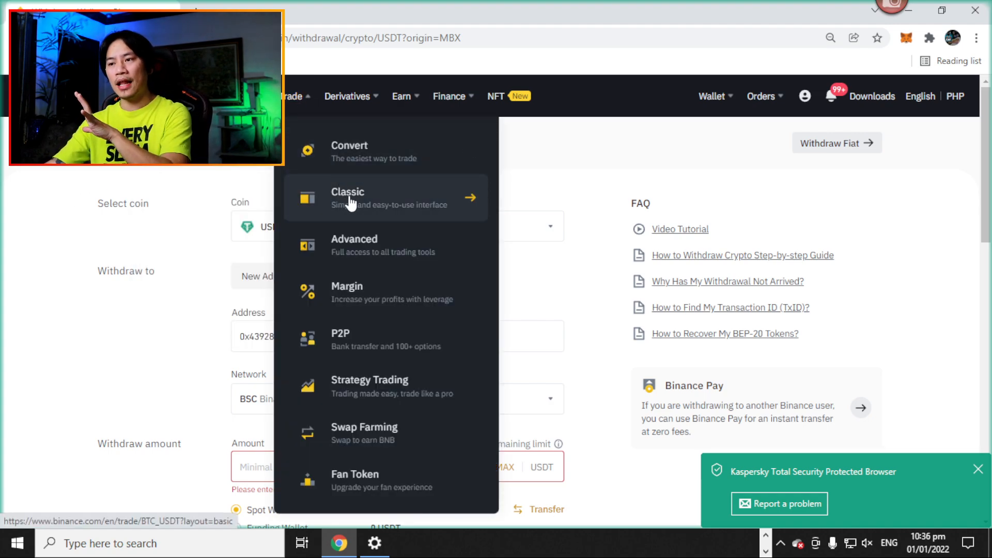
{"action": "left_click", "coordinate": [357, 198]}
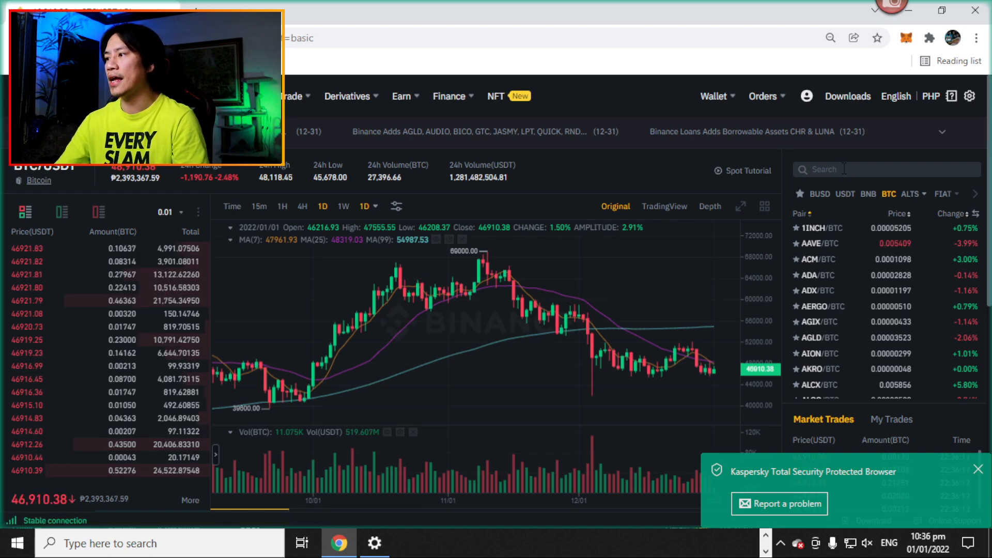
{"action": "type", "text": "waxp"}
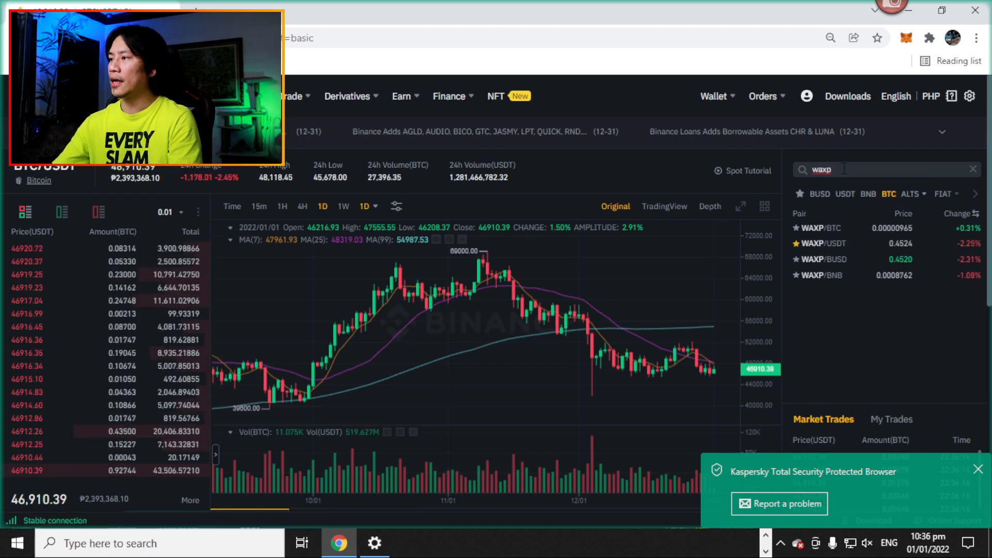
{"action": "mouse_move", "coordinate": [821, 250]}
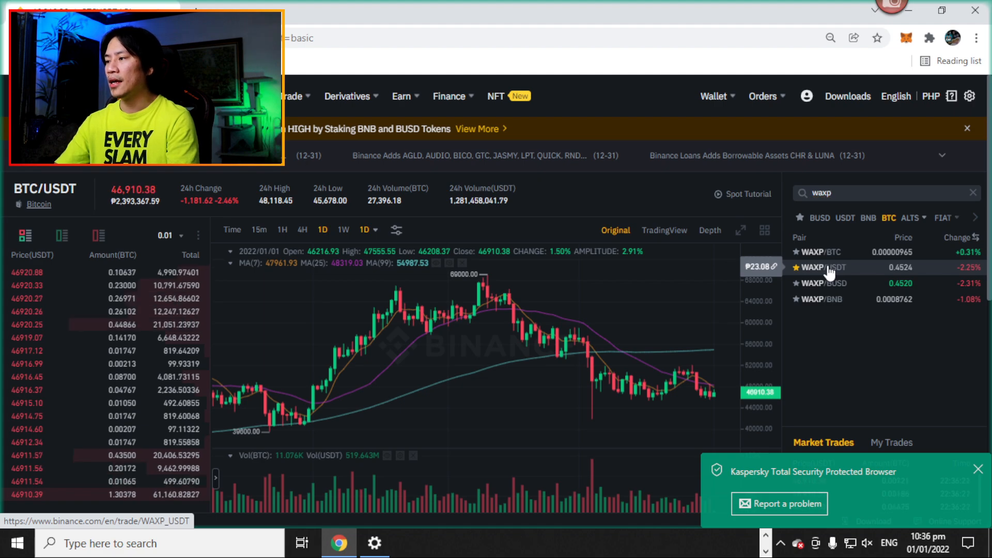
- Select the WAXP/USDT pair, priced around 0.4524 USDT
{"action": "left_click", "coordinate": [825, 267]}
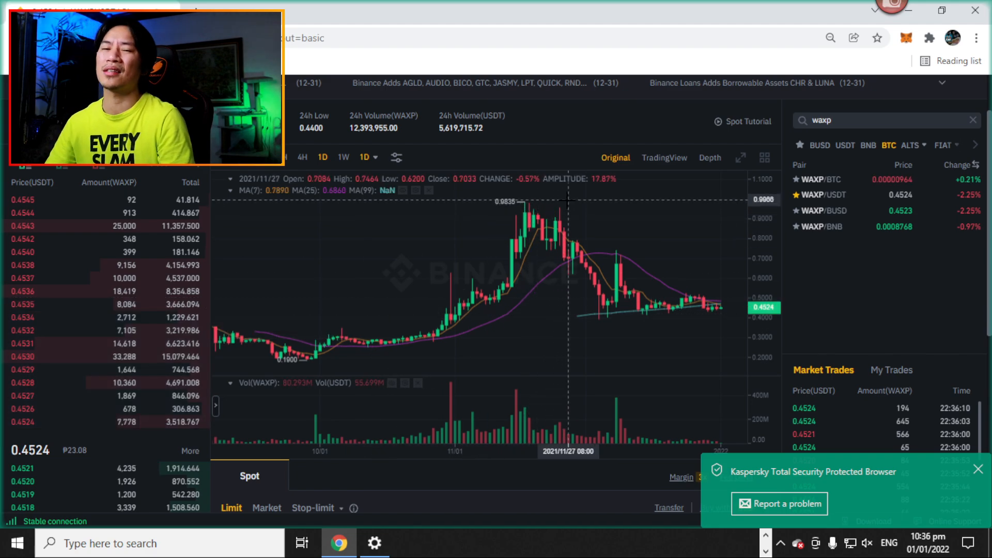
{"action": "mouse_move", "coordinate": [559, 204]}
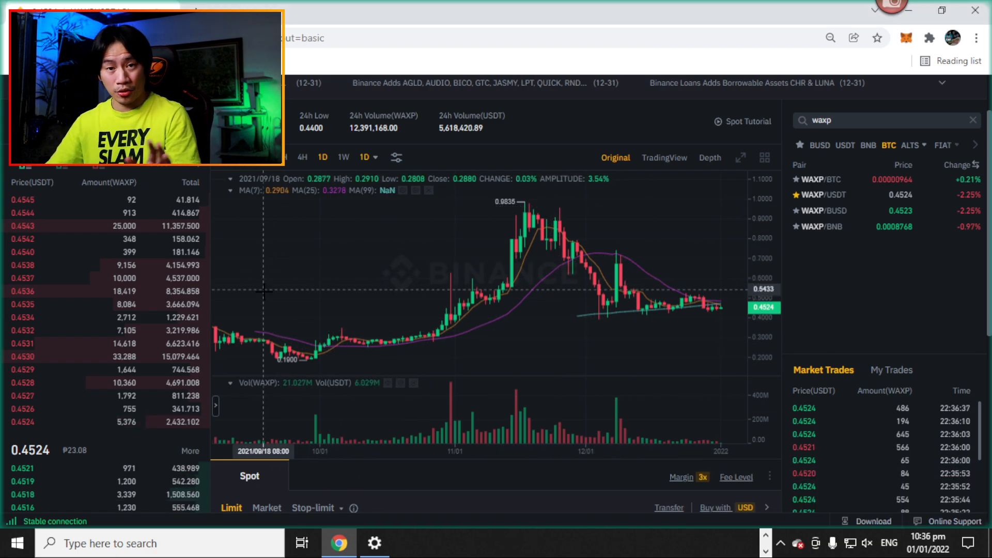
{"action": "mouse_move", "coordinate": [303, 252]}
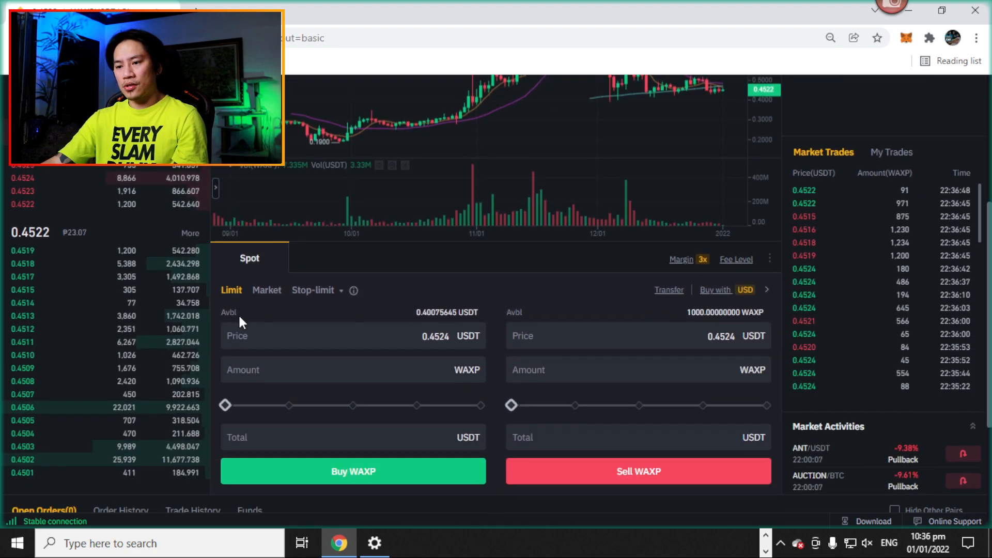
- Set a WAXP market buy by USDT total at 100% and submit Buy WAXP
{"action": "left_click", "coordinate": [267, 290]}
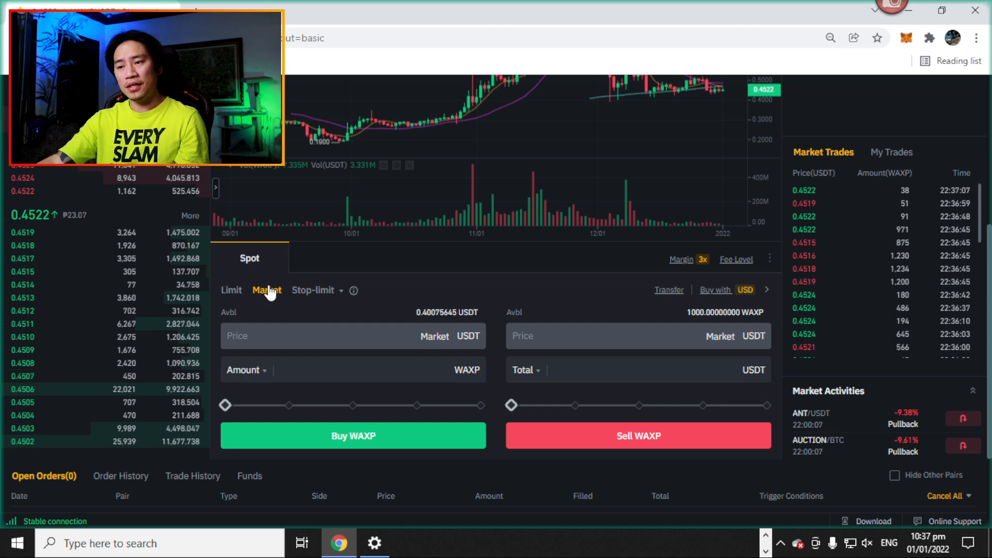
{"action": "mouse_move", "coordinate": [281, 296]}
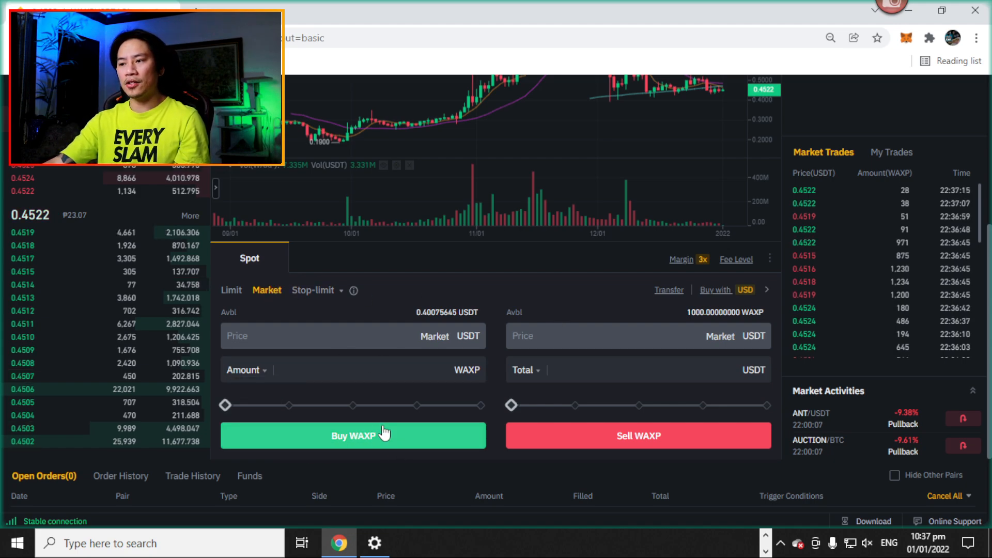
{"action": "left_click", "coordinate": [341, 369]}
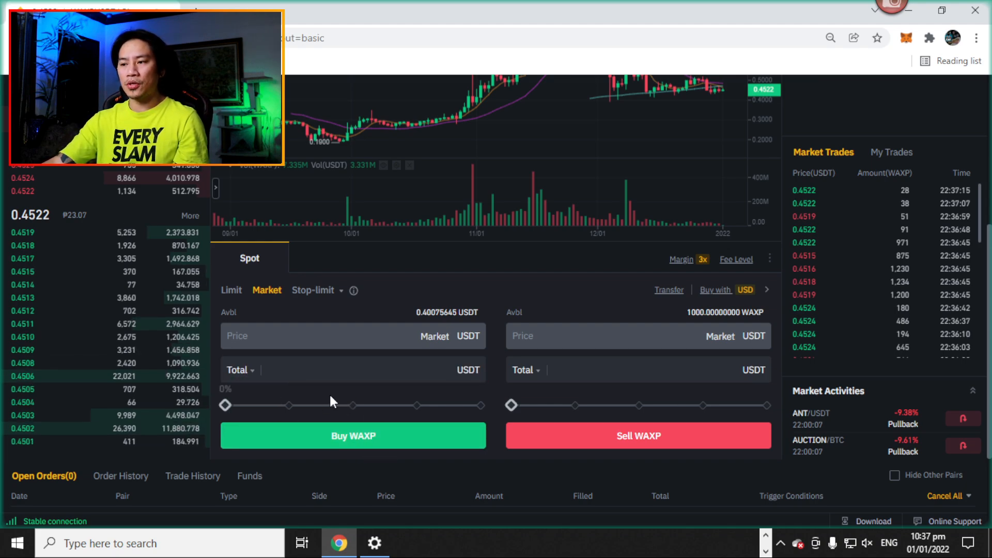
{"action": "left_click", "coordinate": [368, 370]}
{"action": "type", "text": "200"}
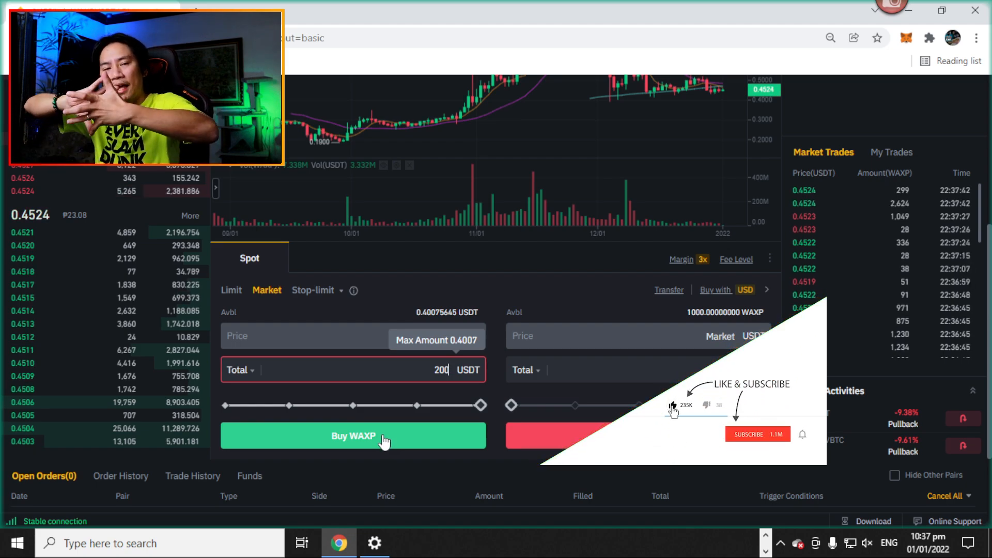
{"action": "left_click", "coordinate": [758, 434]}
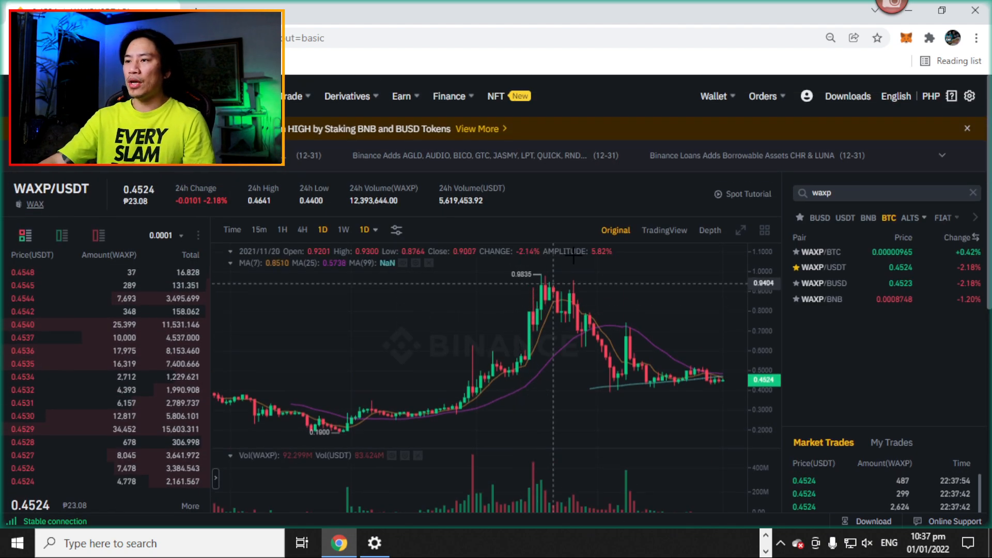
- Check the WAXP row in Binance's Fiat and Spot wallet, then return to PooCoin
{"action": "left_click", "coordinate": [713, 96]}
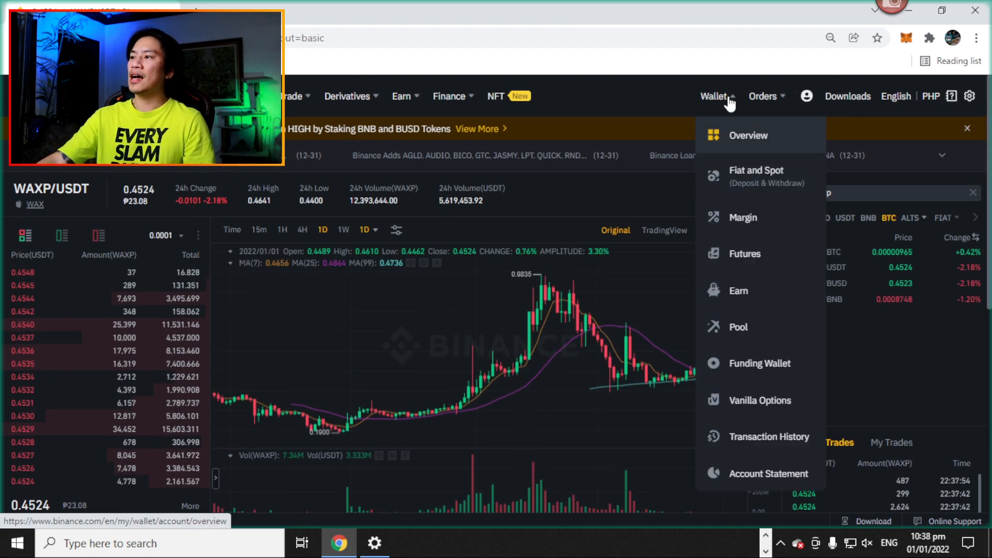
{"action": "left_click", "coordinate": [748, 135]}
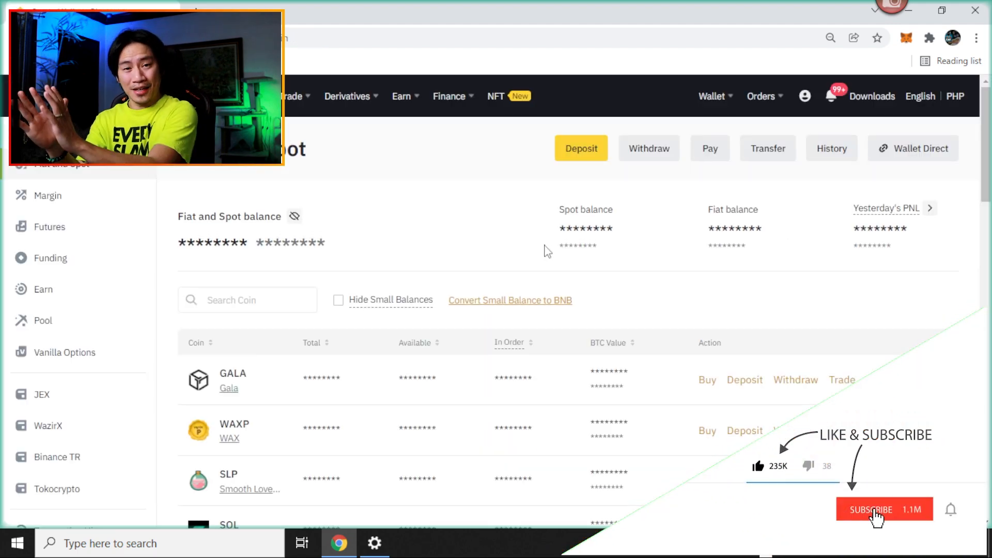
{"action": "left_click", "coordinate": [877, 510]}
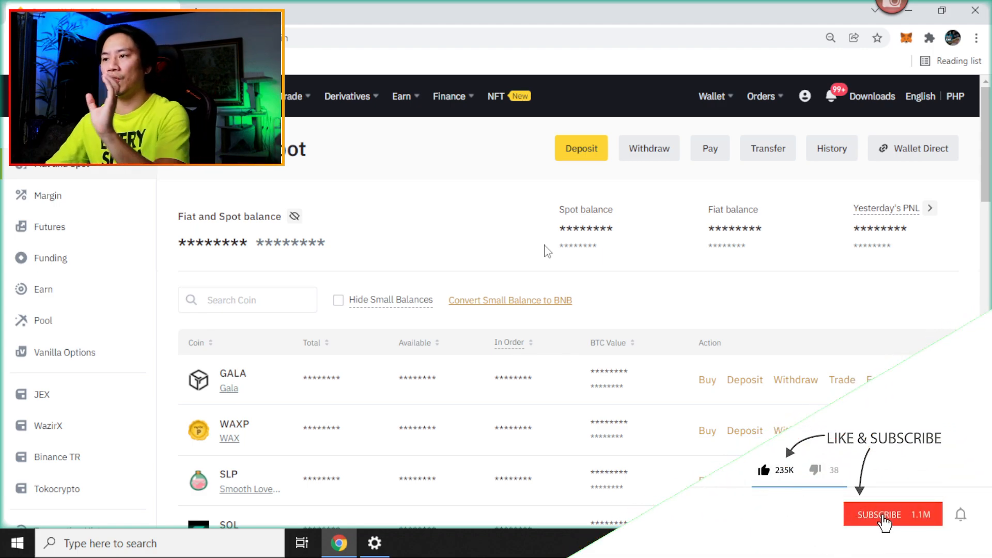
{"action": "left_click", "coordinate": [880, 514]}
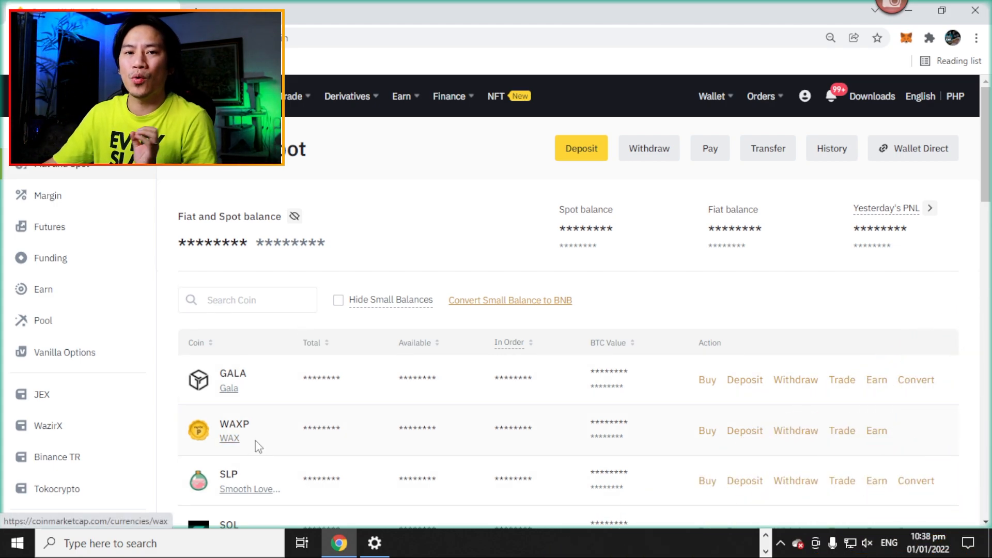
{"action": "mouse_move", "coordinate": [305, 267]}
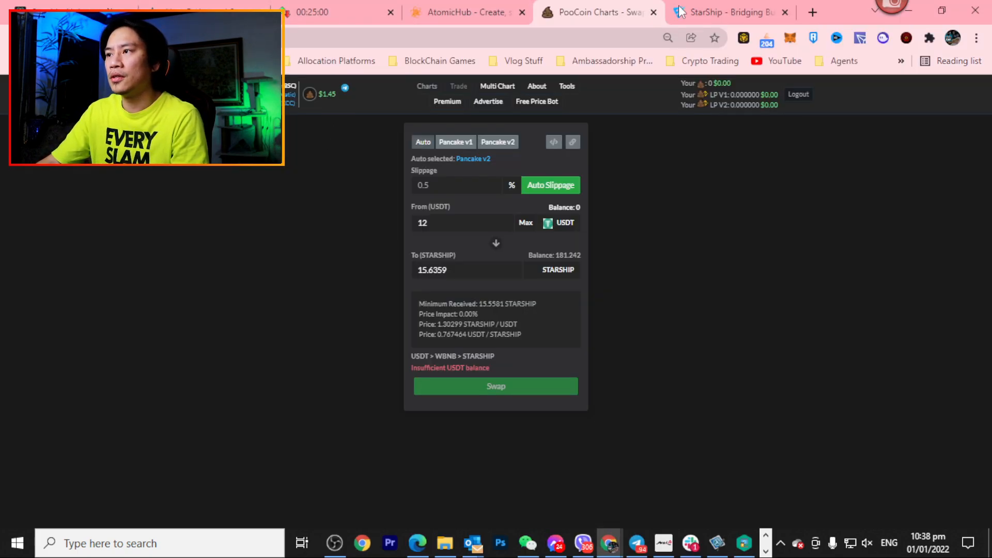
- Select and copy the wallet address from the WAX Cloud Wallet dashboard
{"action": "left_click", "coordinate": [811, 11]}
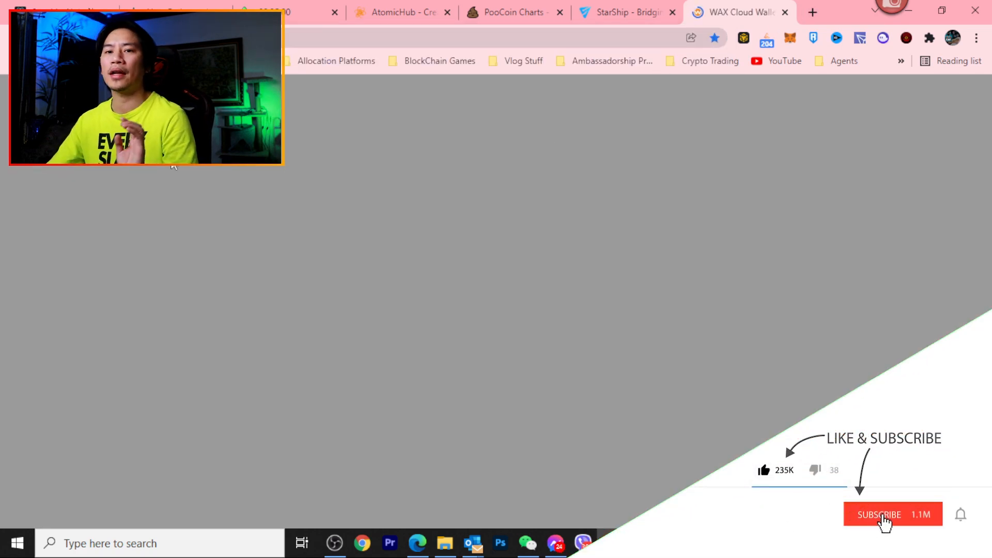
{"action": "left_click", "coordinate": [885, 515]}
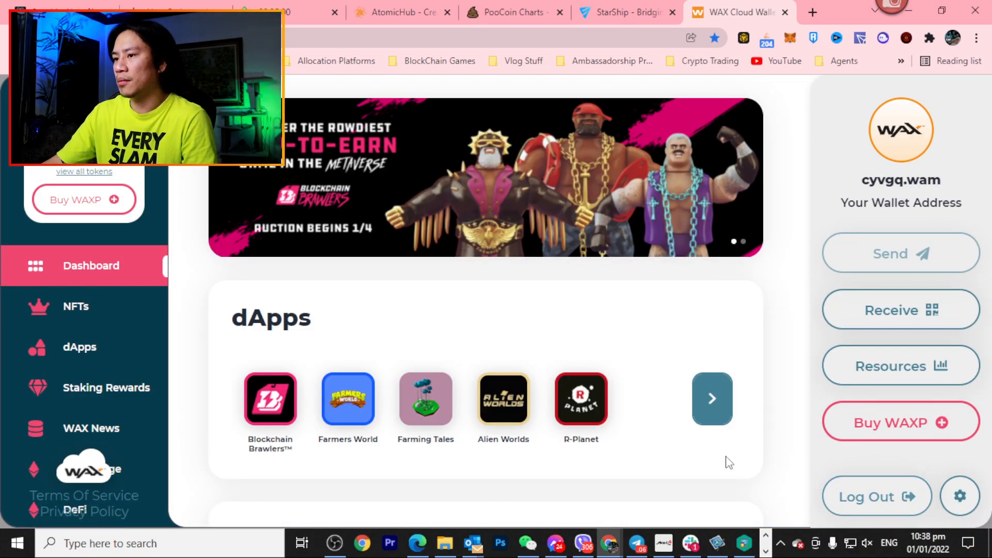
{"action": "mouse_move", "coordinate": [909, 527]}
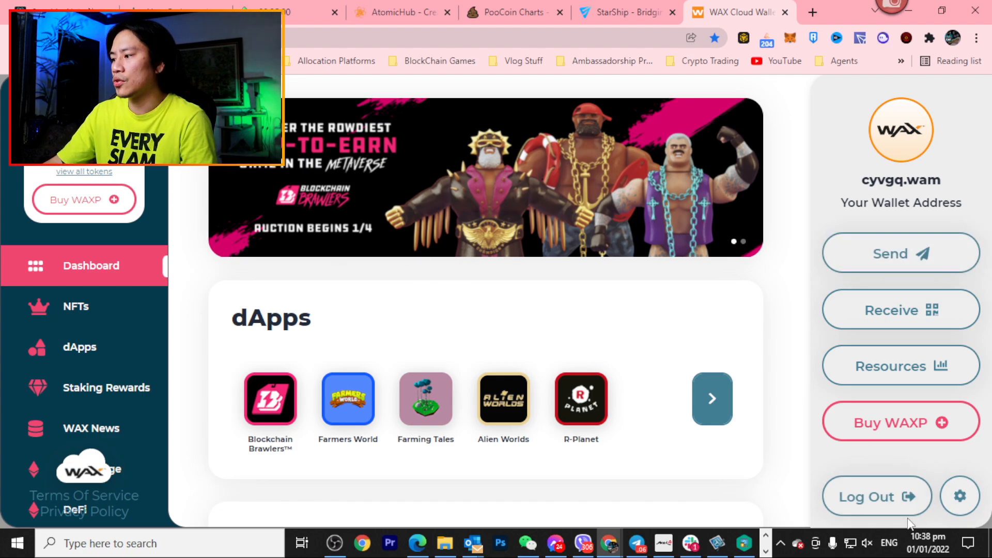
{"action": "mouse_move", "coordinate": [703, 490]}
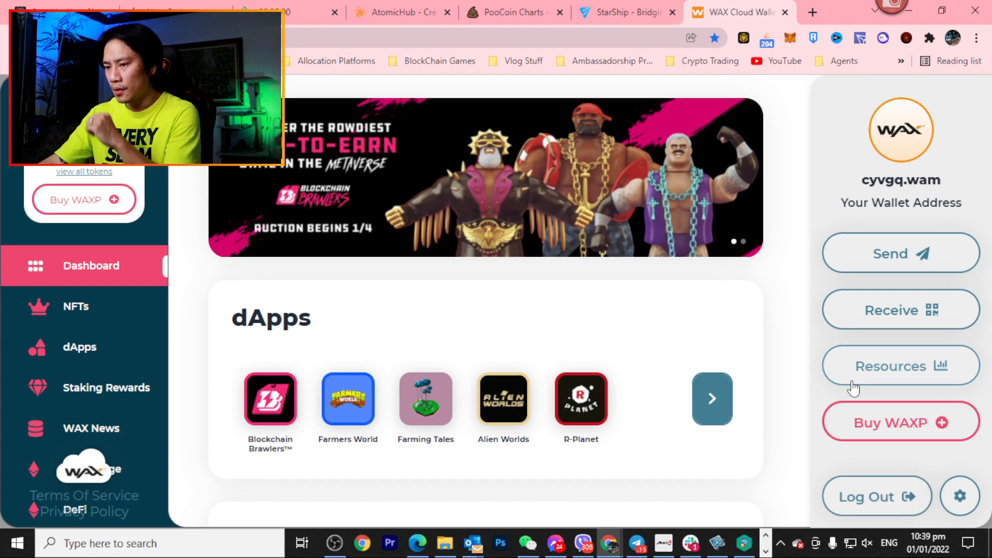
{"action": "mouse_move", "coordinate": [173, 223]}
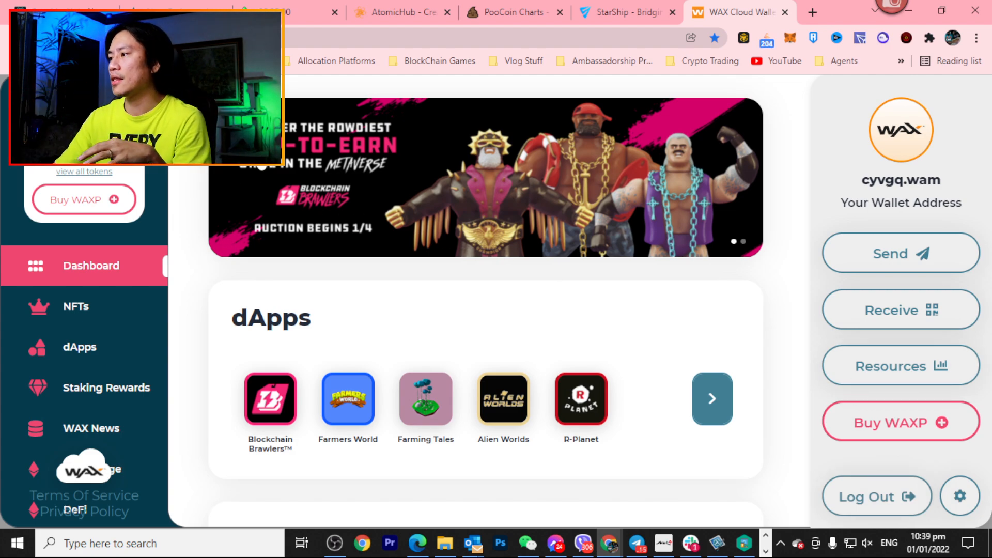
{"action": "double_click", "coordinate": [901, 180]}
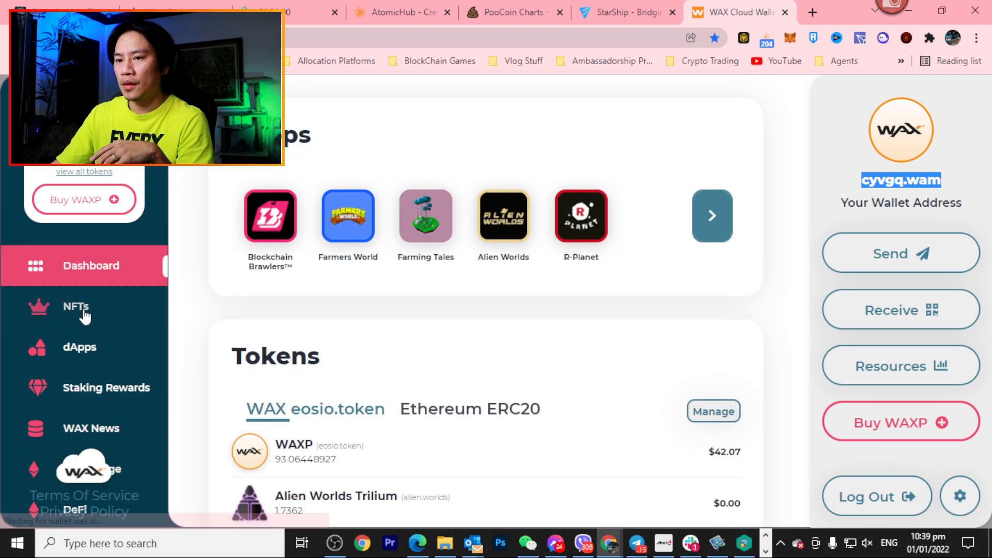
{"action": "left_click", "coordinate": [91, 428]}
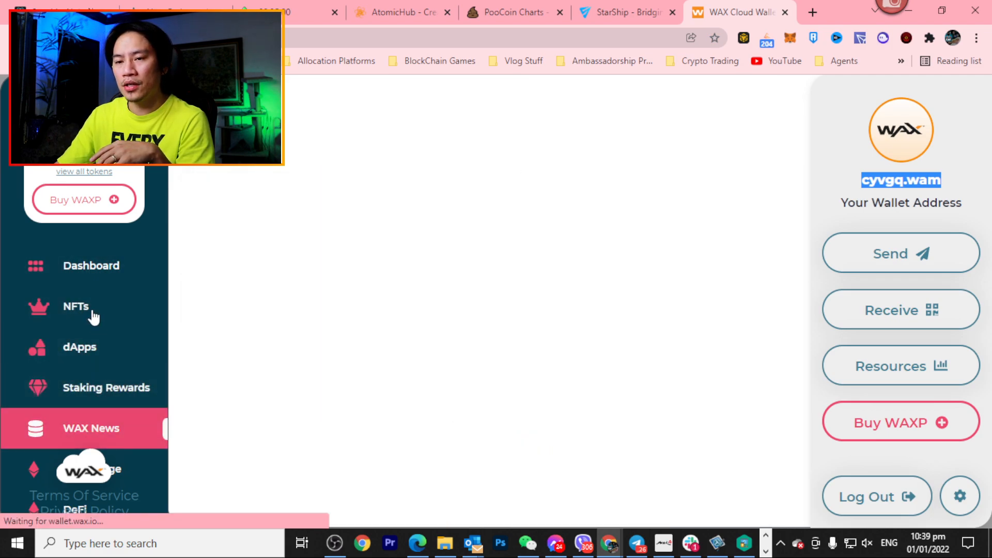
{"action": "left_click", "coordinate": [91, 266]}
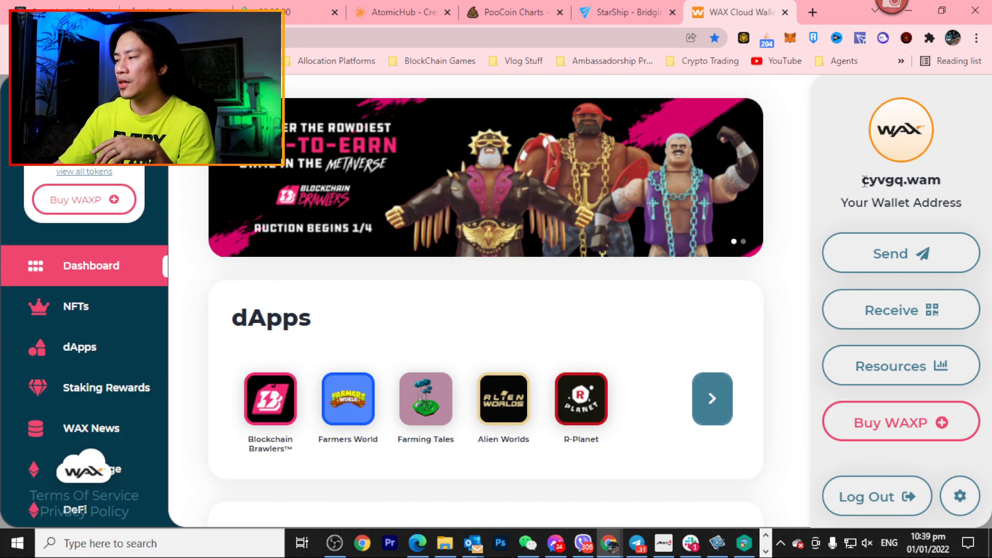
{"action": "double_click", "coordinate": [900, 181]}
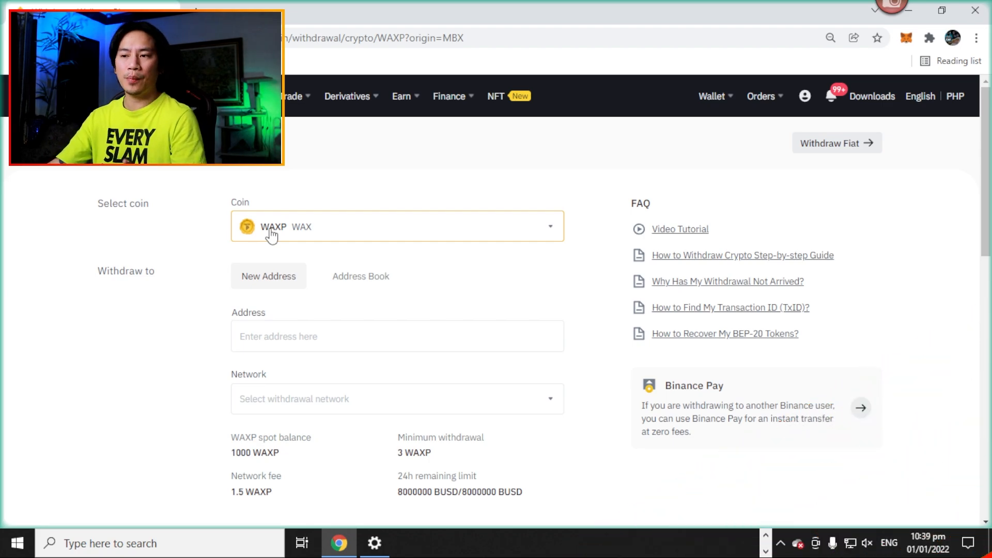
{"action": "left_click", "coordinate": [397, 335]}
{"action": "type", "text": "cyygq.wam"}
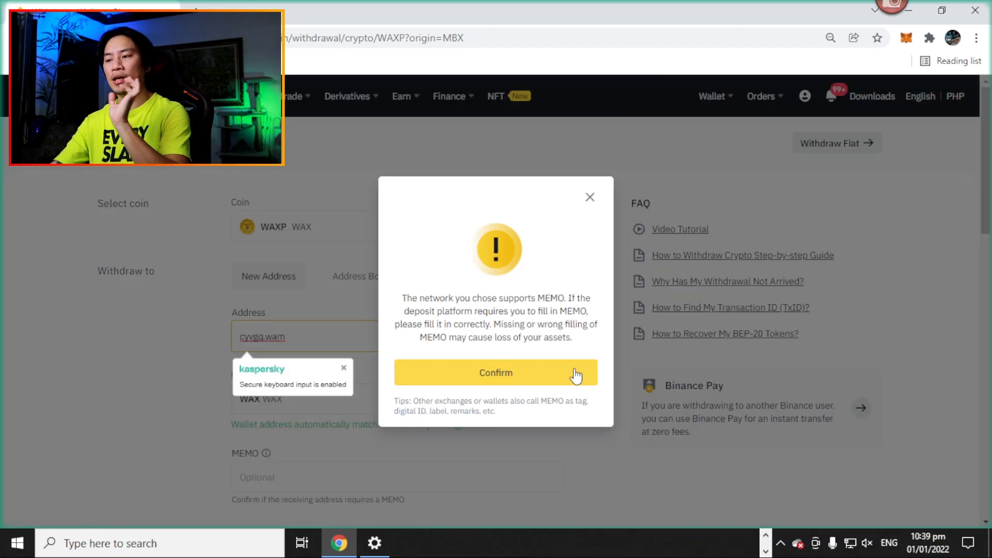
{"action": "left_click", "coordinate": [495, 373]}
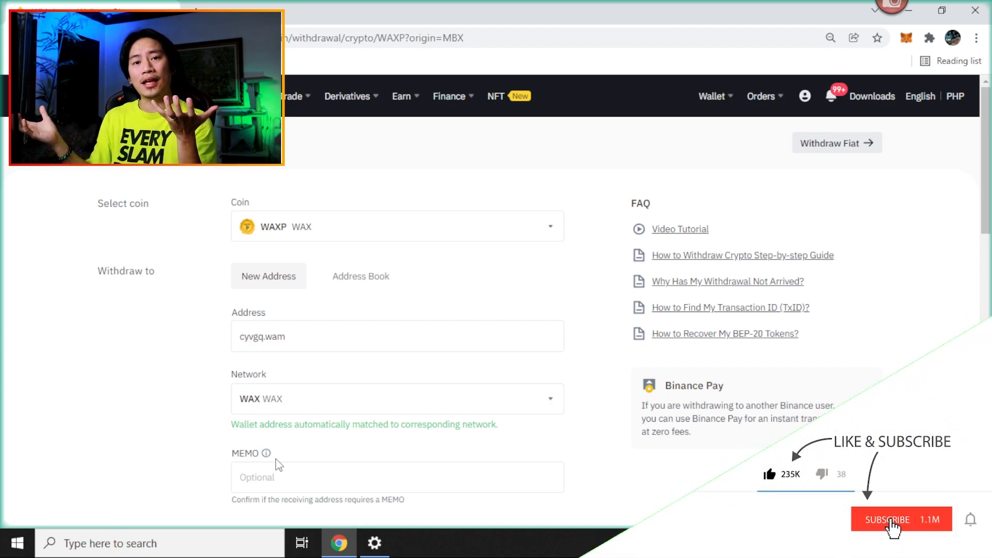
{"action": "left_click", "coordinate": [890, 533]}
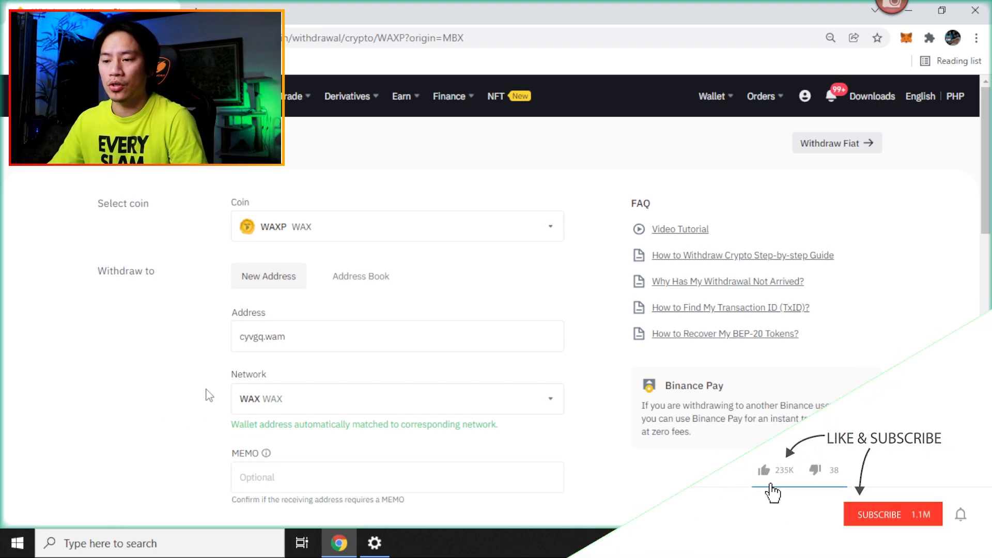
- Enter the full 1000 WAXP as the withdrawal amount, receiving 998.5 WAXP after fees
{"action": "scroll", "scroll_direction": "down", "scroll_amount": 3}
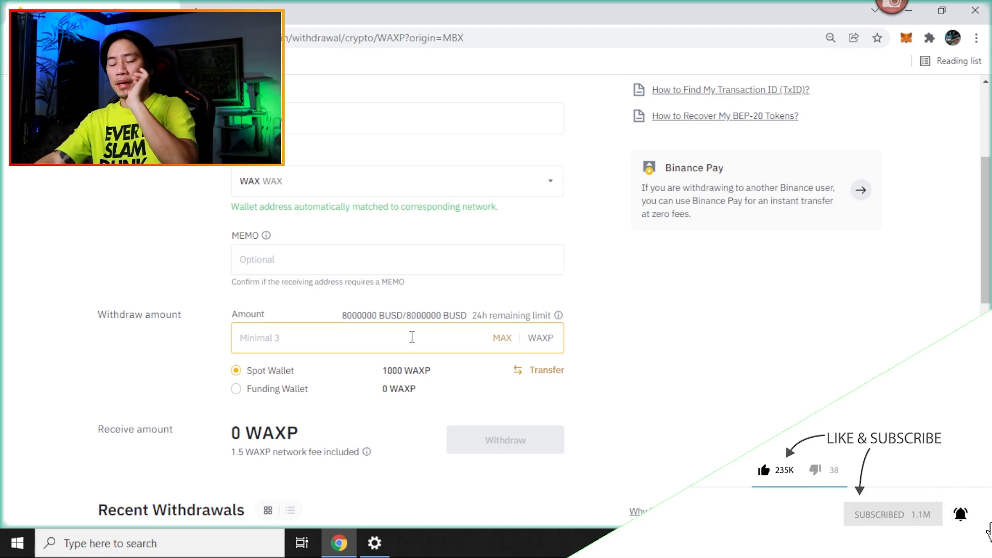
{"action": "left_click", "coordinate": [398, 259]}
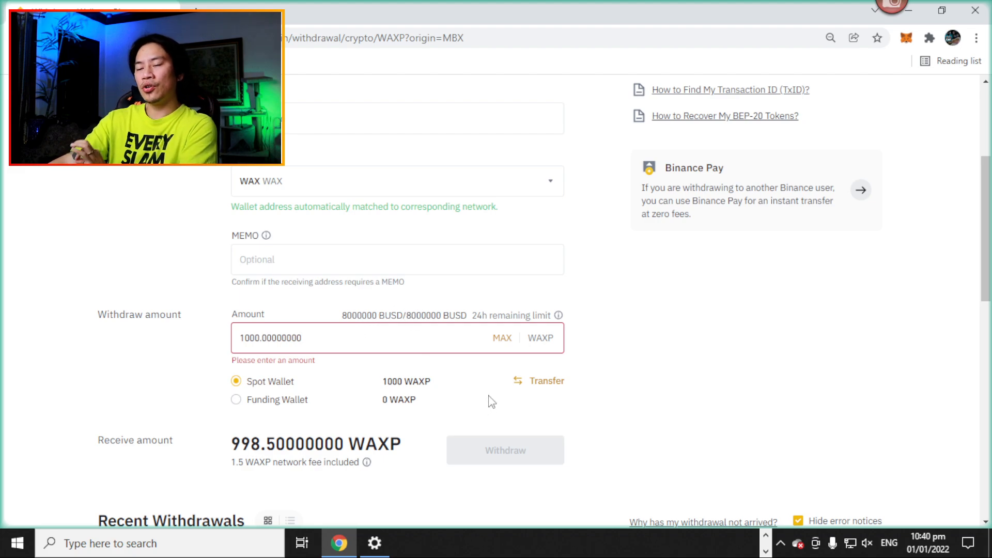
{"action": "left_click", "coordinate": [397, 181]}
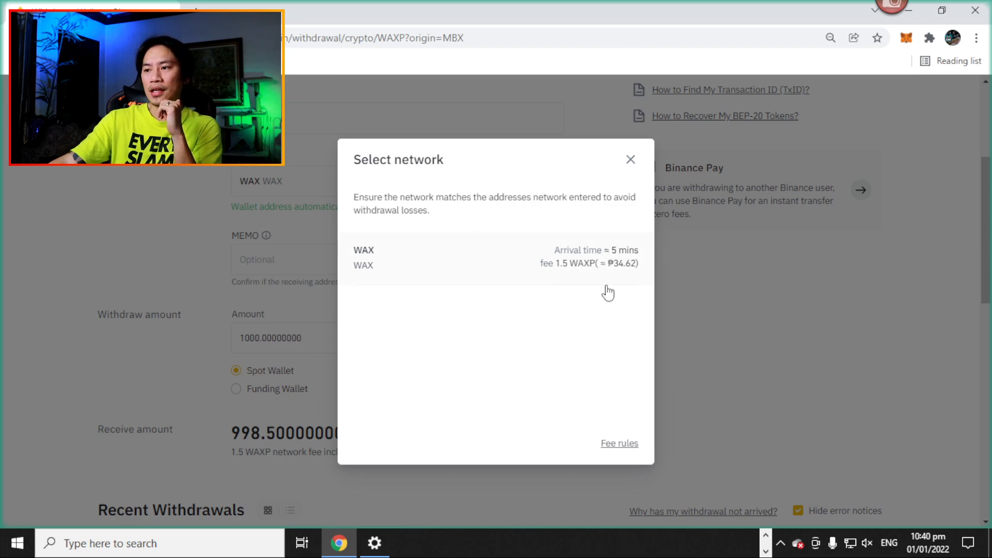
{"action": "mouse_move", "coordinate": [432, 294]}
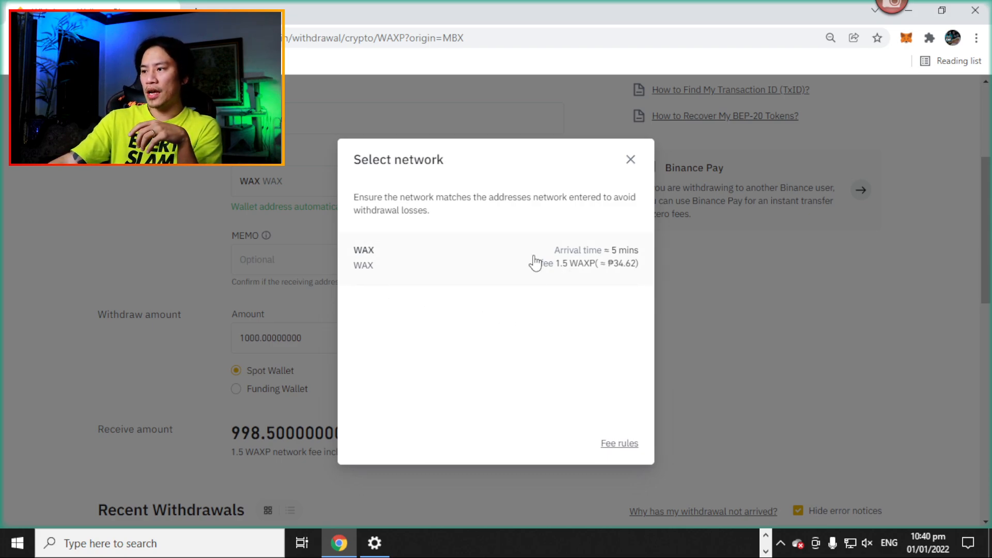
{"action": "mouse_move", "coordinate": [647, 155]}
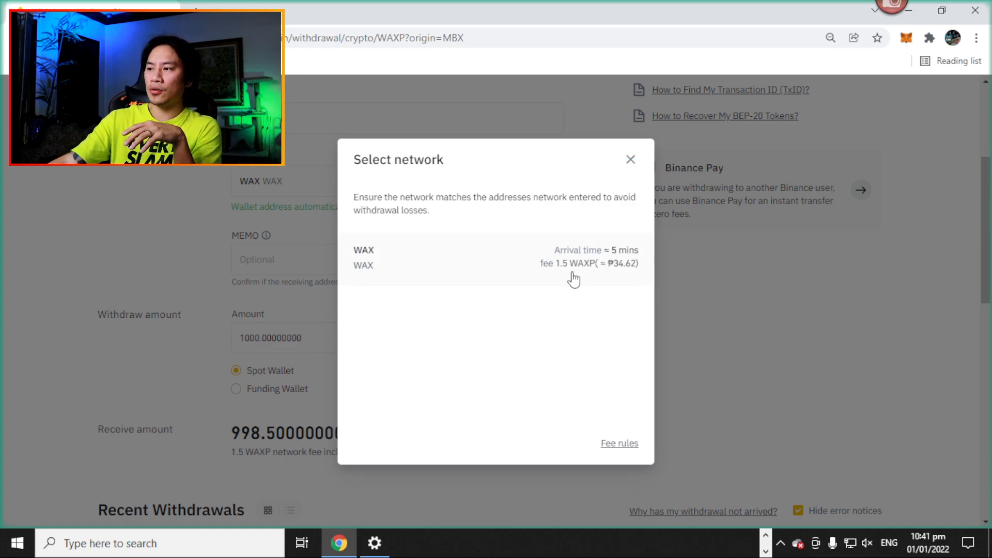
{"action": "mouse_move", "coordinate": [627, 278]}
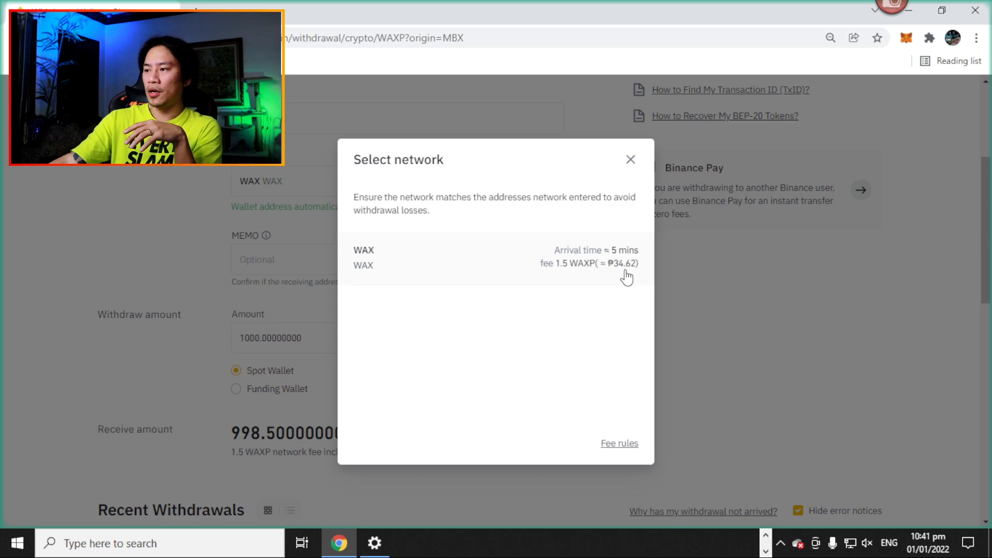
{"action": "mouse_move", "coordinate": [594, 247]}
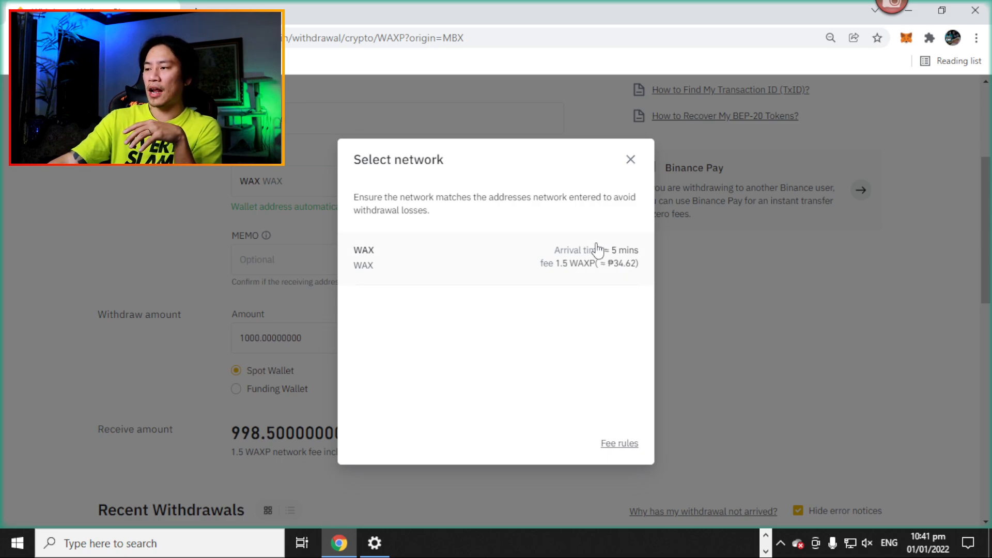
{"action": "mouse_move", "coordinate": [641, 137]}
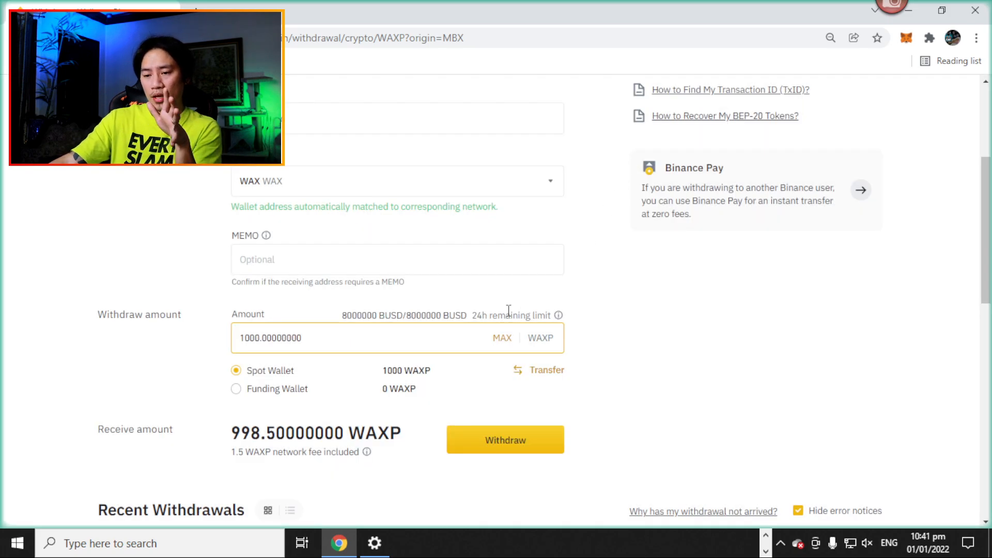
- Pick WAX in the network list so the 1000 WAXP withdrawal is ready
{"action": "scroll", "scroll_direction": "down", "scroll_amount": 3}
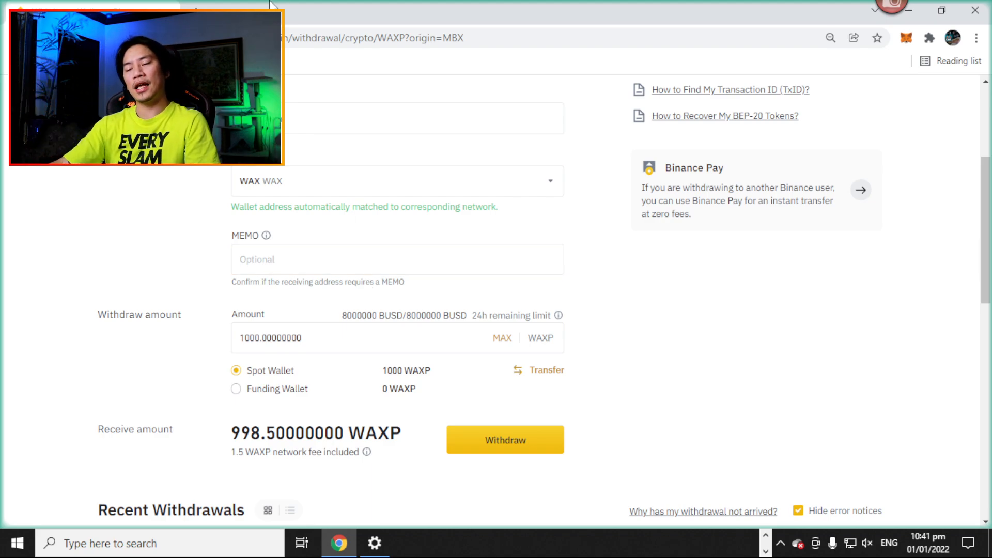
{"action": "mouse_move", "coordinate": [606, 253]}
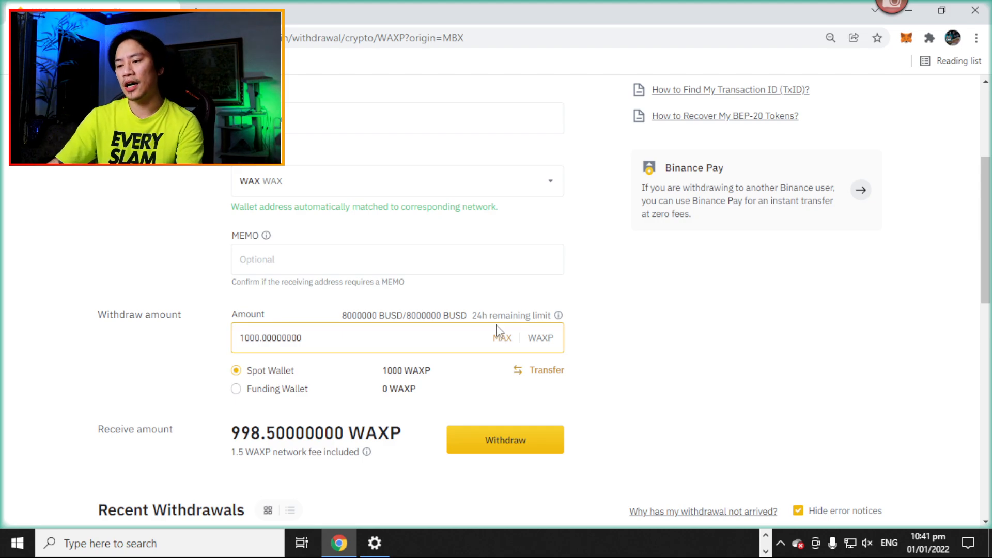
- Switch from Binance to the WAX wallet, then to AtomicHub's Uncommon Starship listings
{"action": "key", "text": "Alt+Tab"}
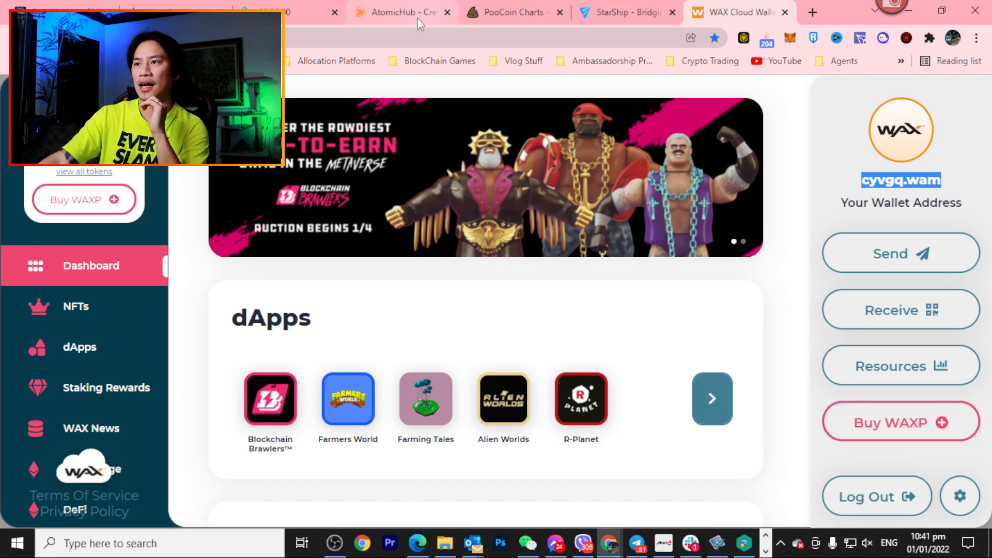
{"action": "left_click", "coordinate": [398, 11]}
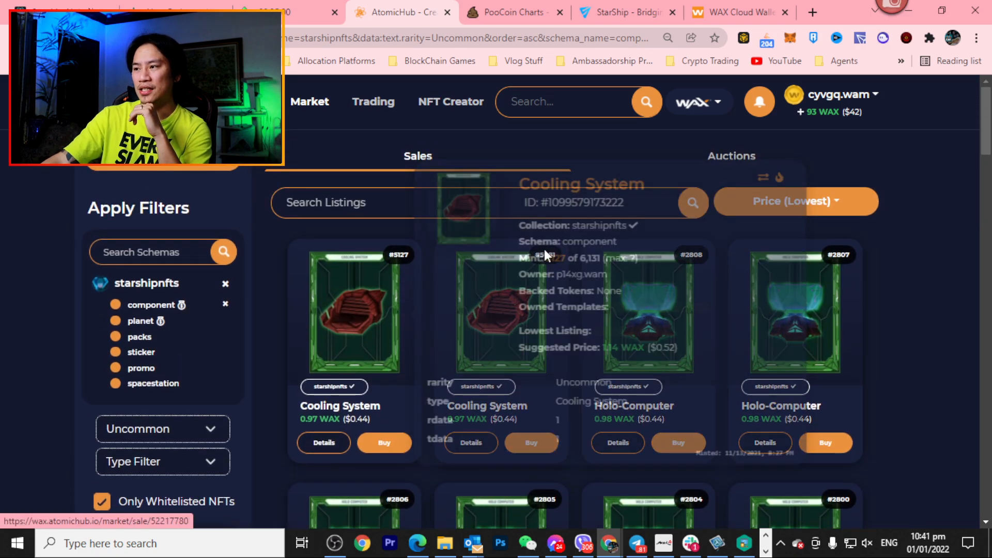
- Reset AtomicHub's Rarity Filter to show all Starship component rarities
{"action": "left_click", "coordinate": [796, 201]}
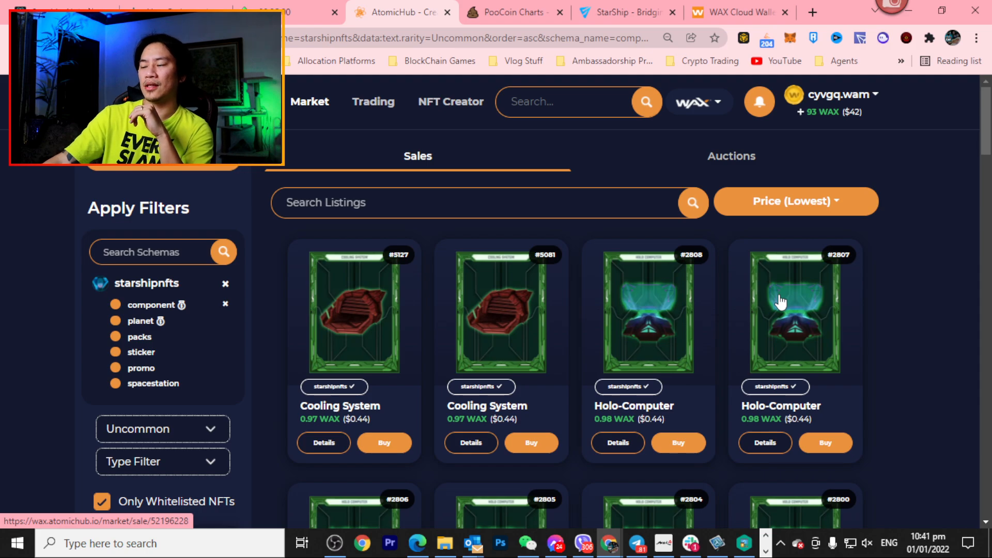
{"action": "mouse_move", "coordinate": [764, 238]}
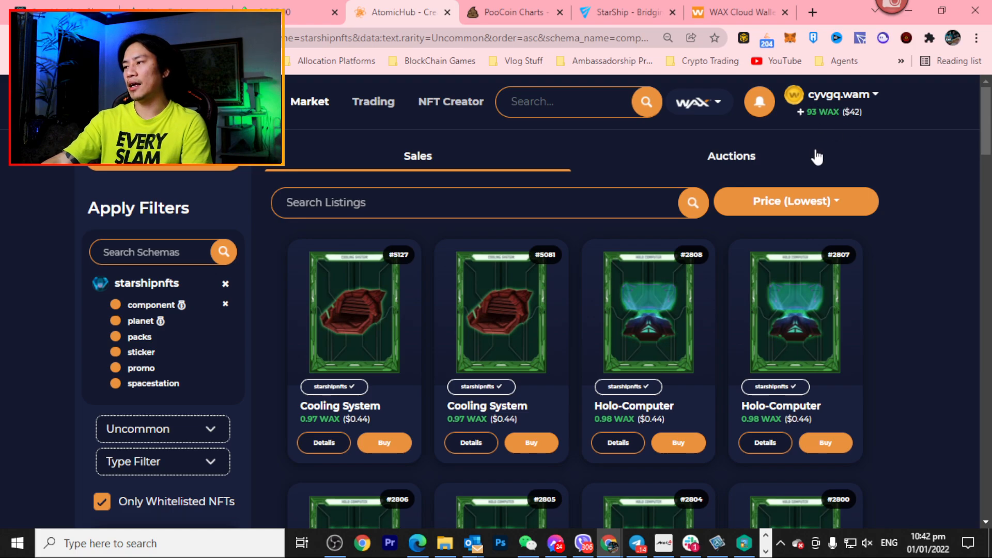
{"action": "mouse_move", "coordinate": [674, 154]}
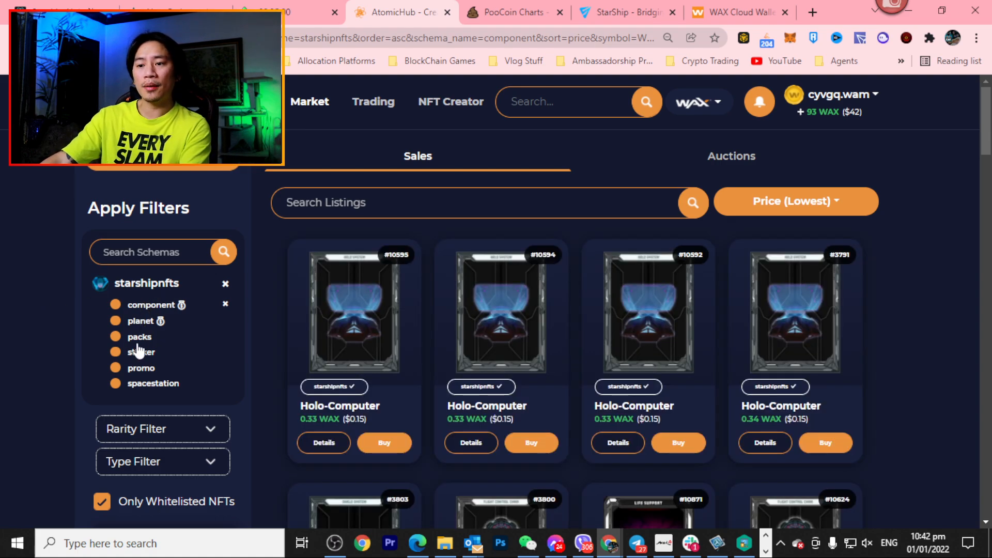
- Filter AtomicHub to the Starship packs schema and search listings for 'pluto alli'
{"action": "left_click", "coordinate": [139, 336]}
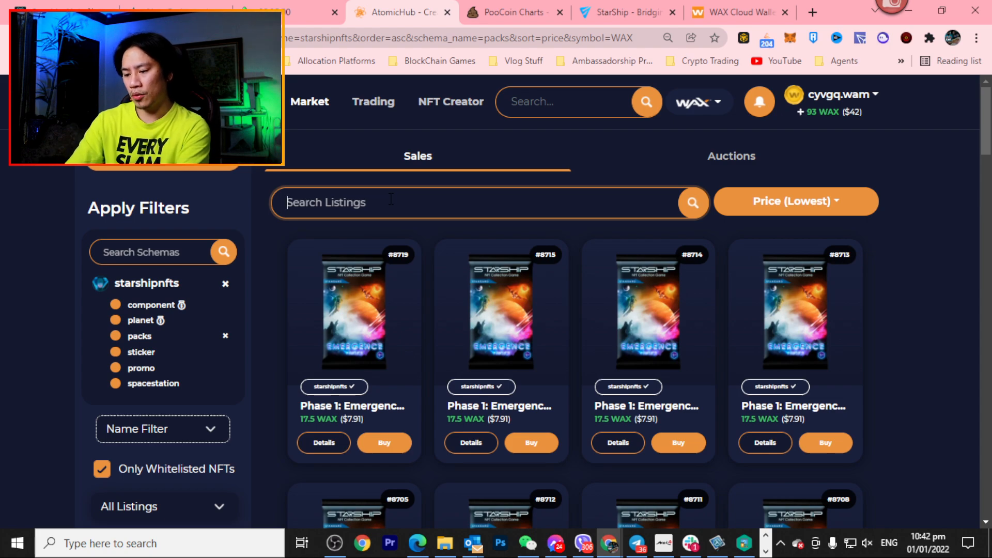
{"action": "type", "text": "pl"}
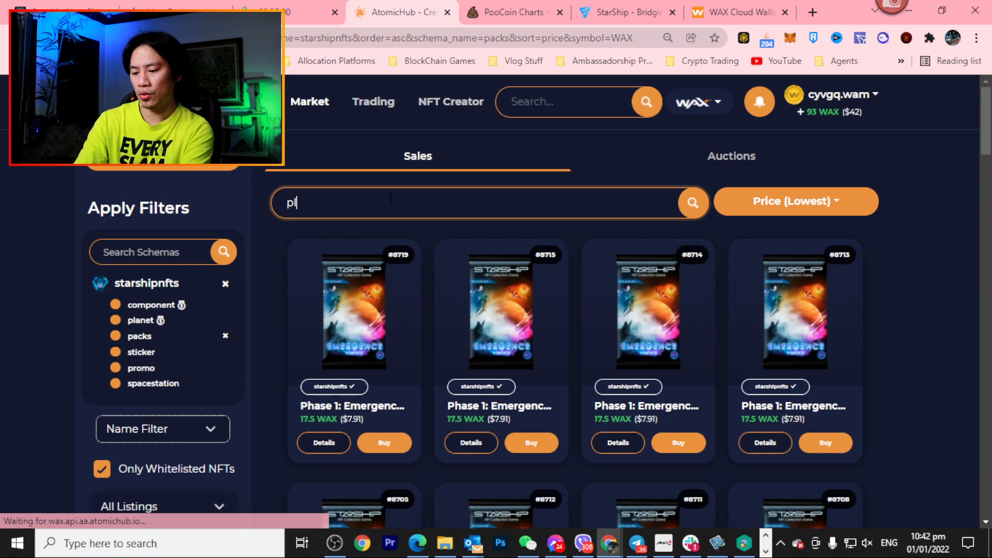
{"action": "type", "text": "luto alli"}
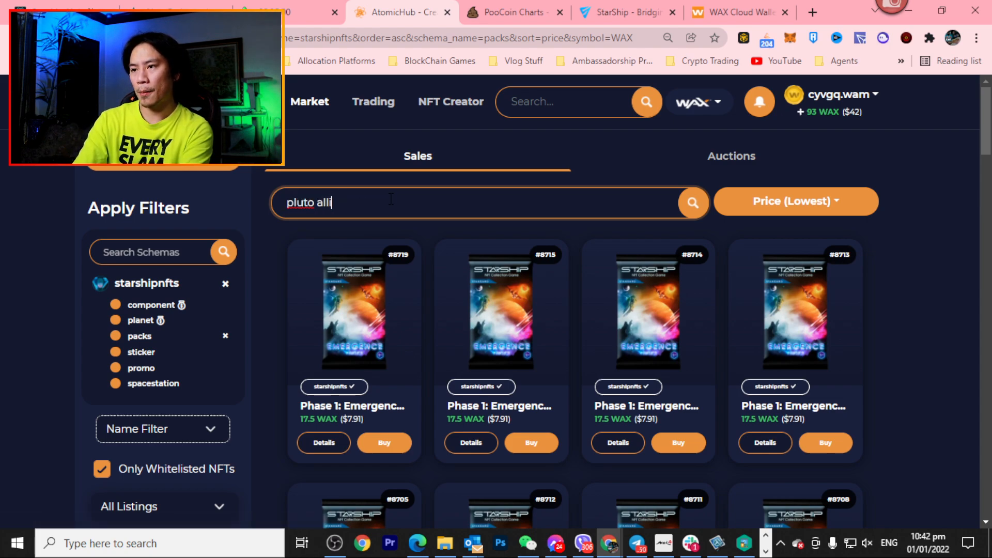
{"action": "left_click", "coordinate": [692, 202]}
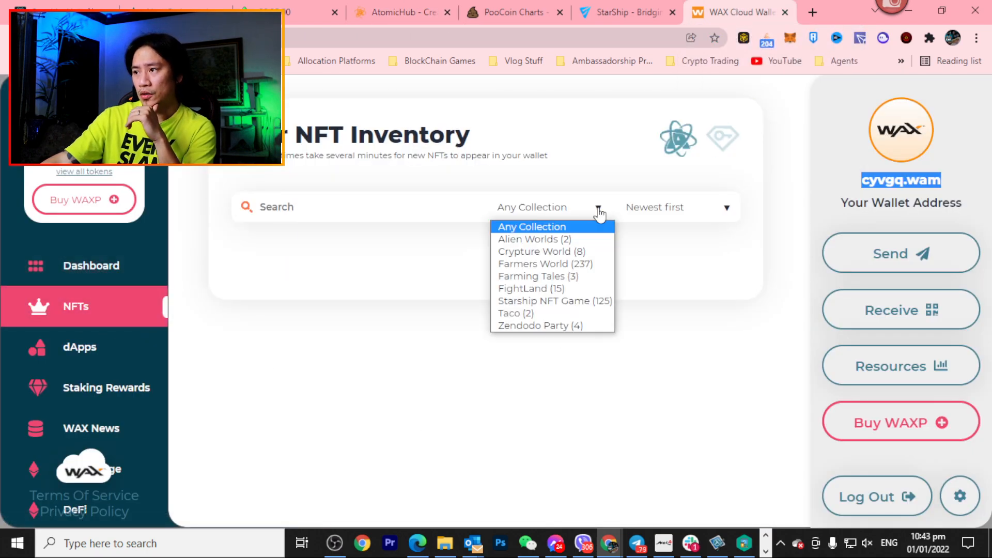
{"action": "mouse_move", "coordinate": [545, 309]}
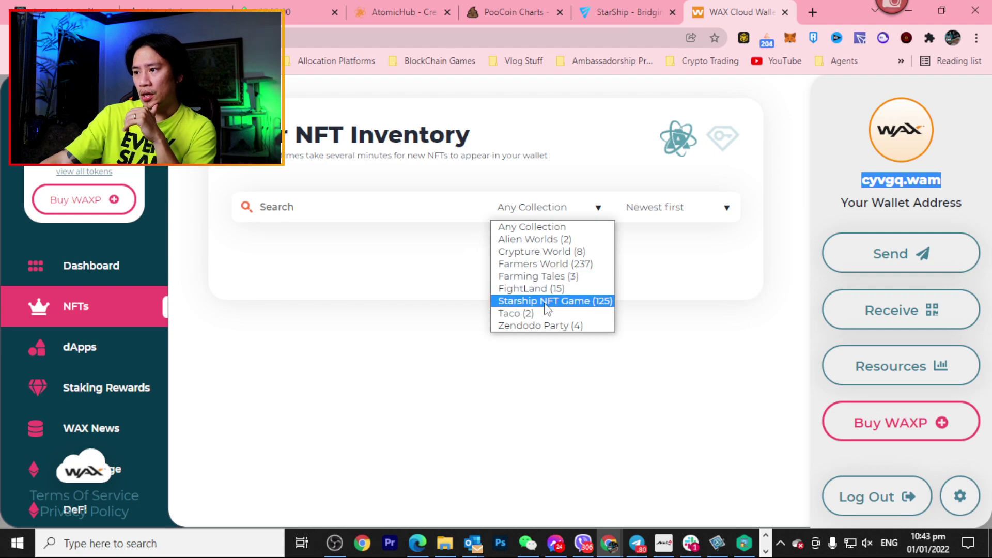
- Browse the owned Starship NFT Game items in WAX Cloud Wallet, then return to AtomicHub
{"action": "left_click", "coordinate": [553, 301]}
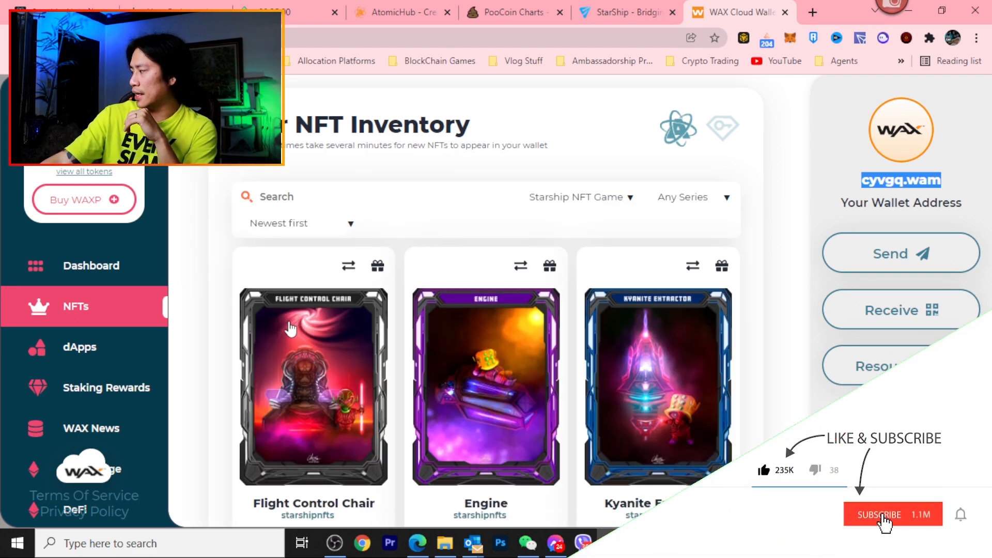
{"action": "scroll", "scroll_direction": "down", "scroll_amount": 3}
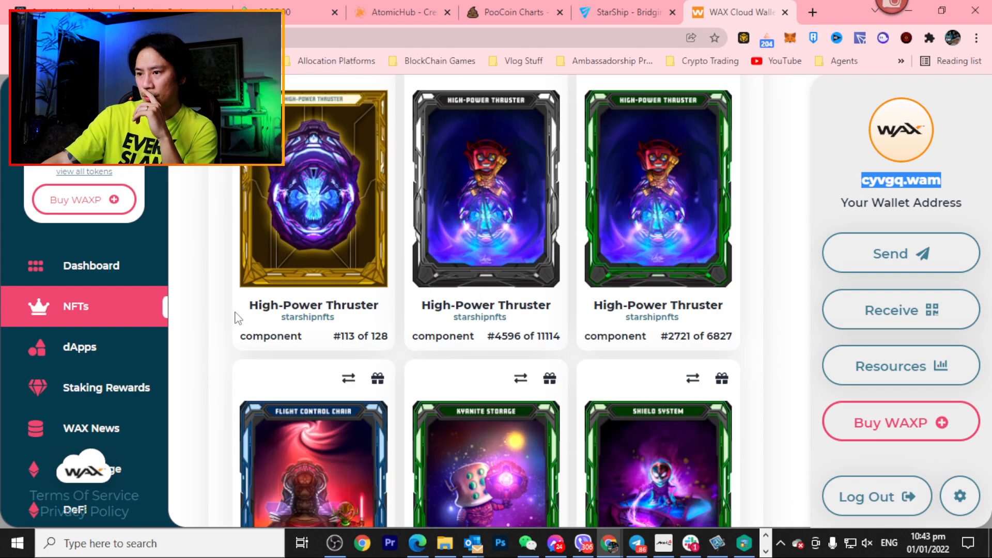
{"action": "scroll", "scroll_direction": "down", "scroll_amount": 3}
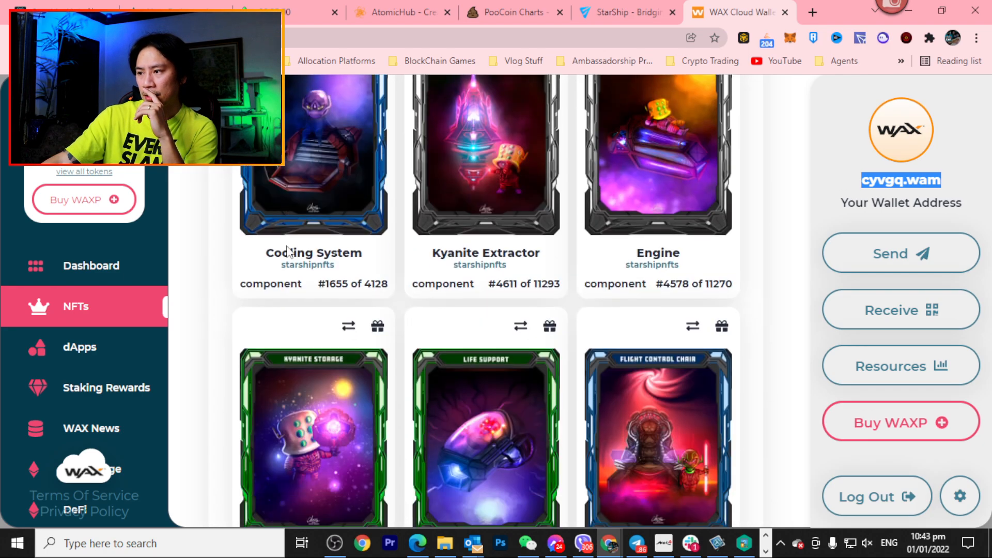
{"action": "scroll", "scroll_direction": "down", "scroll_amount": 3}
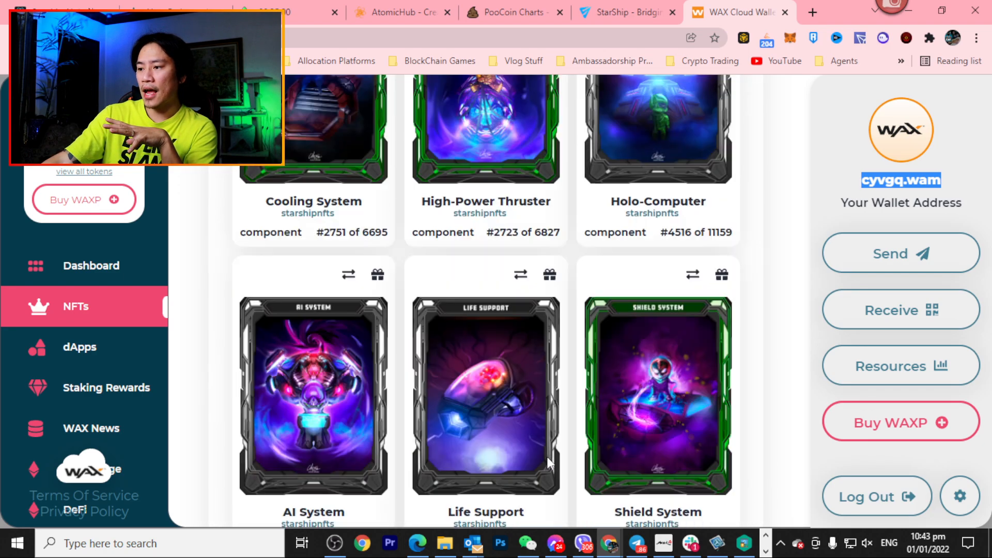
{"action": "scroll", "scroll_direction": "down", "scroll_amount": 3}
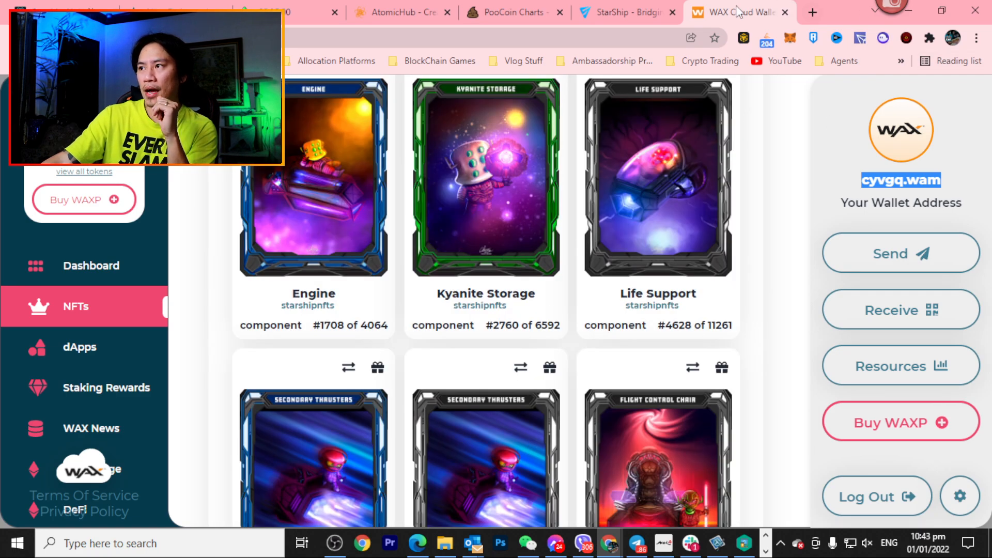
{"action": "left_click", "coordinate": [625, 12]}
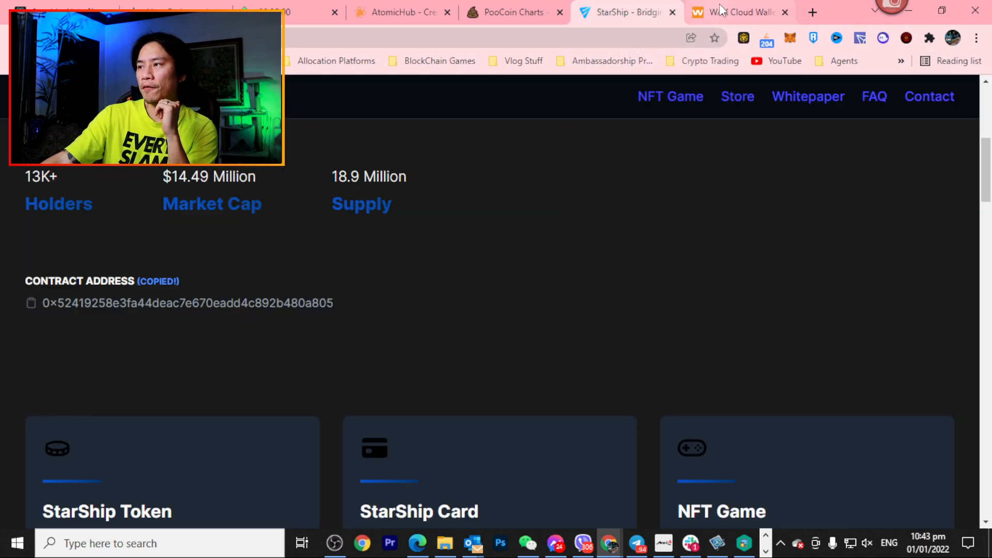
{"action": "left_click", "coordinate": [734, 11]}
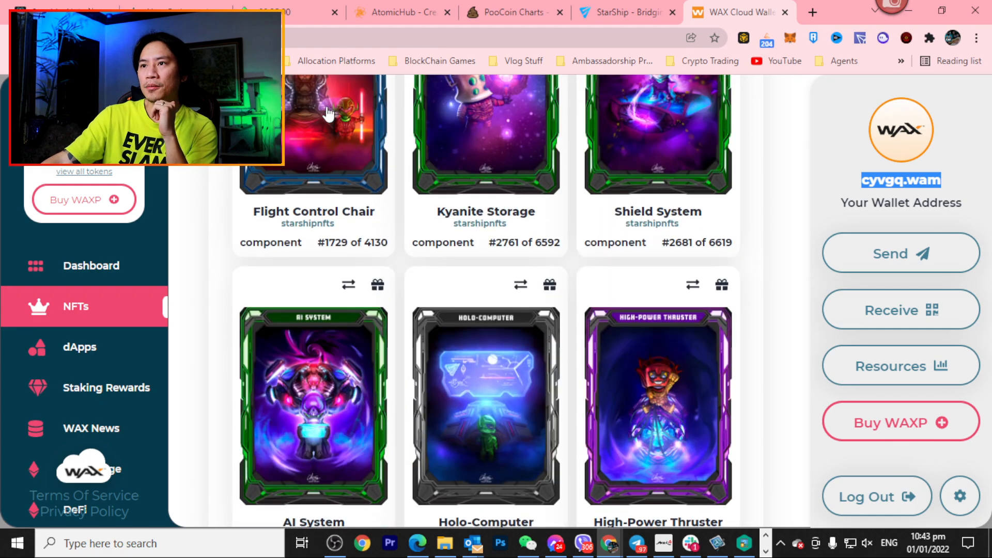
{"action": "left_click", "coordinate": [403, 11]}
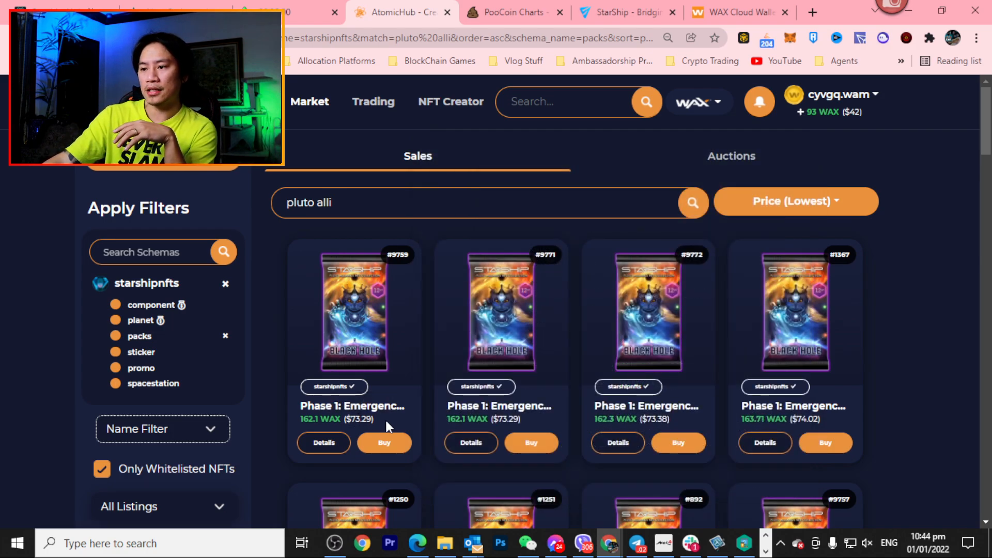
{"action": "mouse_move", "coordinate": [408, 420]}
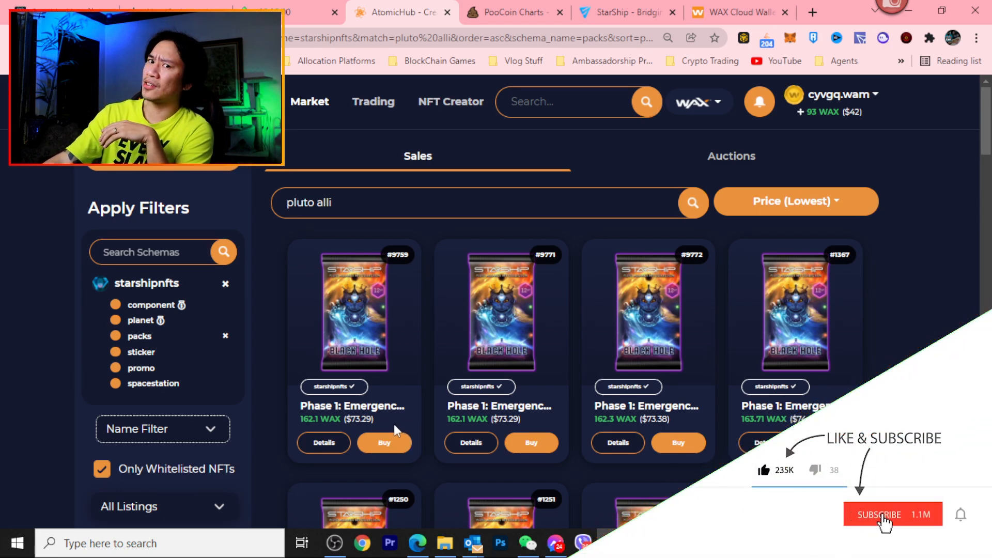
- Swap AtomicHub's schema filter from Starship packs to Starship components
{"action": "left_click", "coordinate": [880, 514]}
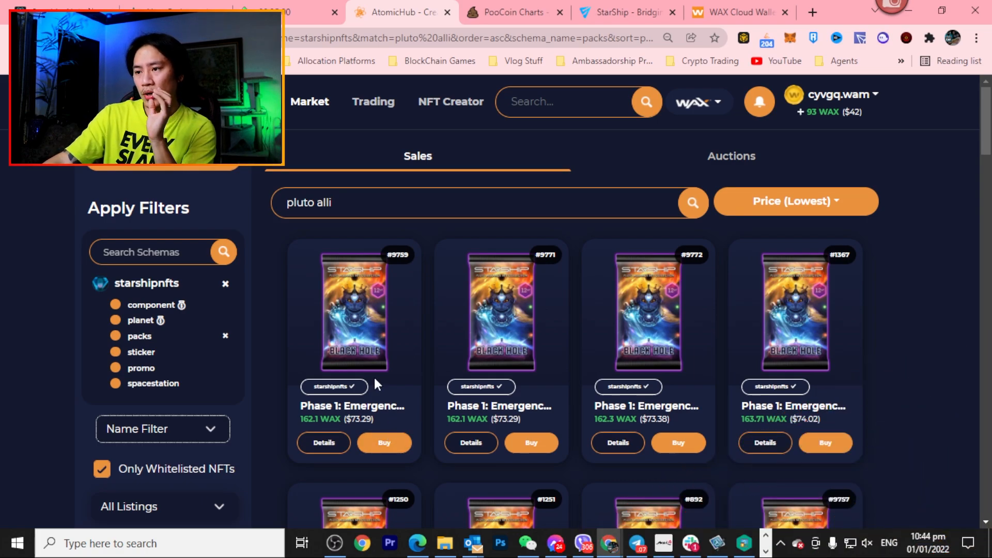
{"action": "left_click", "coordinate": [151, 305]}
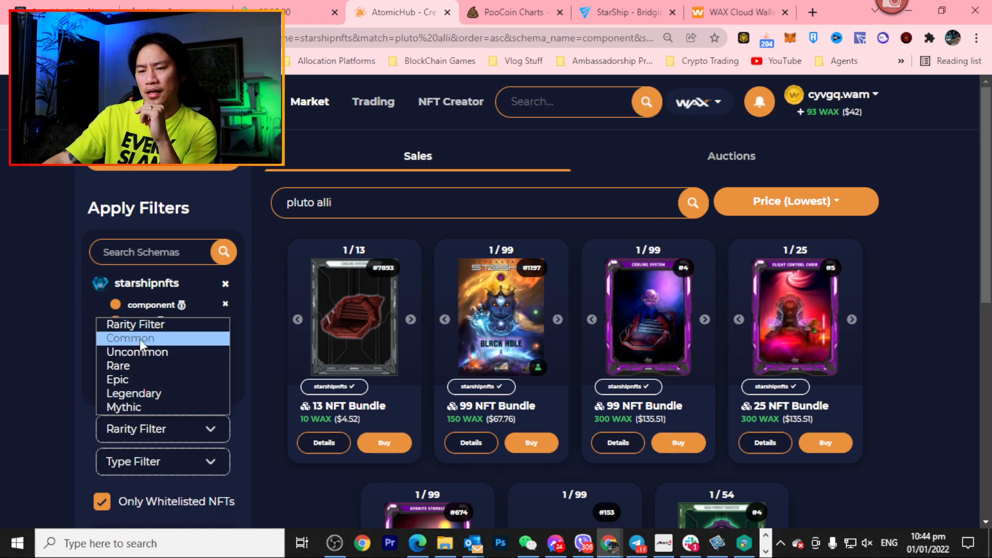
{"action": "mouse_move", "coordinate": [152, 356]}
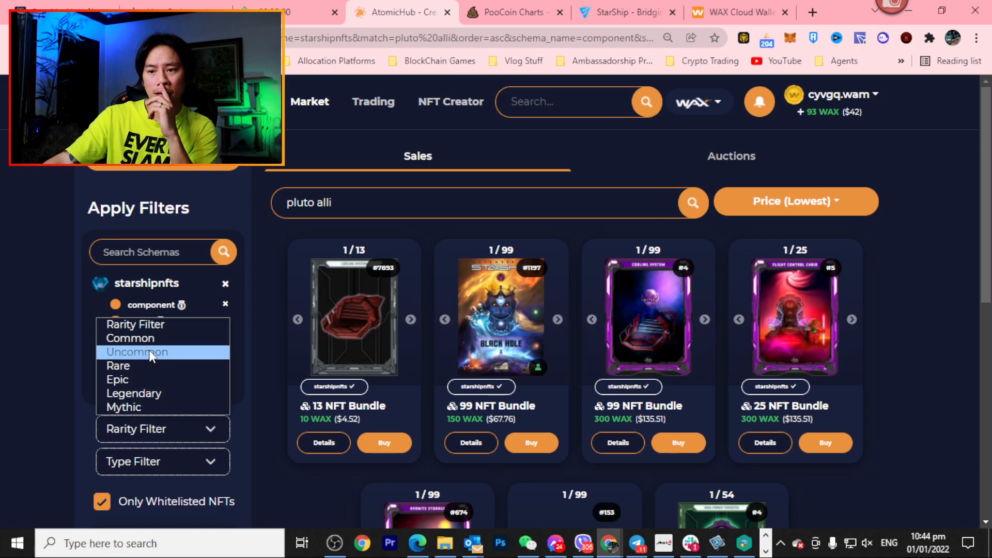
- Filter the Starship component listings to Rare rarity with bundle listings excluded
{"action": "left_click", "coordinate": [118, 365]}
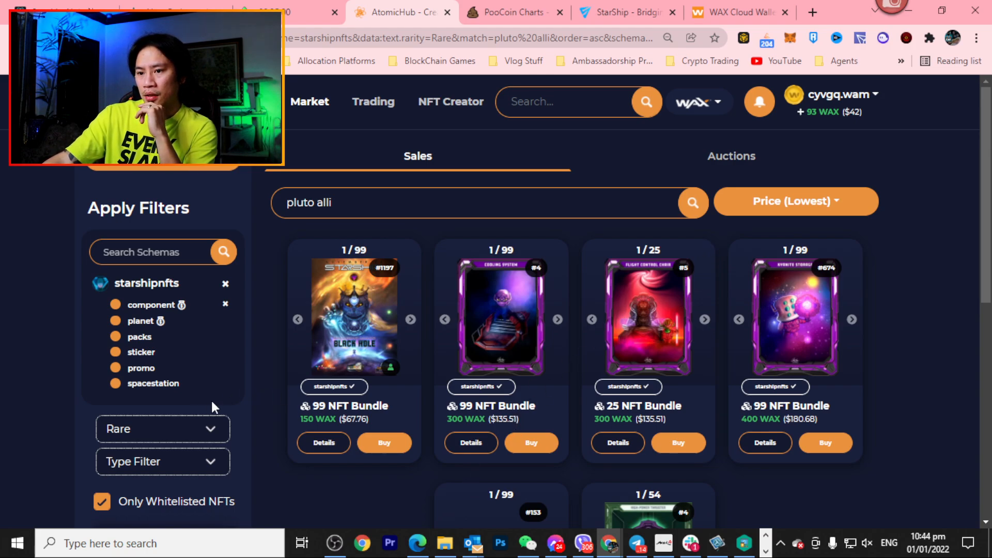
{"action": "scroll", "scroll_direction": "down", "scroll_amount": 3}
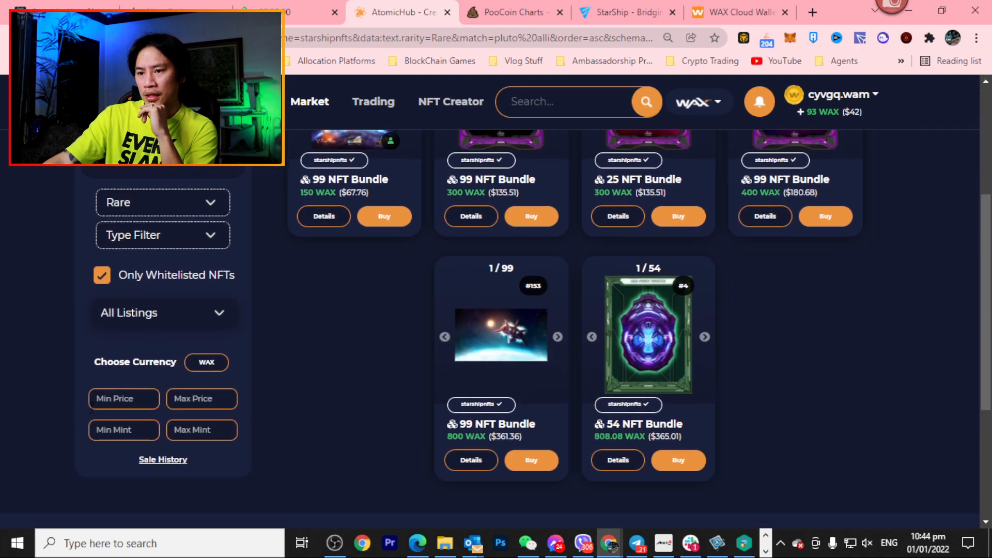
{"action": "left_click", "coordinate": [163, 249]}
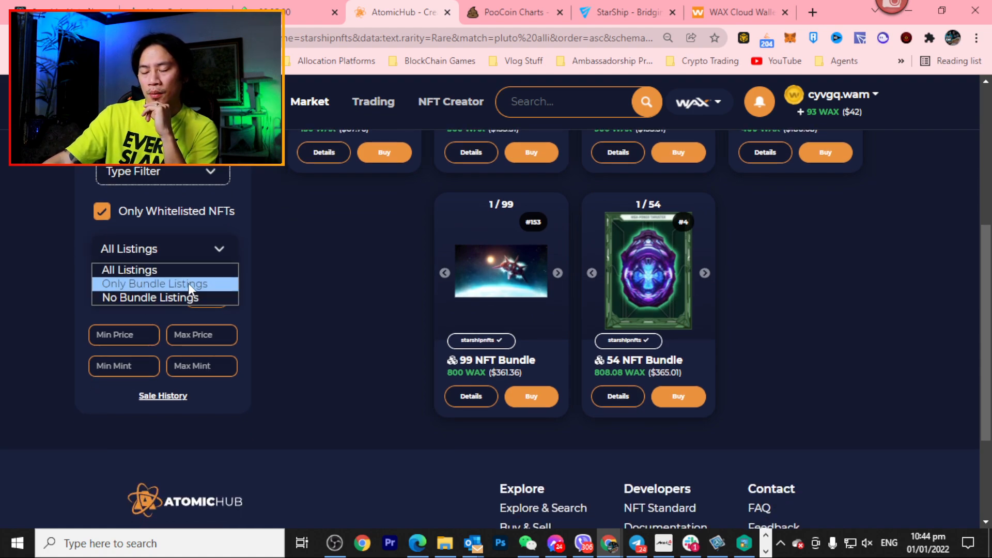
{"action": "left_click", "coordinate": [150, 298]}
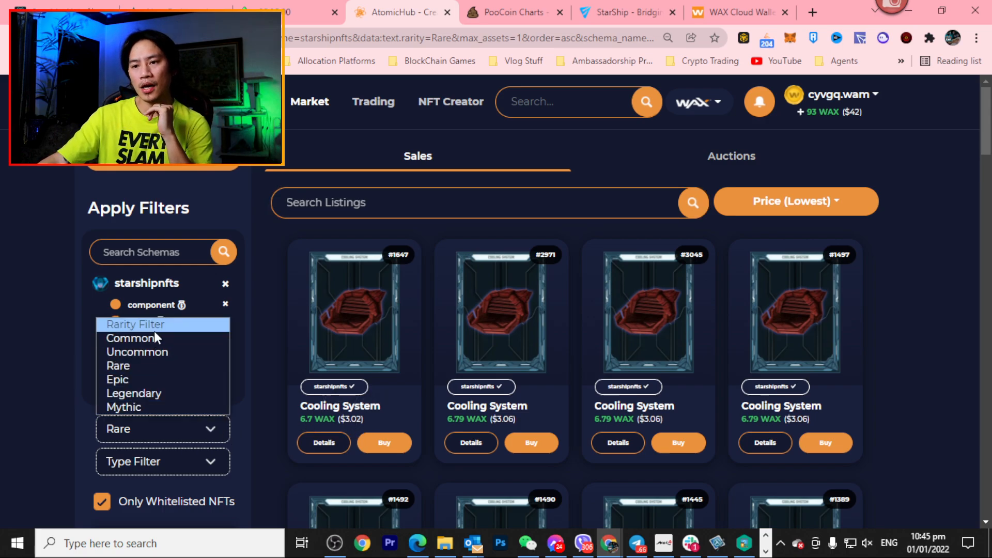
- Show Common High-Power Thruster listings, then switch the type filter to Flight Control Chair
{"action": "left_click", "coordinate": [134, 338]}
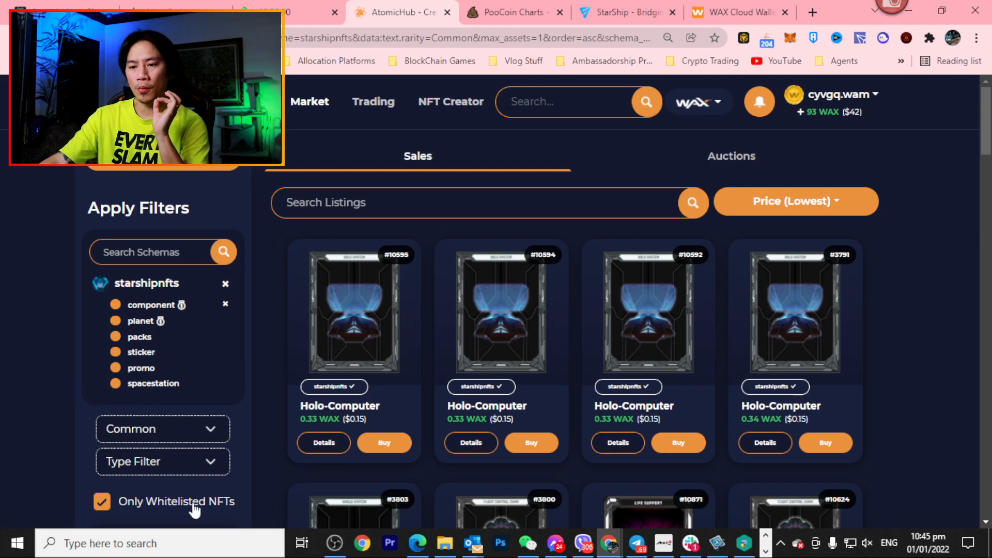
{"action": "left_click", "coordinate": [162, 461]}
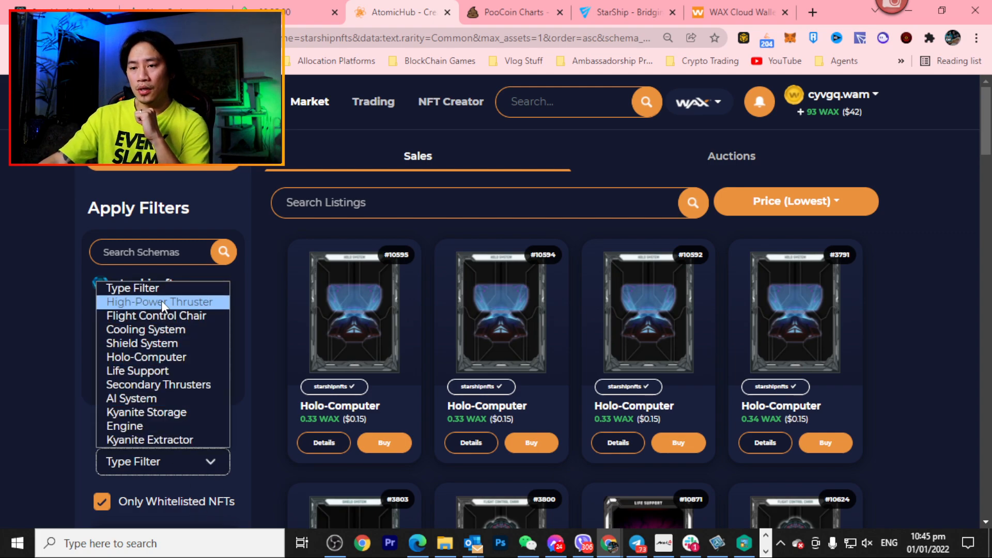
{"action": "left_click", "coordinate": [161, 302]}
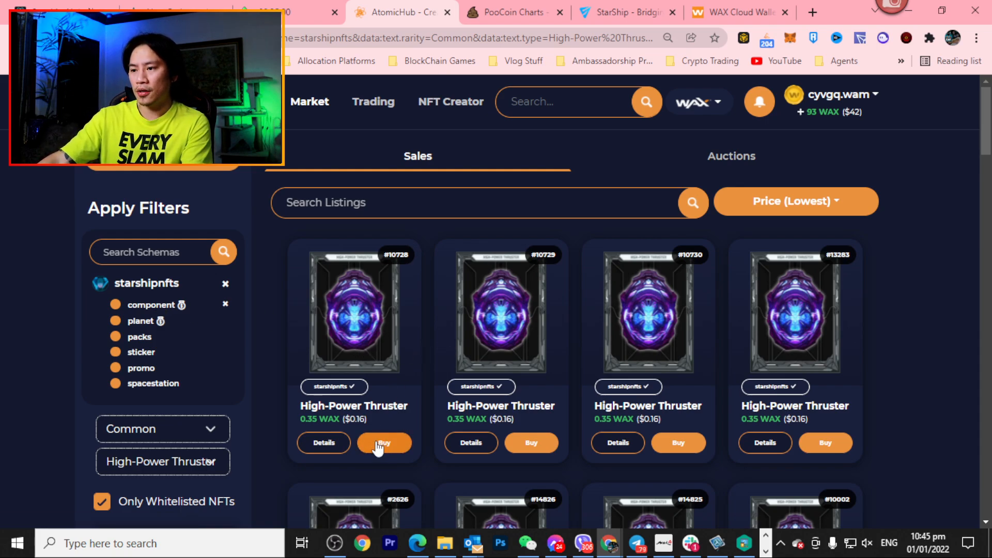
{"action": "mouse_move", "coordinate": [231, 440]}
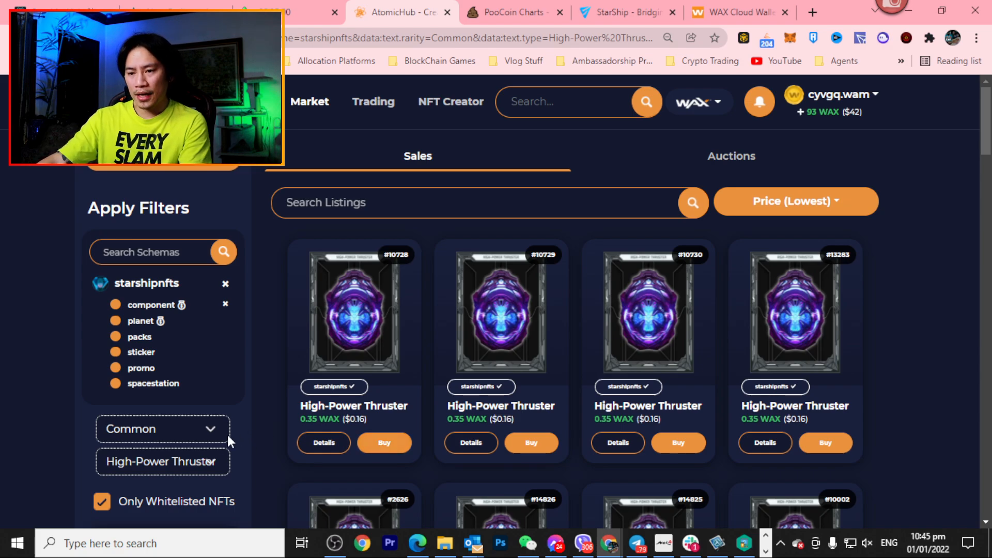
{"action": "left_click", "coordinate": [162, 461]}
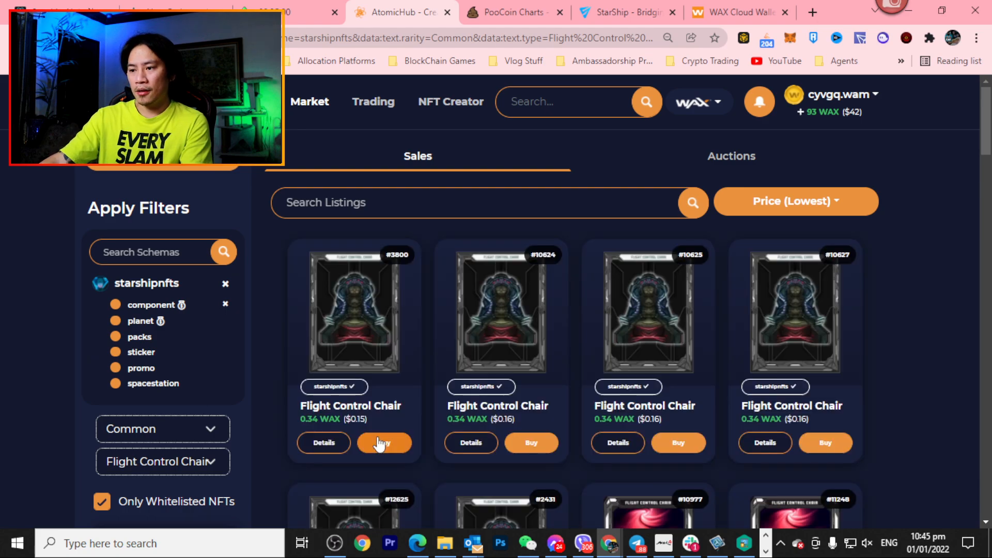
{"action": "mouse_move", "coordinate": [351, 411]}
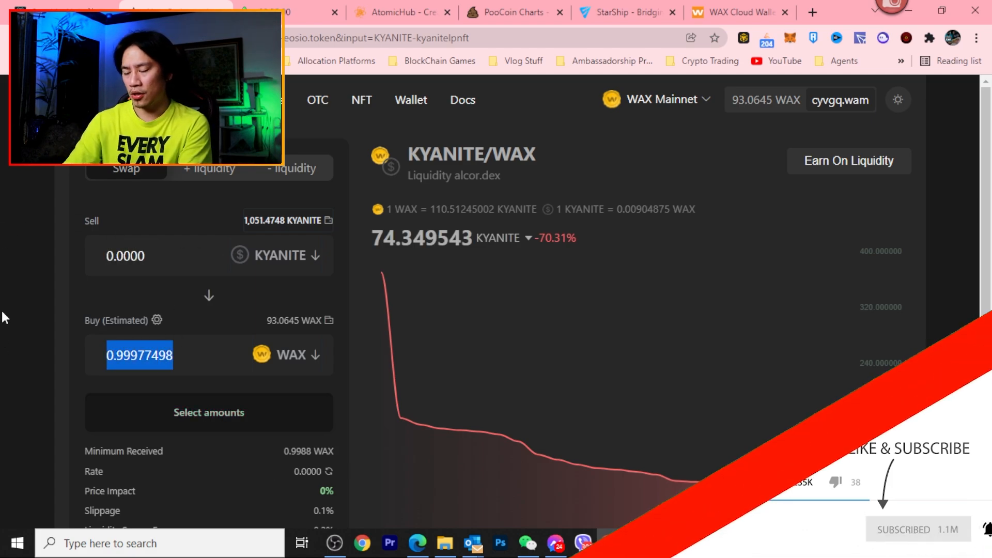
- Reverse the swap to sell WAX for KYANITE and enter 10 WAX (~1,101.80 KYANITE)
{"action": "left_click", "coordinate": [208, 295]}
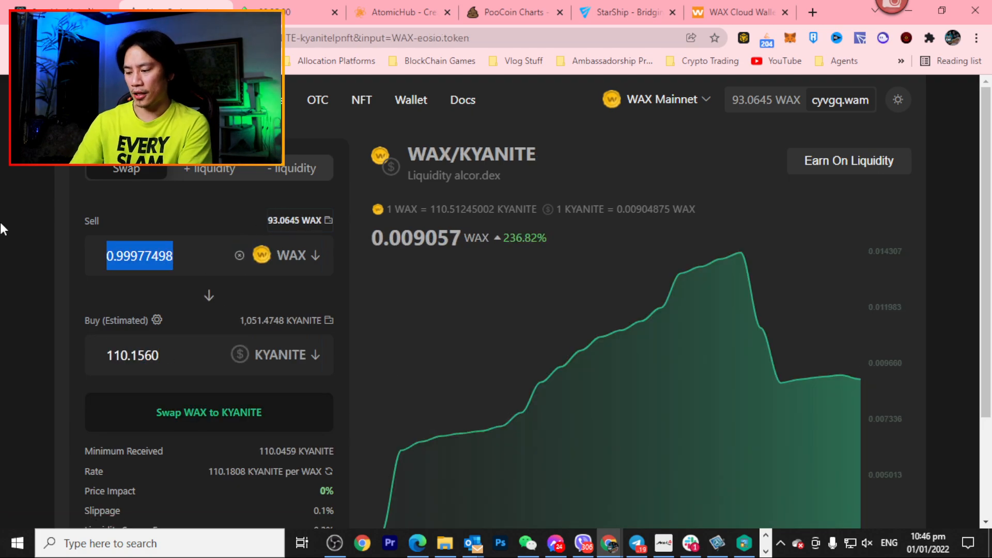
{"action": "type", "text": "1"}
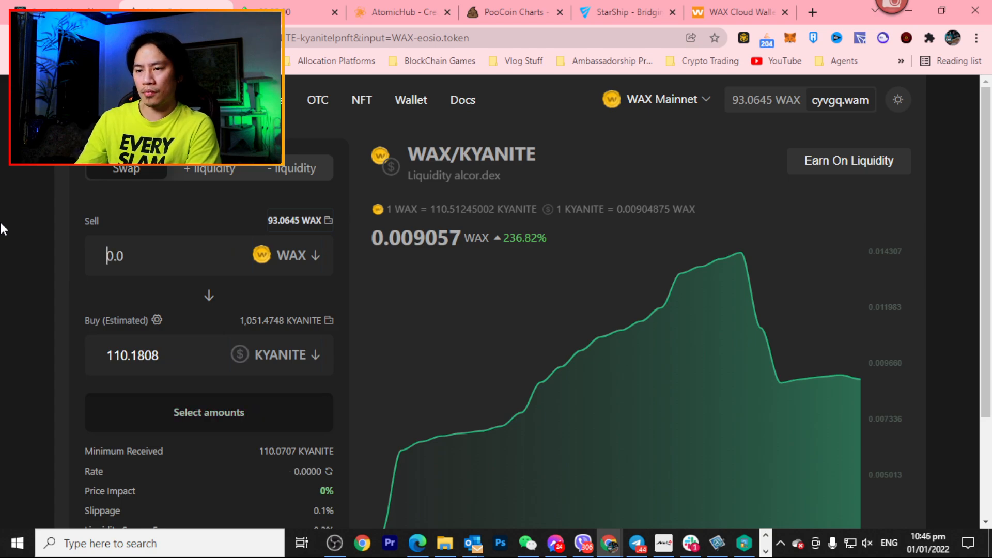
{"action": "type", "text": "10"}
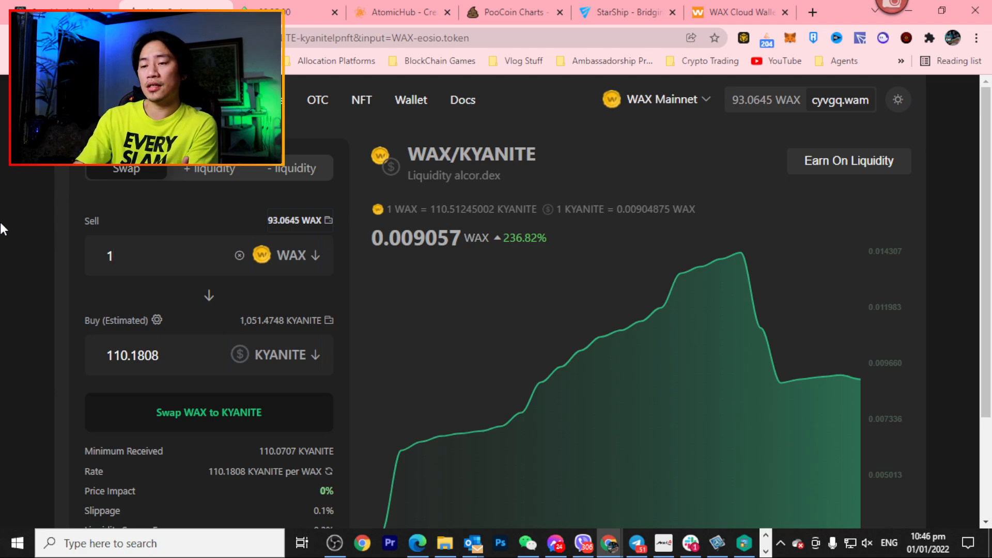
{"action": "type", "text": "0"}
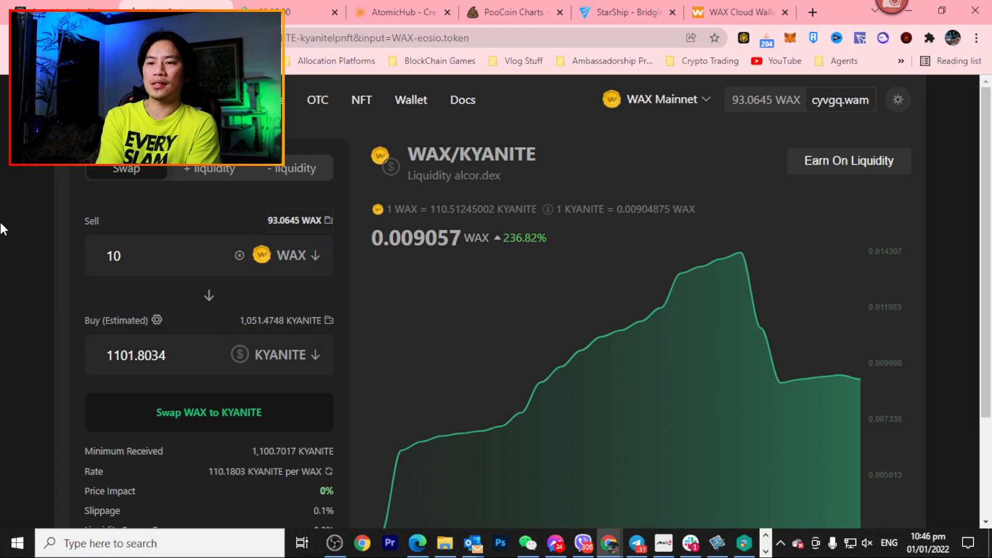
{"action": "left_click", "coordinate": [135, 255]}
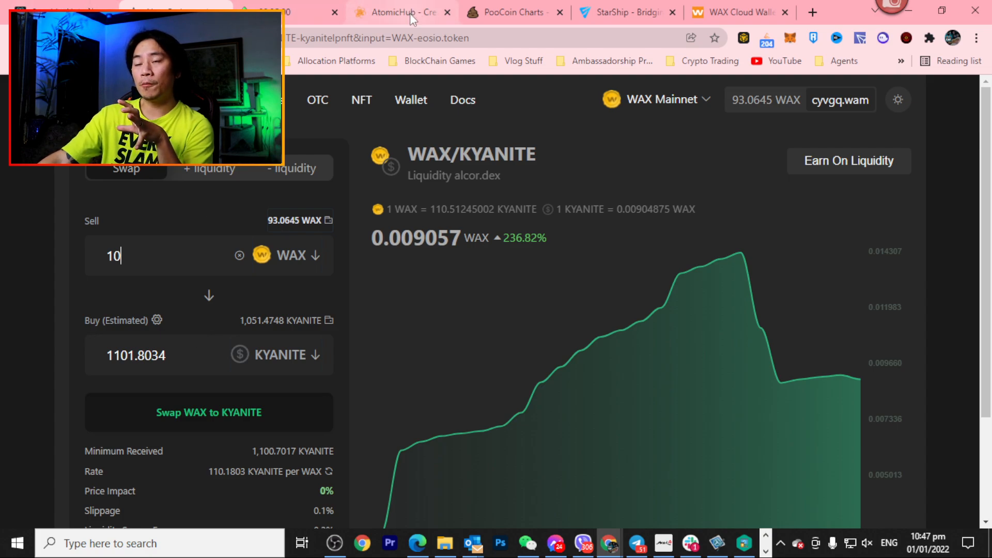
{"action": "mouse_move", "coordinate": [414, 16]}
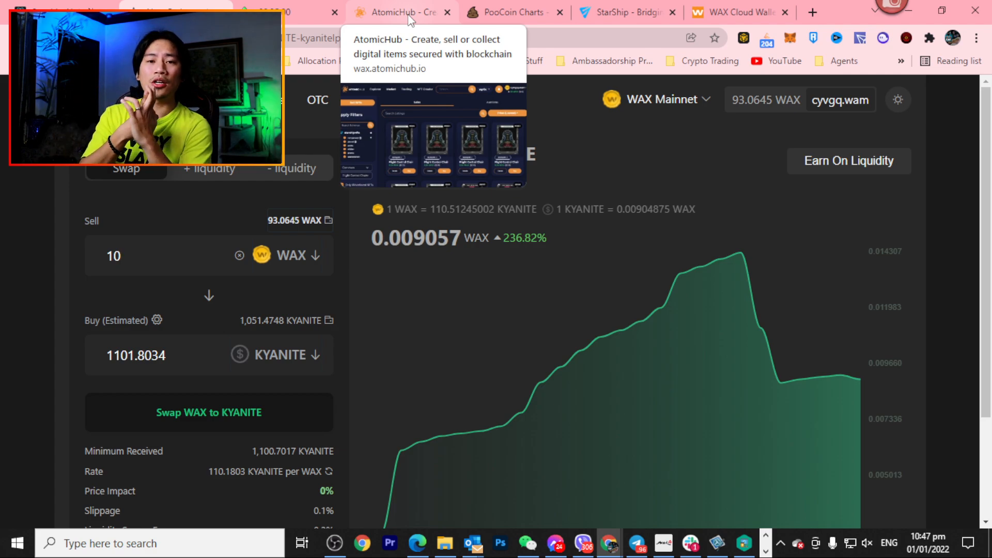
{"action": "left_click", "coordinate": [129, 255]}
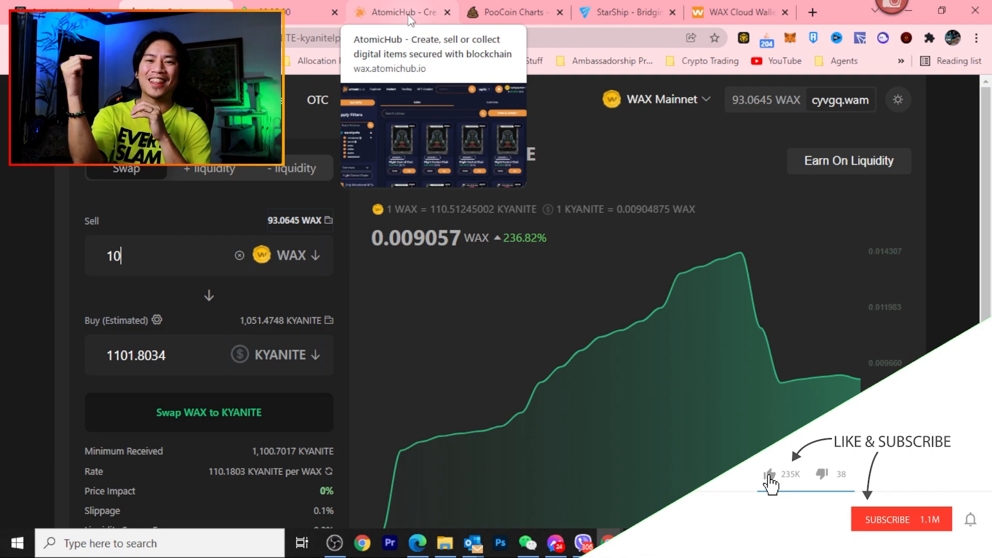
{"action": "left_click", "coordinate": [898, 520]}
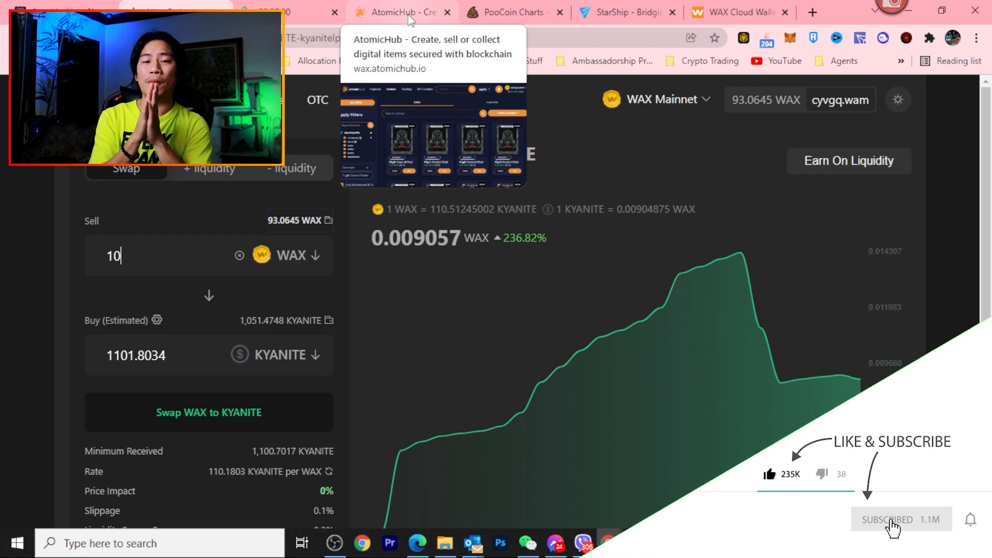